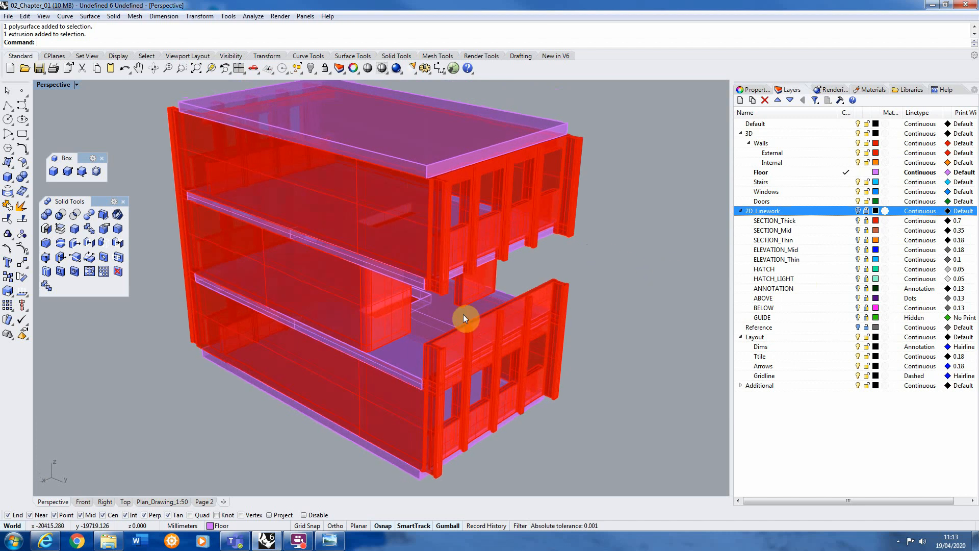
{"action": "mouse_move", "coordinate": [144, 240]}
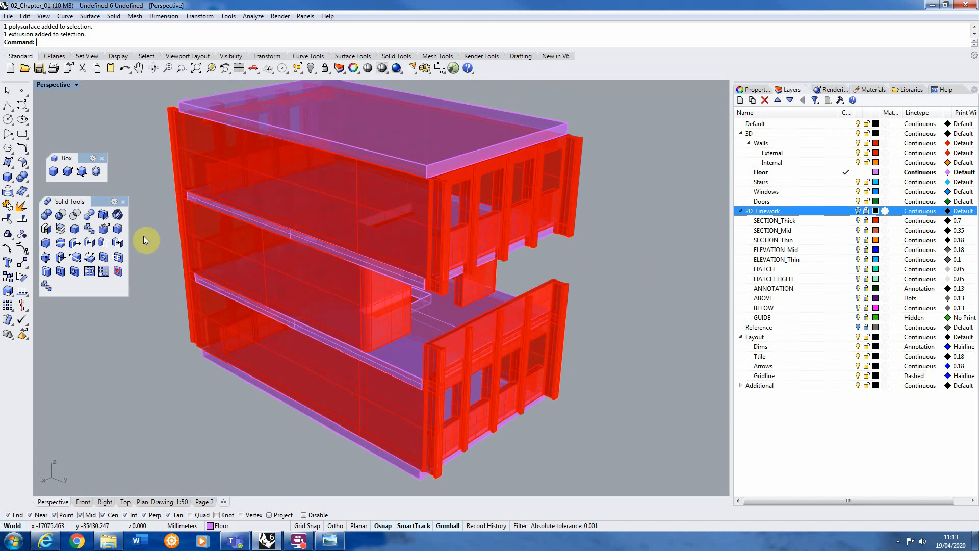
{"action": "mouse_move", "coordinate": [450, 254]}
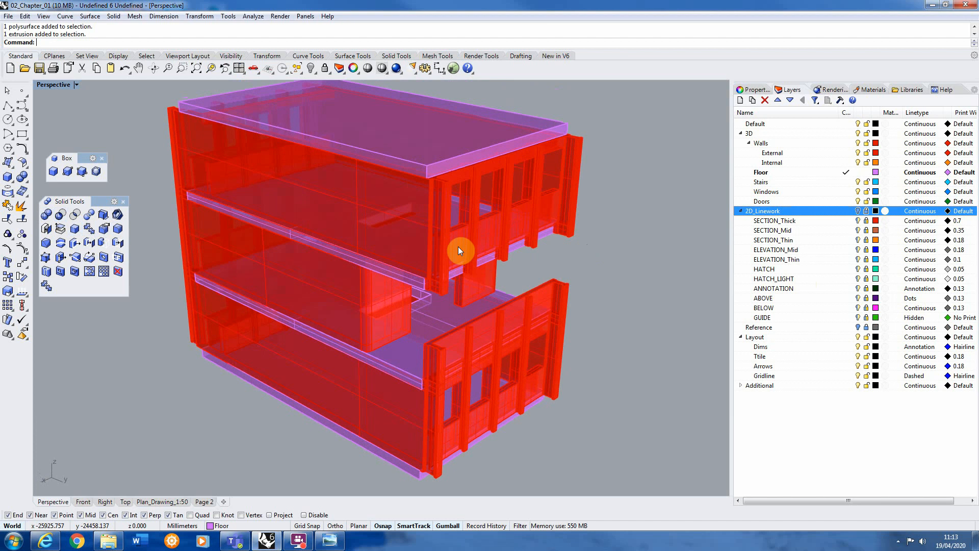
{"action": "mouse_move", "coordinate": [442, 451]}
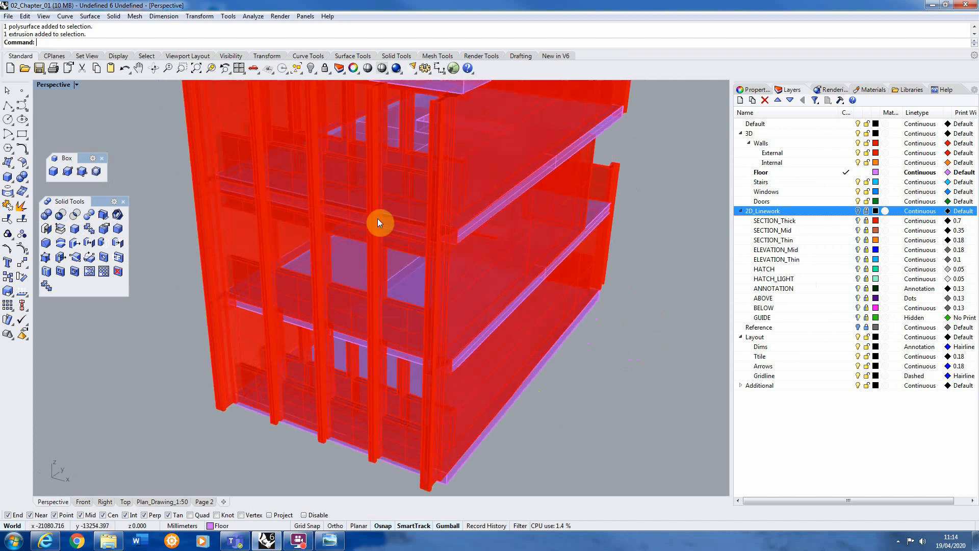
{"action": "mouse_move", "coordinate": [367, 333]}
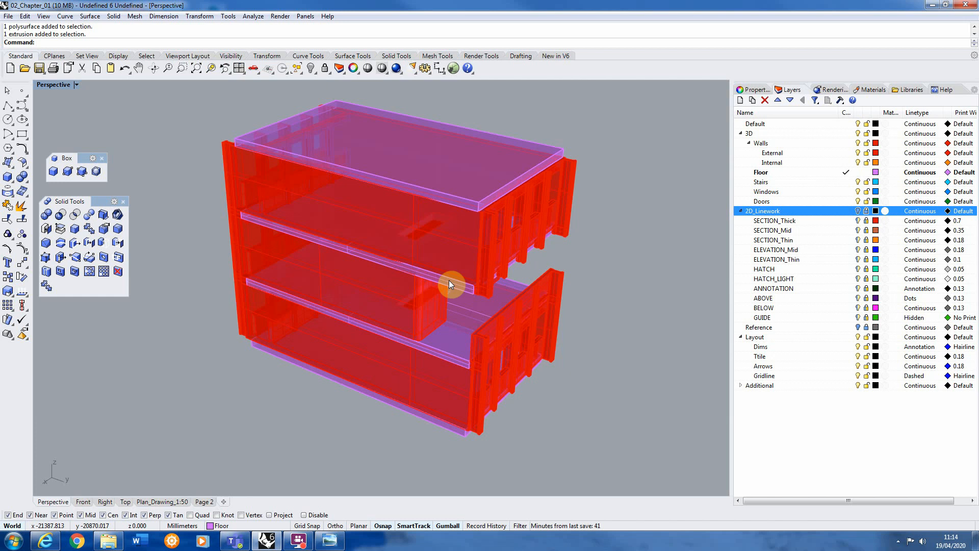
{"action": "mouse_move", "coordinate": [571, 261]}
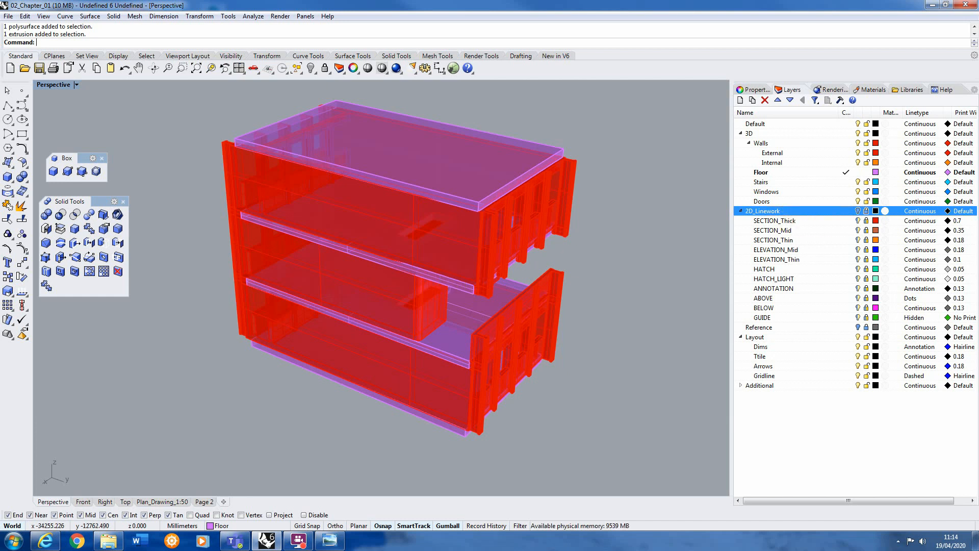
{"action": "mouse_move", "coordinate": [824, 202]}
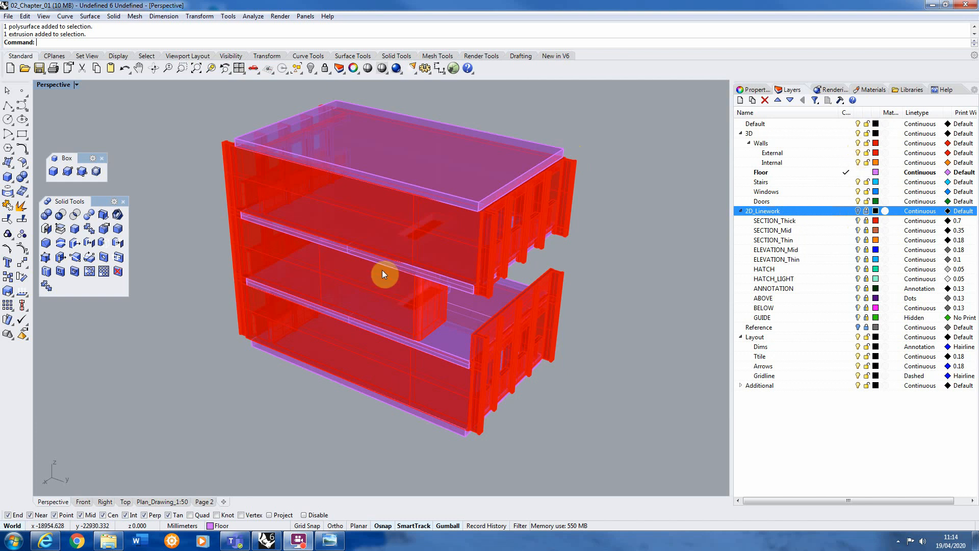
{"action": "mouse_move", "coordinate": [857, 143]}
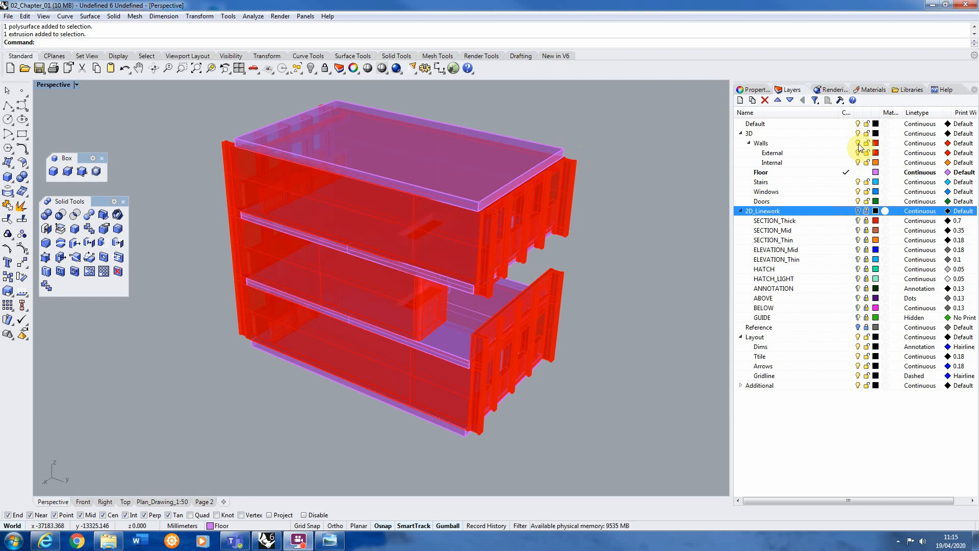
Turn off the Walls layer so only the purple floor slabs remain.
{"action": "left_click", "coordinate": [760, 143]}
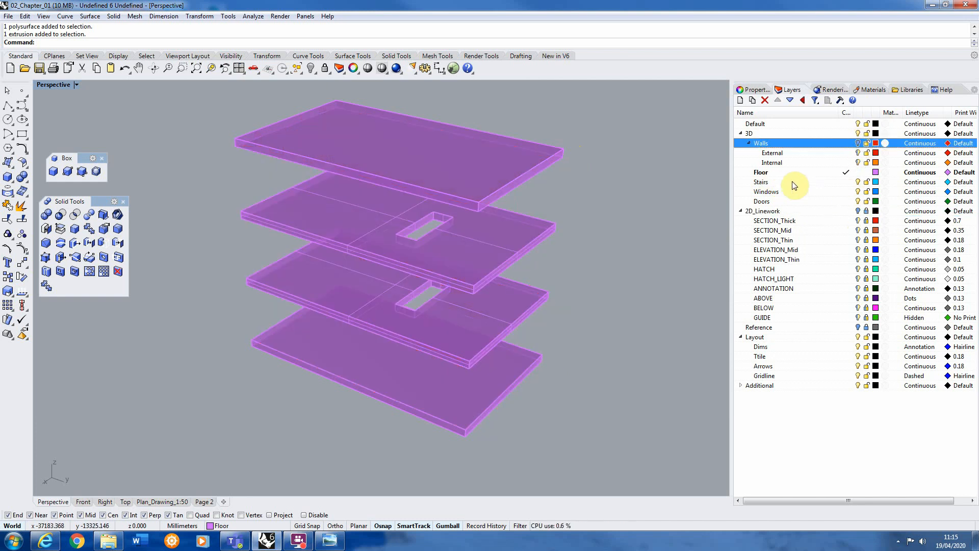
{"action": "left_click", "coordinate": [761, 181]}
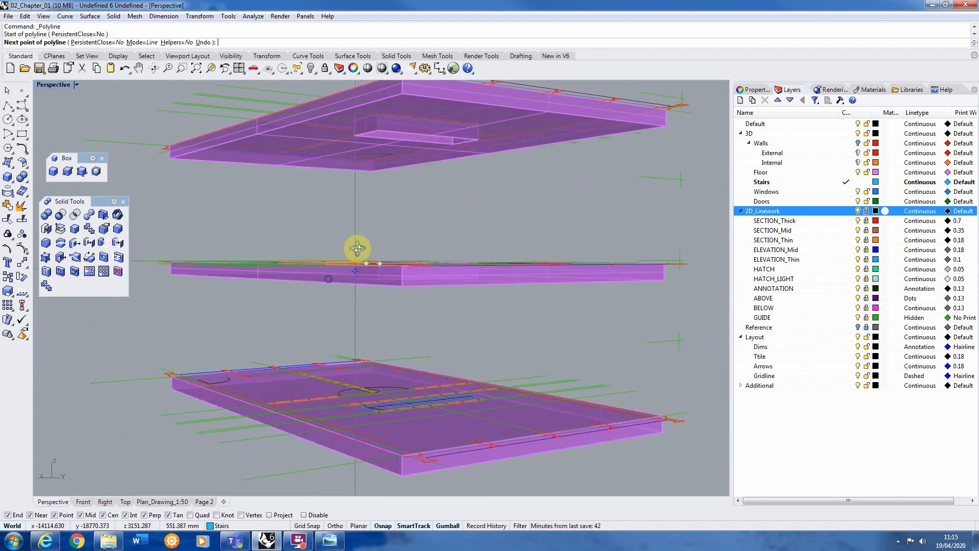
Zoom the view in toward the stair openings between the floors.
{"action": "scroll", "scroll_direction": "up", "scroll_amount": 3}
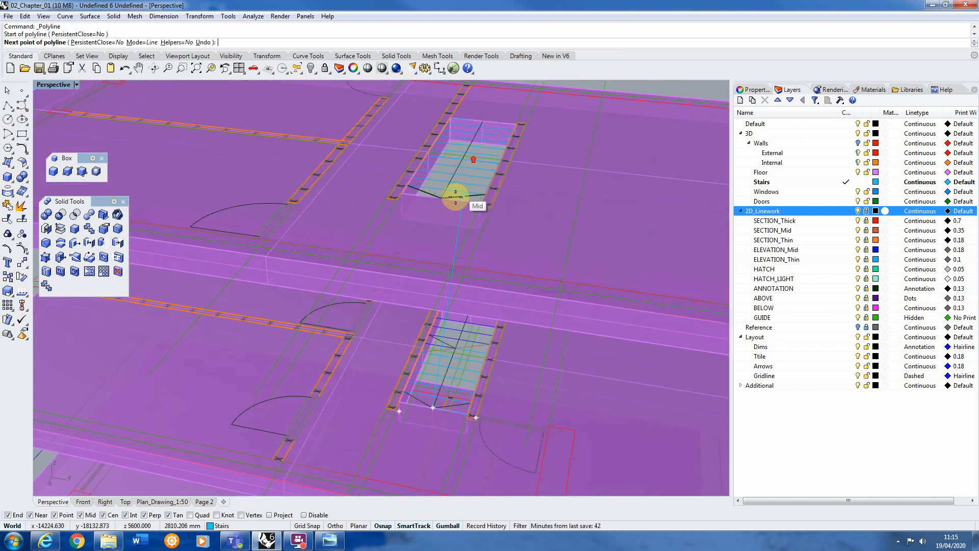
{"action": "mouse_move", "coordinate": [440, 199]}
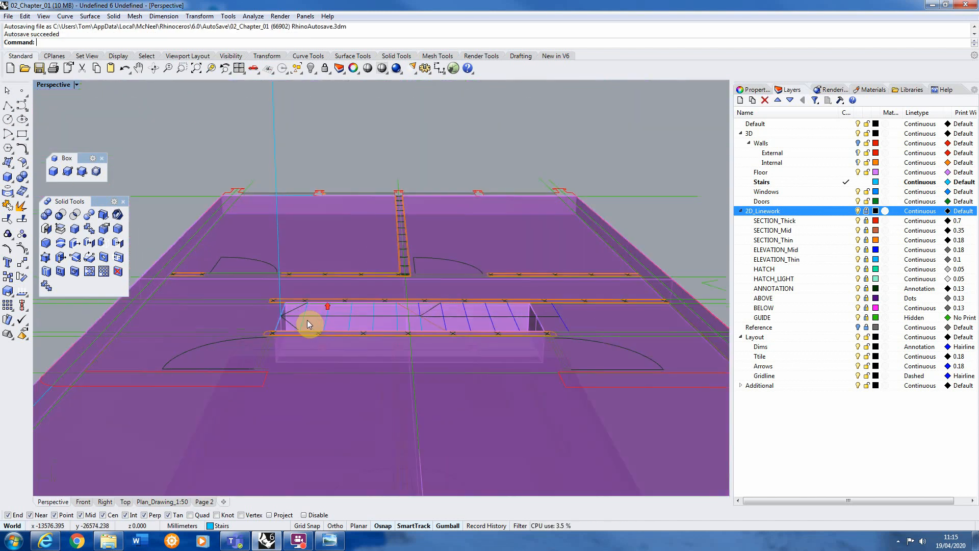
{"action": "mouse_move", "coordinate": [584, 306]}
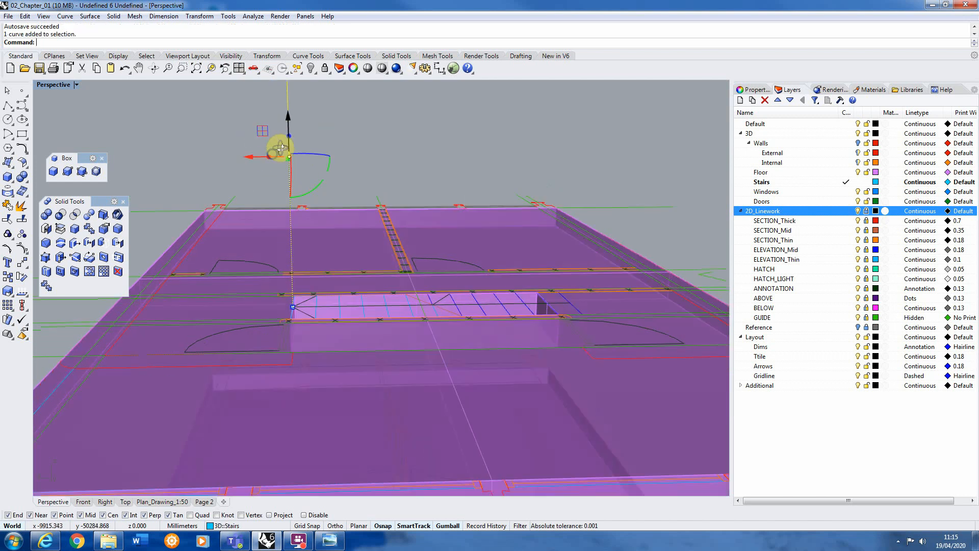
Adjust the view to bring both stair openings and the vertical line into view.
{"action": "left_click_drag", "start_coordinate": [281, 149], "coordinate": [340, 172]}
{"action": "type", "text": "Divide"}
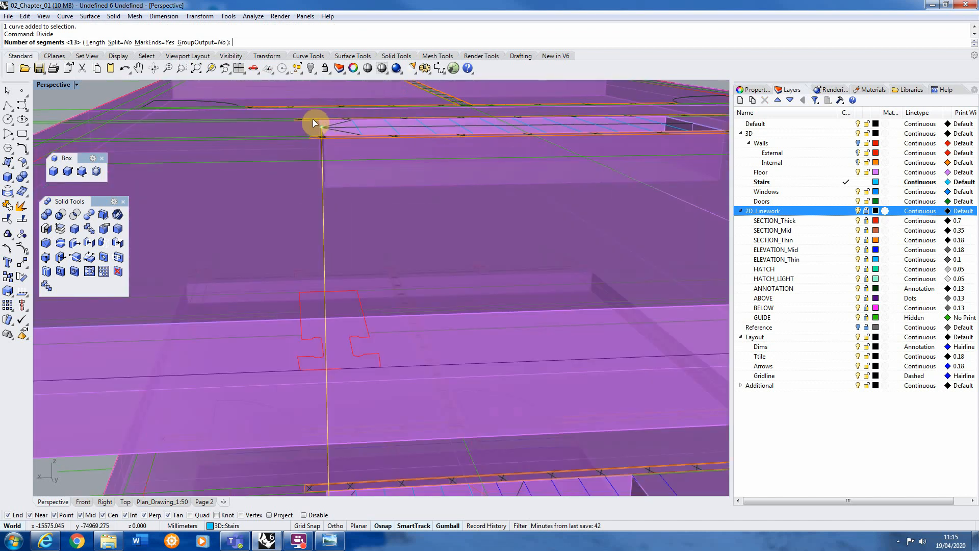
{"action": "mouse_move", "coordinate": [324, 148]}
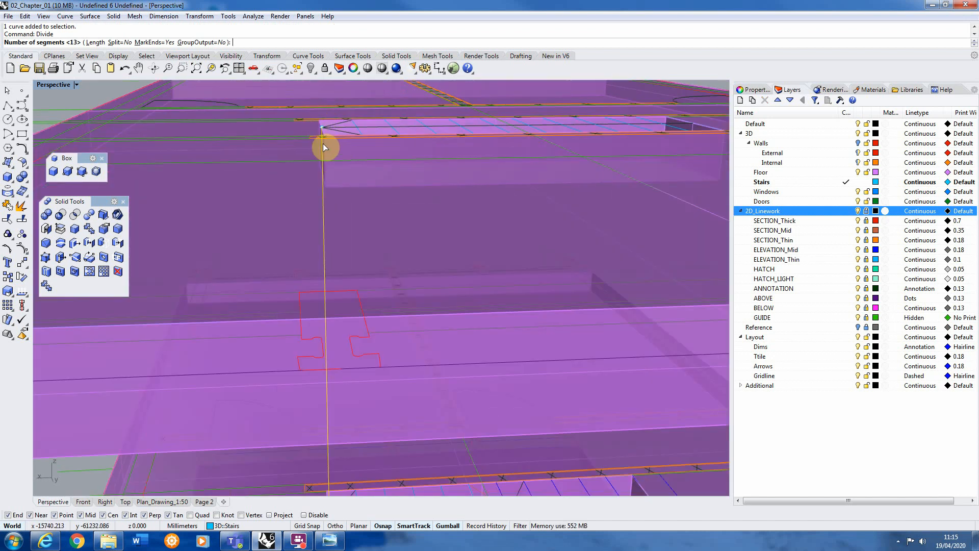
{"action": "mouse_move", "coordinate": [249, 133]}
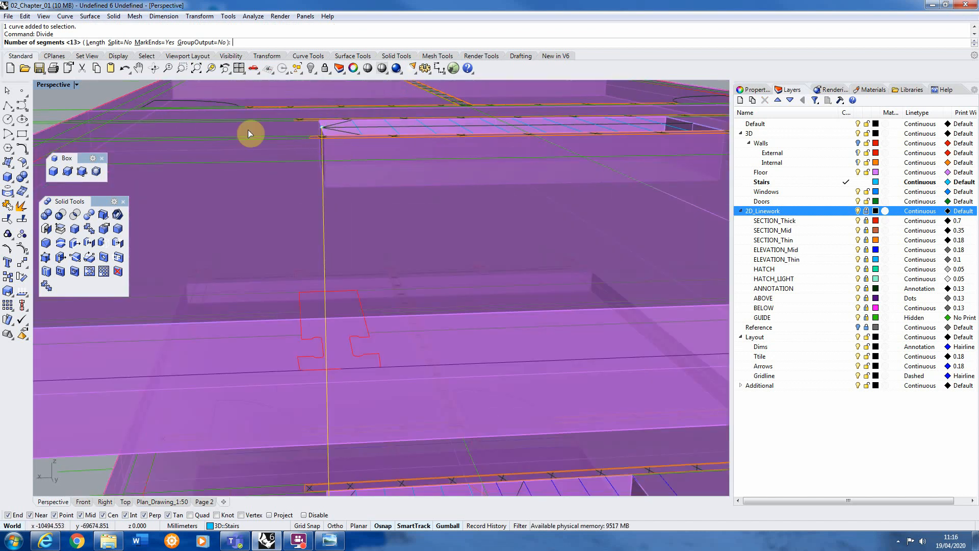
{"action": "left_click_drag", "start_coordinate": [249, 133], "coordinate": [206, 100]}
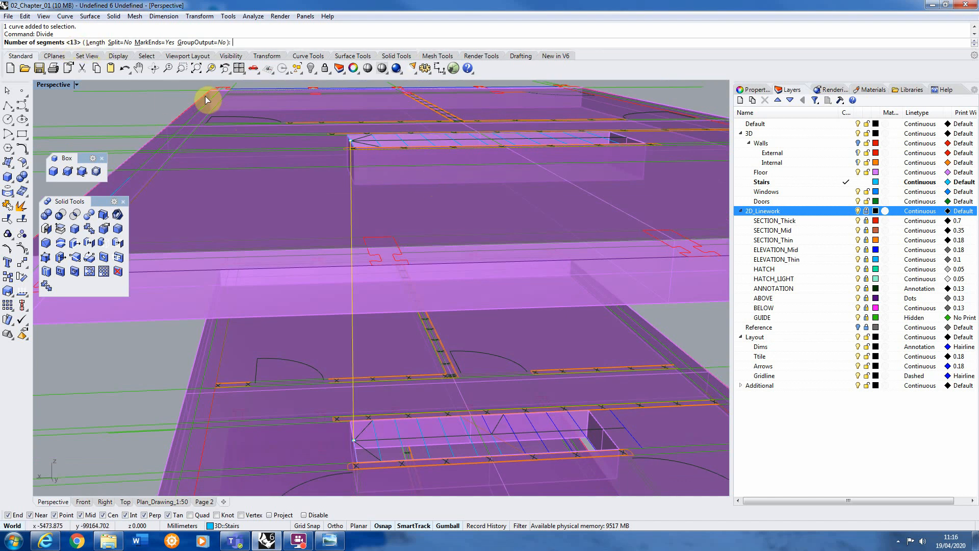
{"action": "mouse_move", "coordinate": [395, 417]}
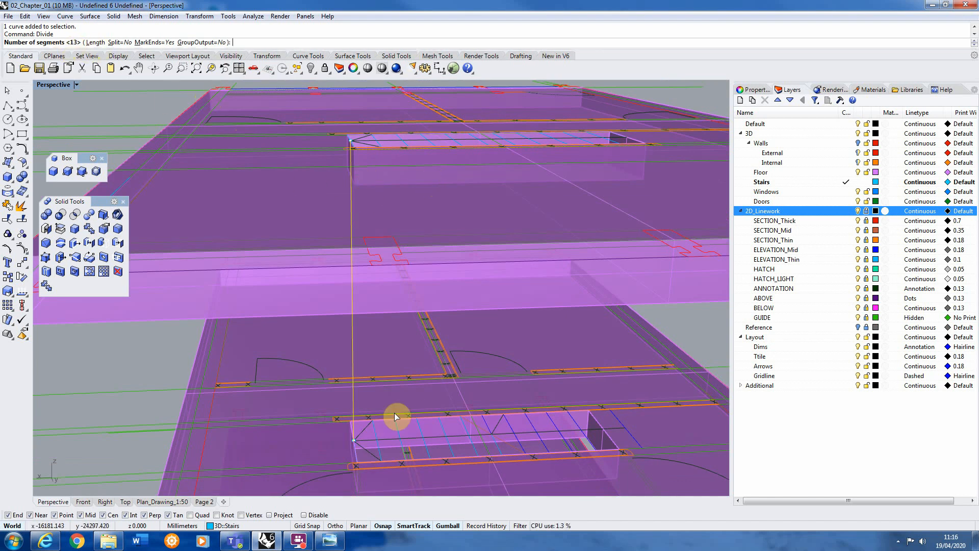
{"action": "mouse_move", "coordinate": [387, 262]}
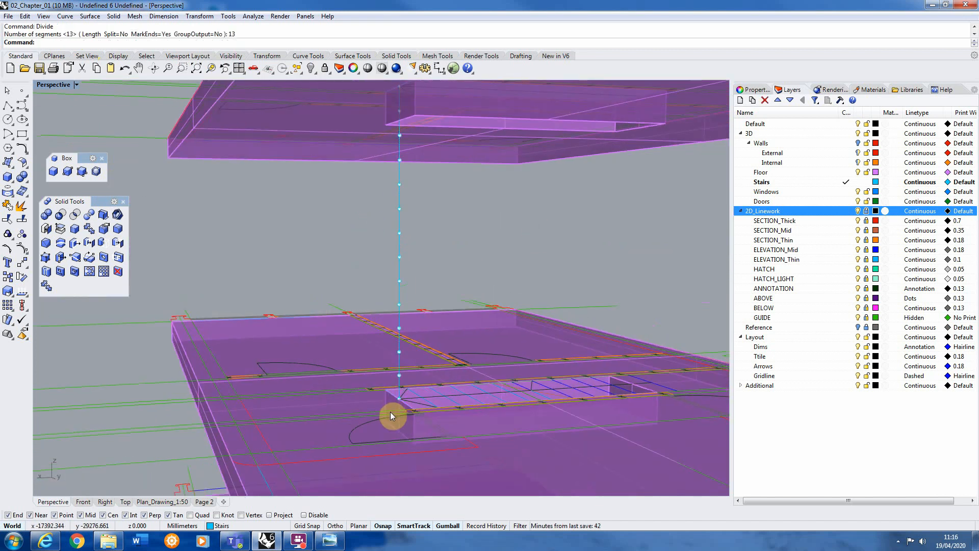
{"action": "mouse_move", "coordinate": [409, 386]}
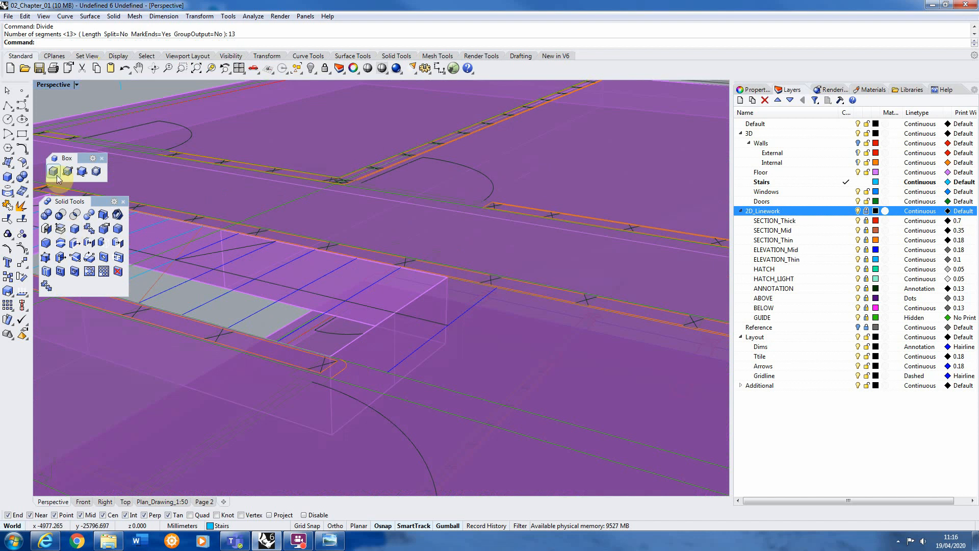
Start a solid box with its first corner at the stair opening edge.
{"action": "left_click", "coordinate": [53, 172]}
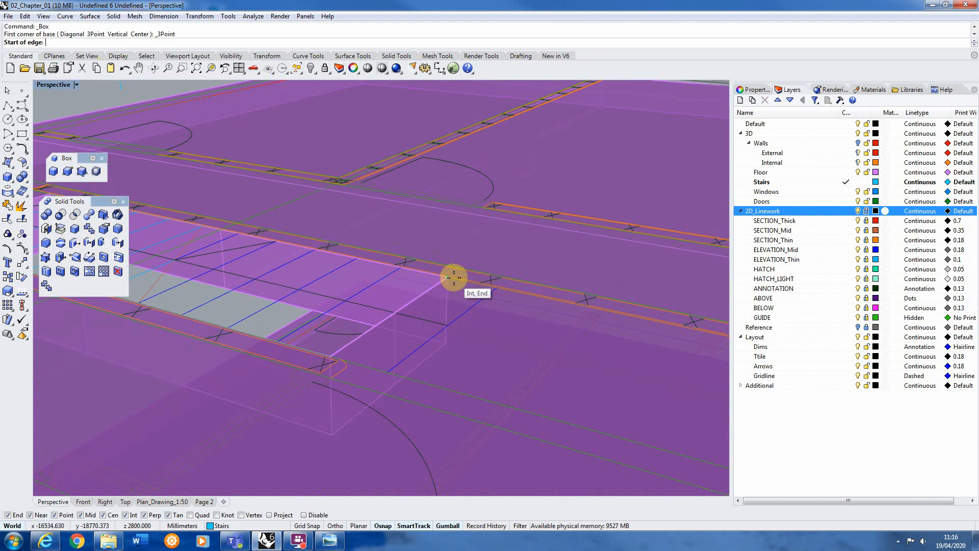
{"action": "left_click", "coordinate": [453, 276]}
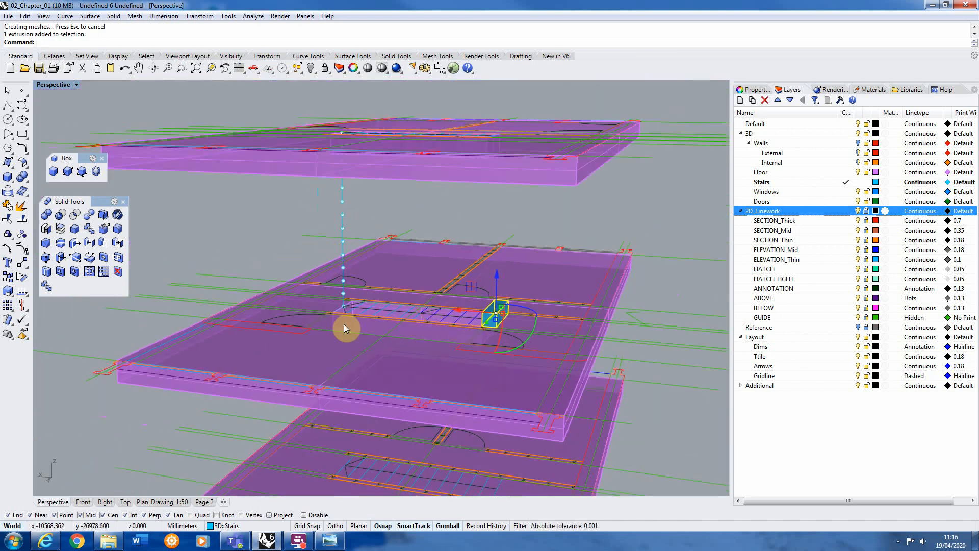
{"action": "mouse_move", "coordinate": [427, 274]}
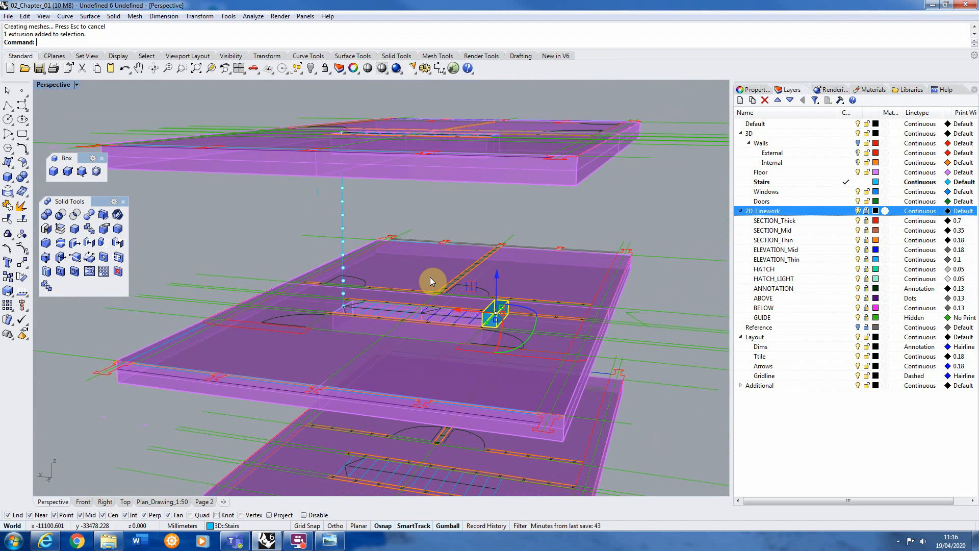
{"action": "mouse_move", "coordinate": [342, 198]}
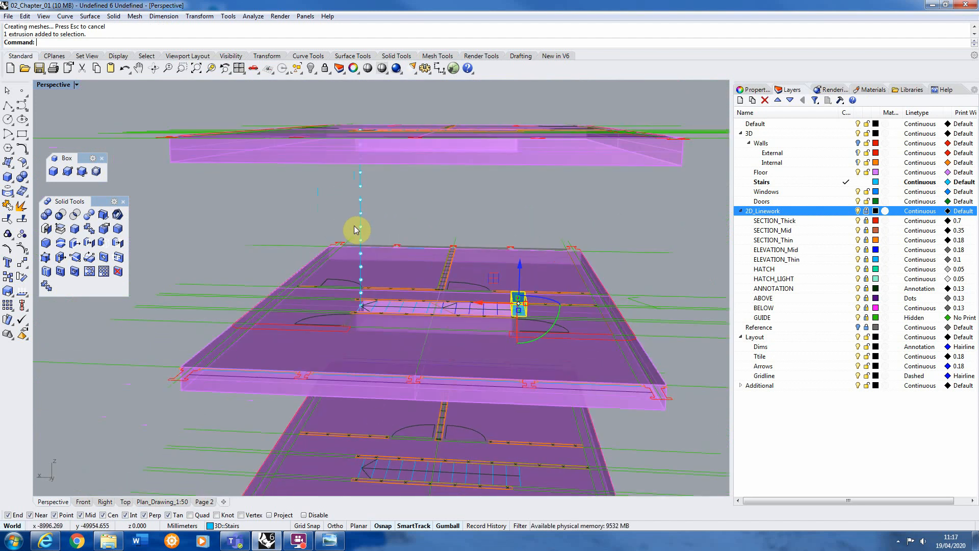
{"action": "mouse_move", "coordinate": [399, 226]}
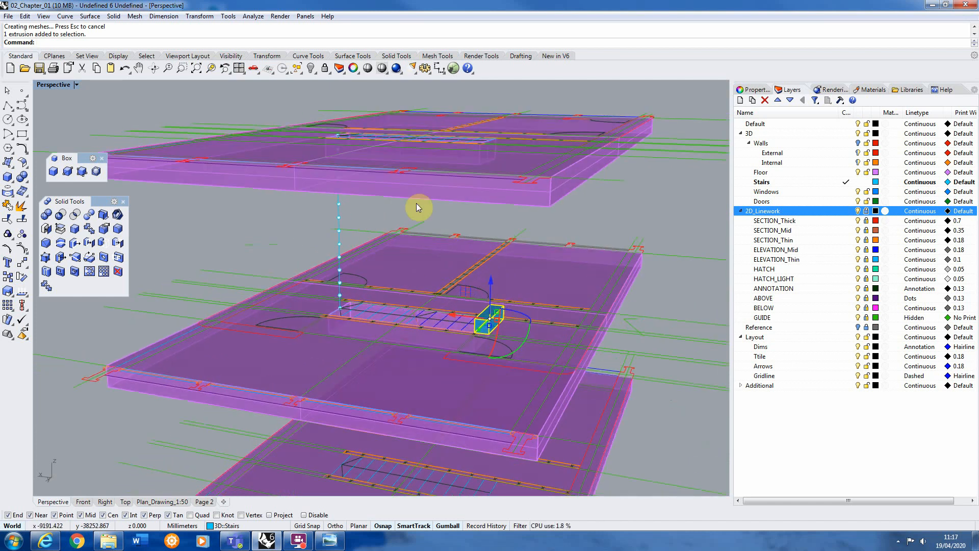
{"action": "mouse_move", "coordinate": [357, 279]}
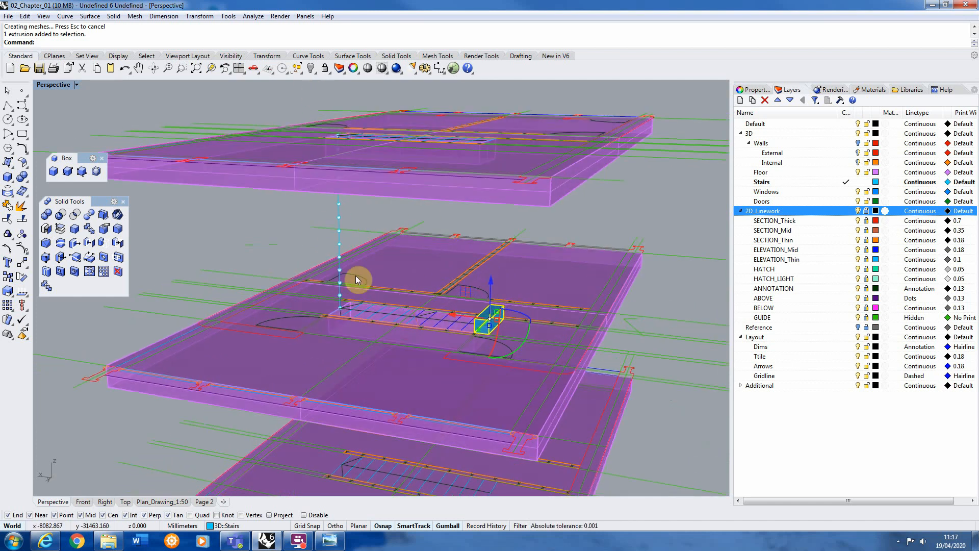
{"action": "mouse_move", "coordinate": [371, 244]}
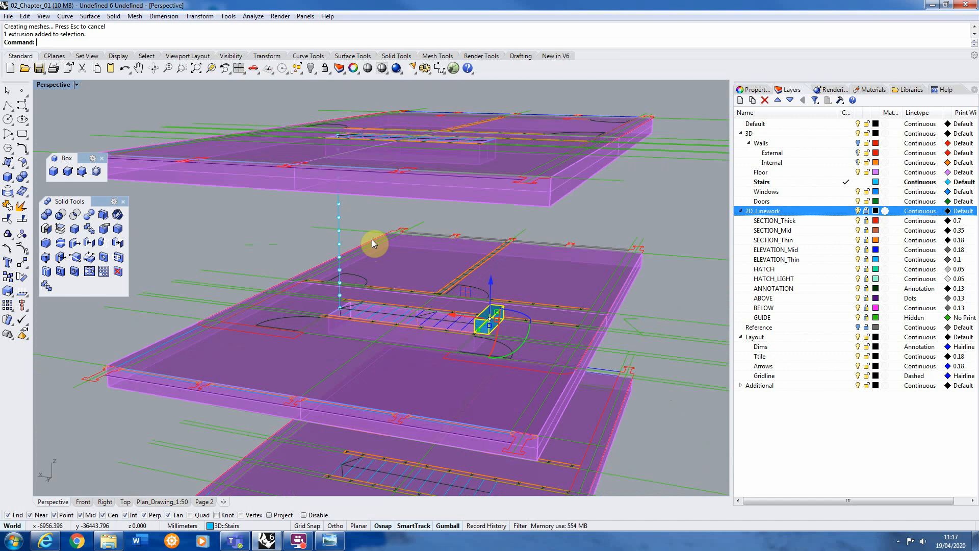
{"action": "mouse_move", "coordinate": [334, 131]}
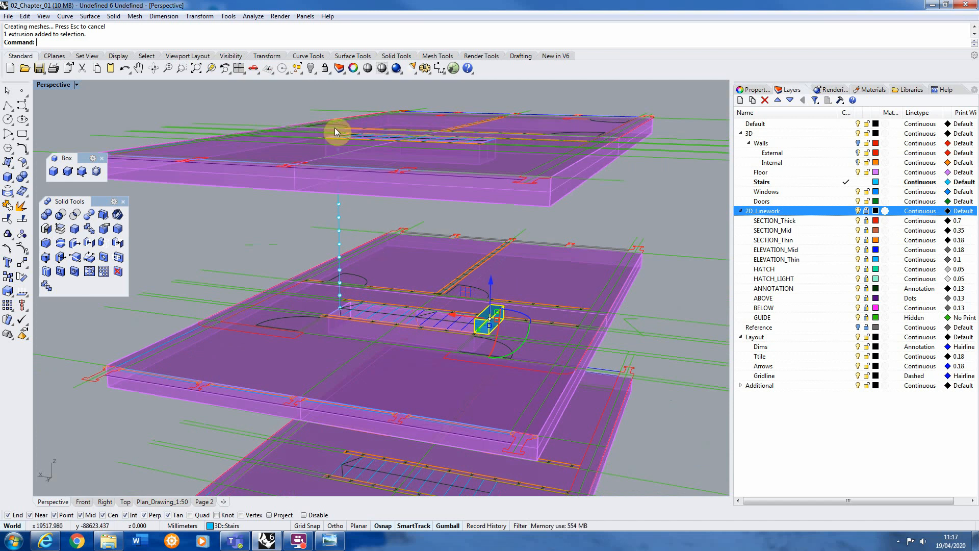
{"action": "mouse_move", "coordinate": [340, 303]}
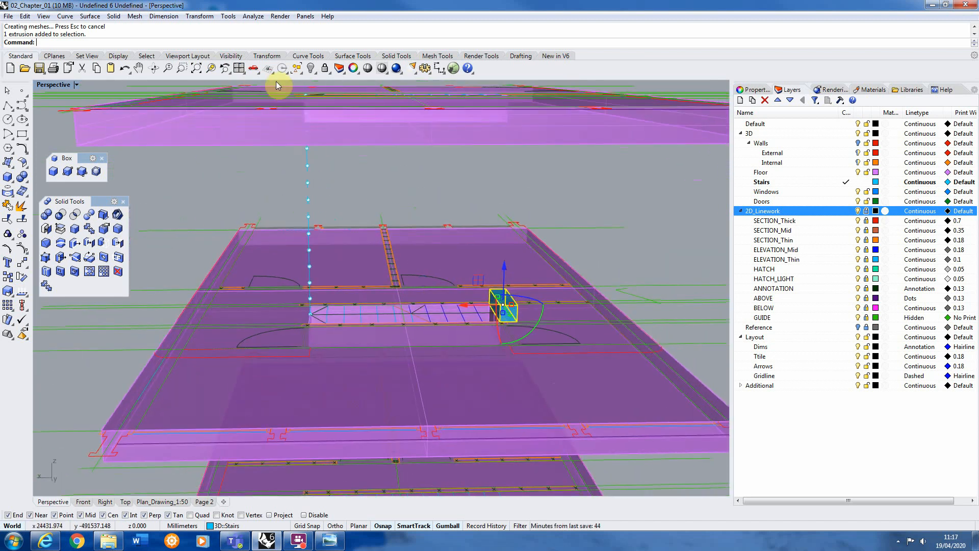
{"action": "mouse_move", "coordinate": [169, 194]}
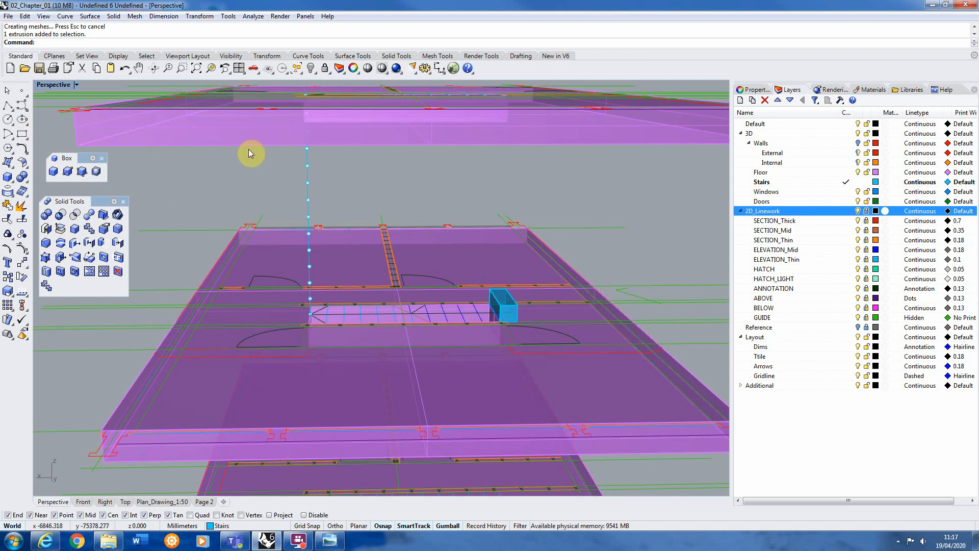
{"action": "mouse_move", "coordinate": [281, 129]}
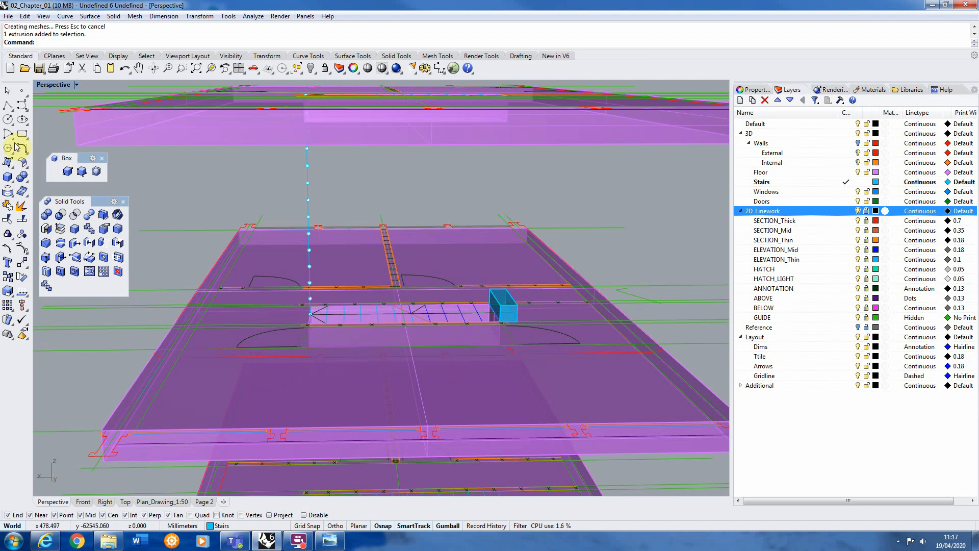
{"action": "mouse_move", "coordinate": [9, 109]}
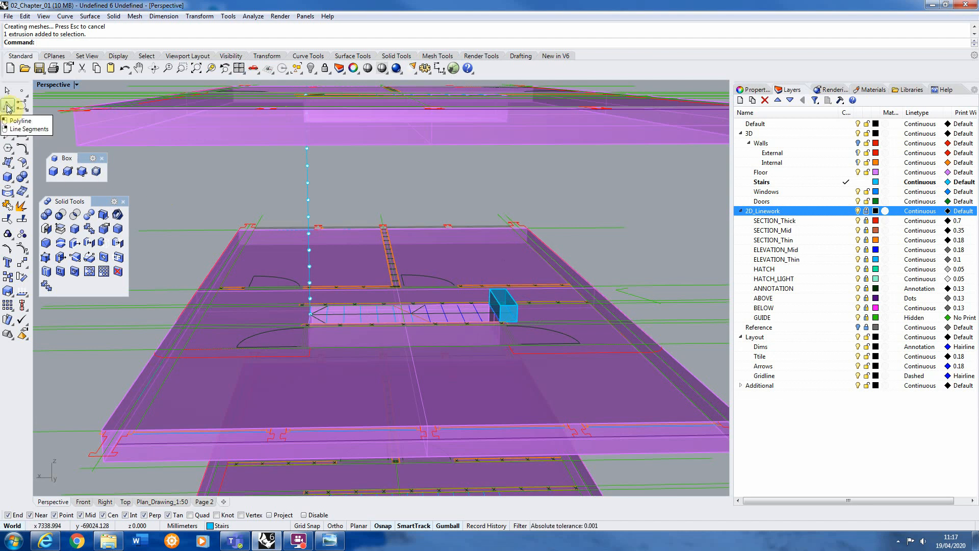
Start a polyline for the sloping stair path from the guide line.
{"action": "left_click", "coordinate": [8, 106]}
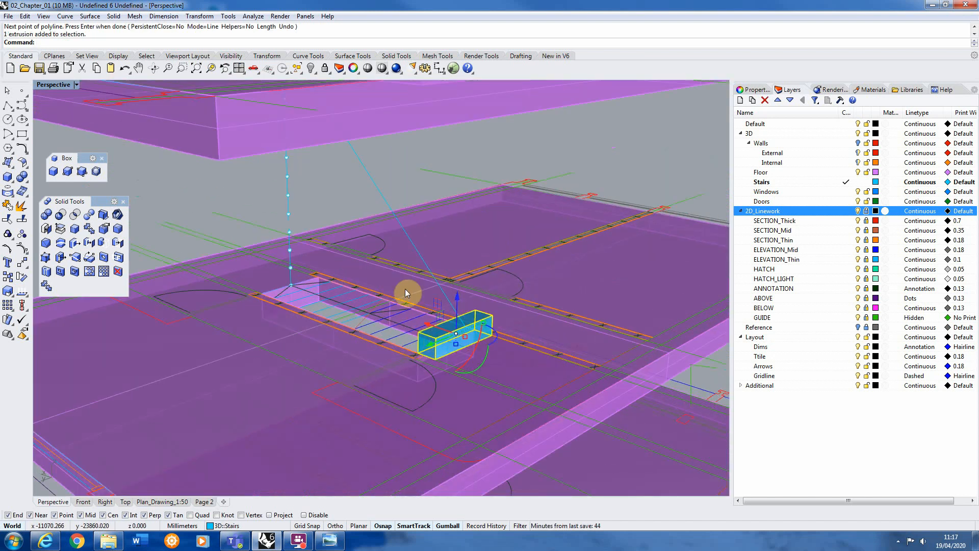
{"action": "mouse_move", "coordinate": [448, 300]}
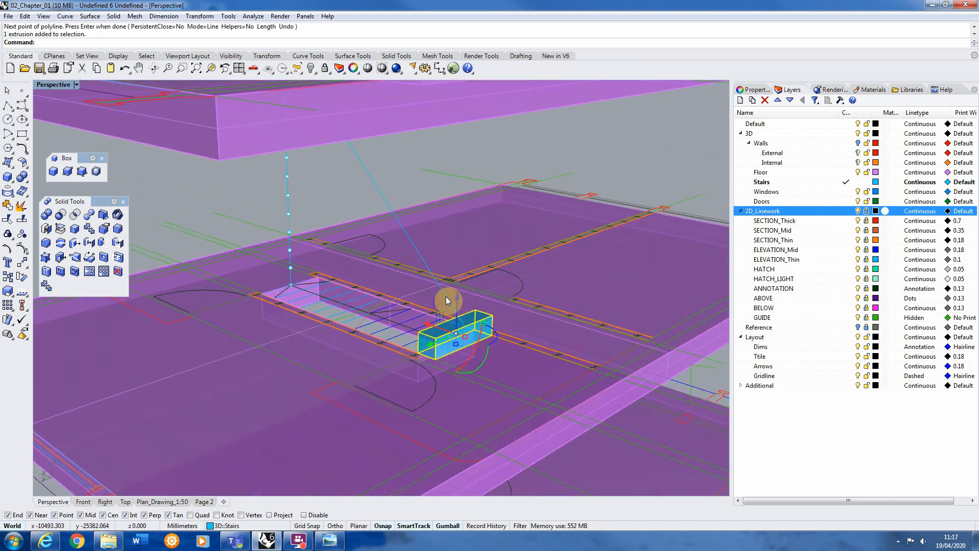
Define the step box as a block named Step01.
{"action": "type", "text": "Block"}
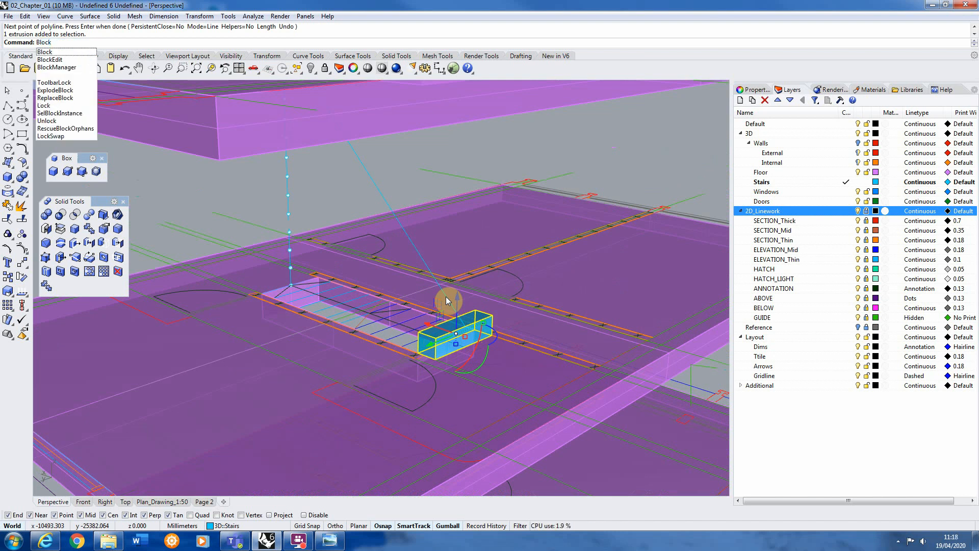
{"action": "left_click", "coordinate": [44, 51]}
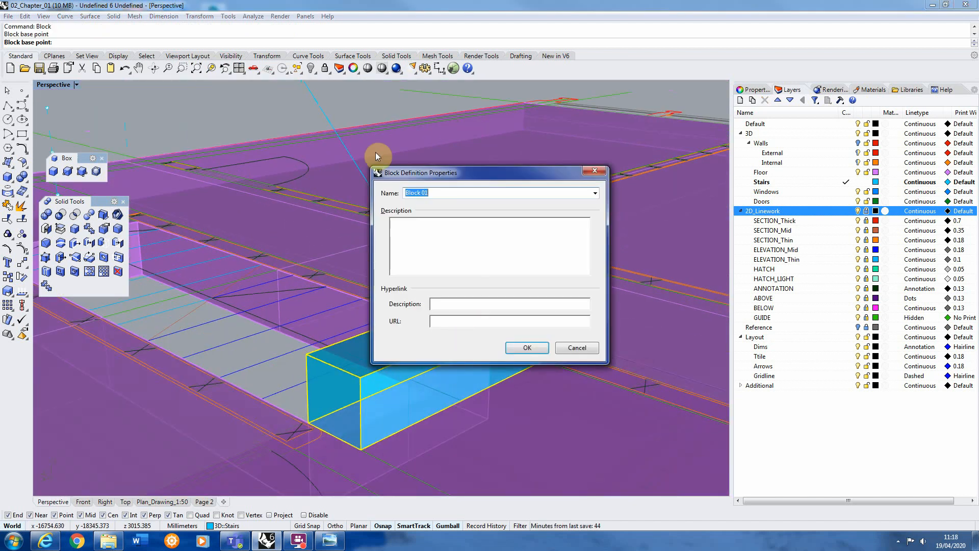
{"action": "type", "text": "sT"}
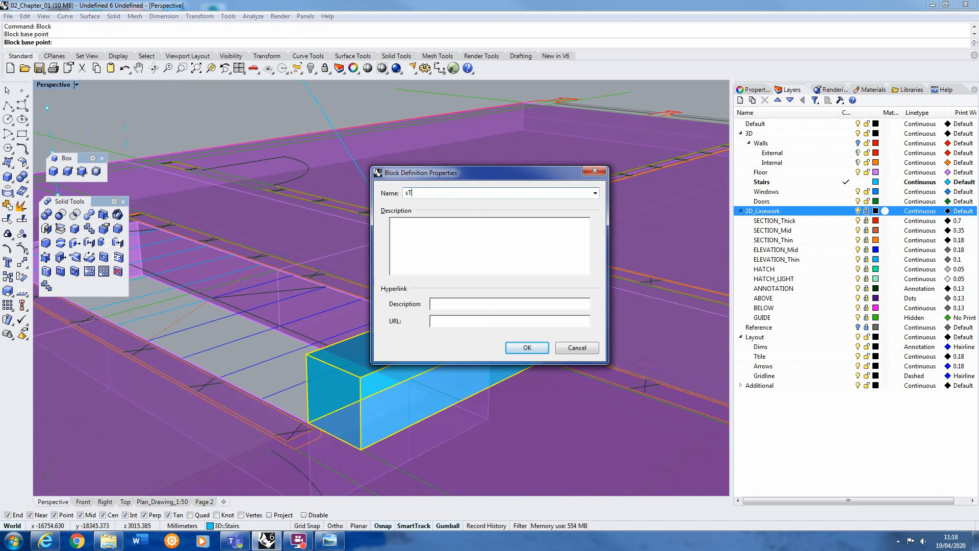
{"action": "type", "text": "EP0"}
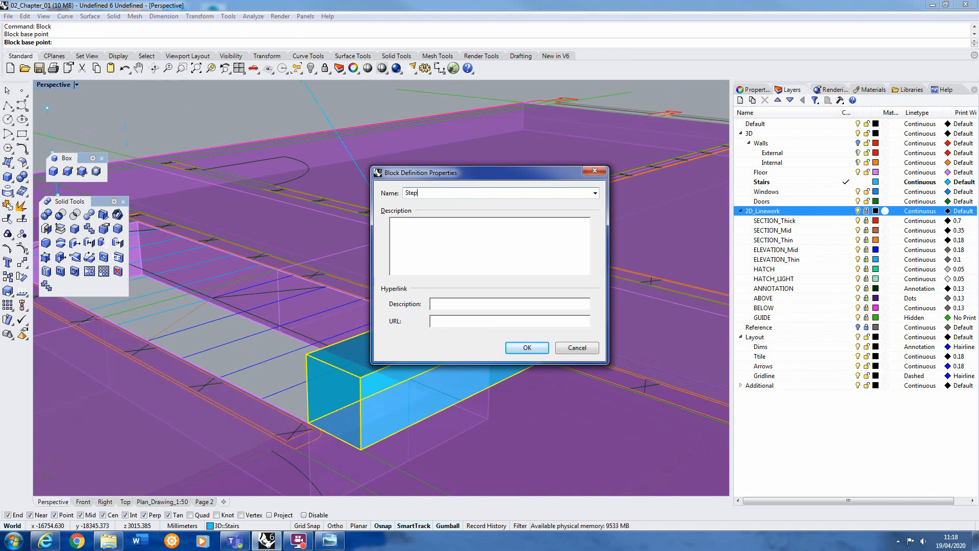
{"action": "left_click", "coordinate": [526, 347]}
{"action": "type", "text": "Ar"}
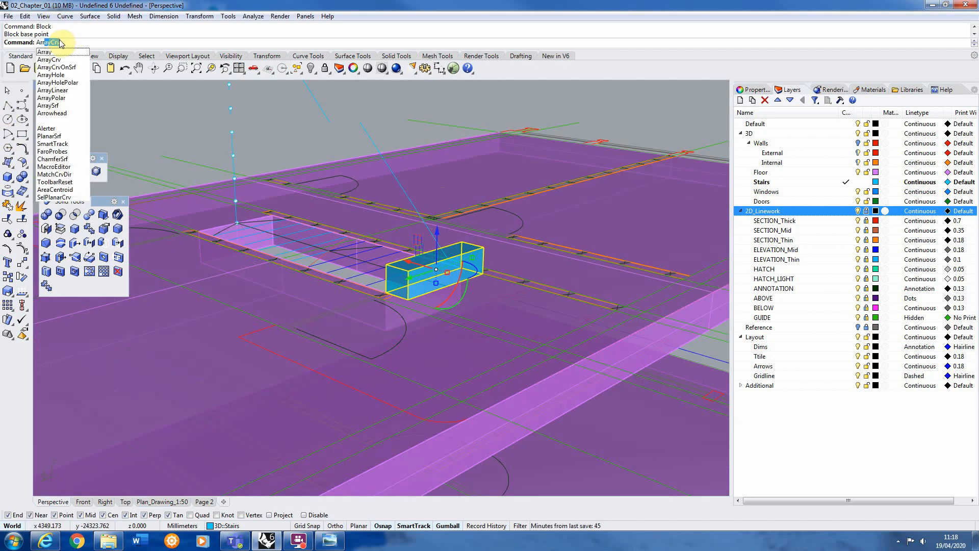
Array the step block 13 times along the sloping polyline path.
{"action": "left_click", "coordinate": [45, 51]}
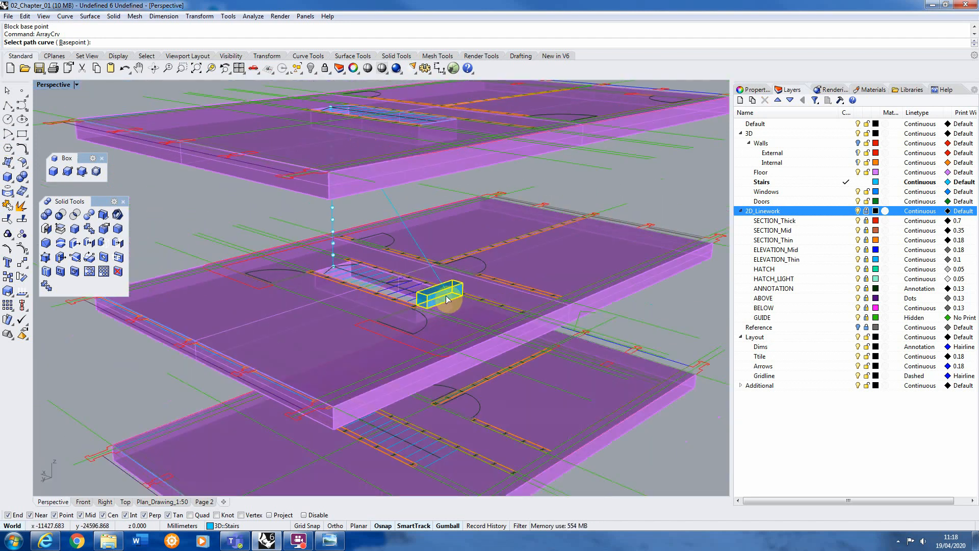
{"action": "mouse_move", "coordinate": [318, 97]}
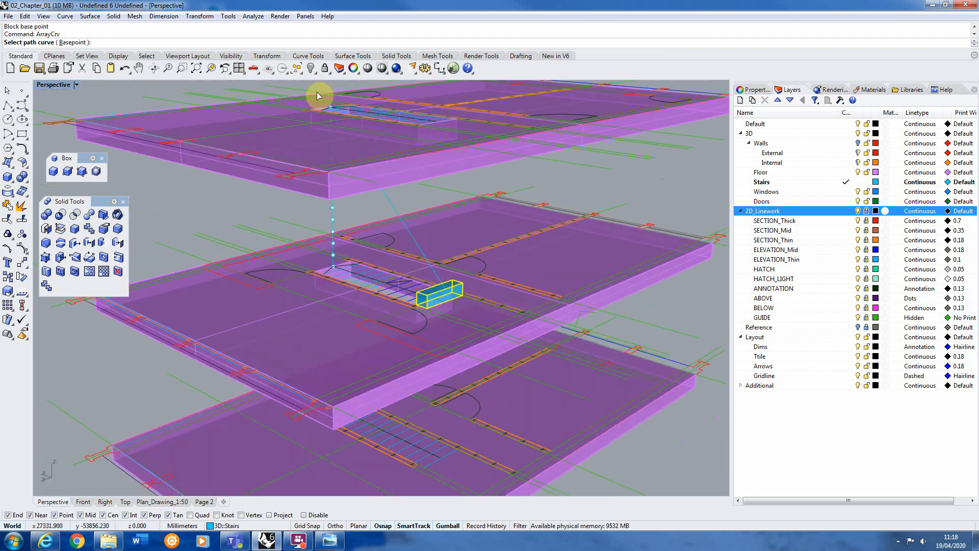
{"action": "mouse_move", "coordinate": [395, 208]}
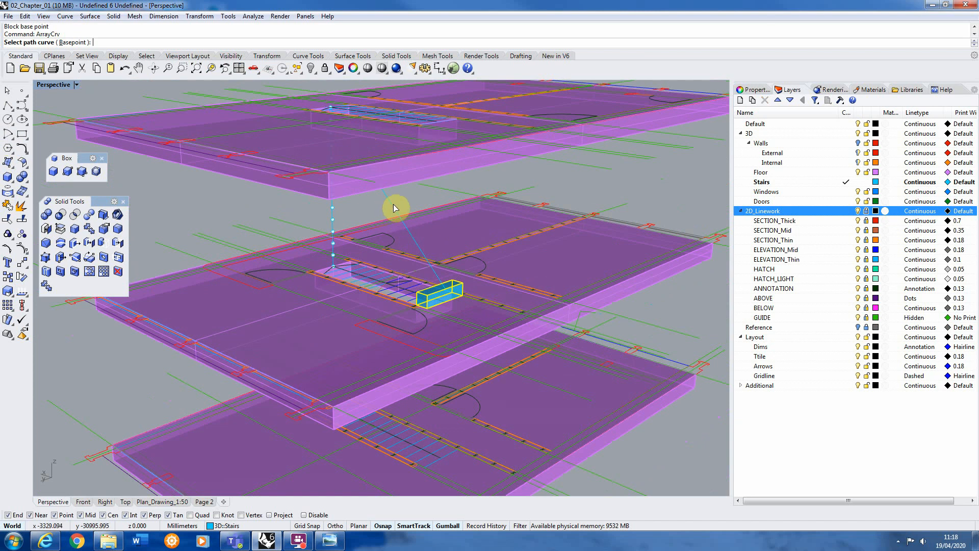
{"action": "left_click", "coordinate": [333, 244]}
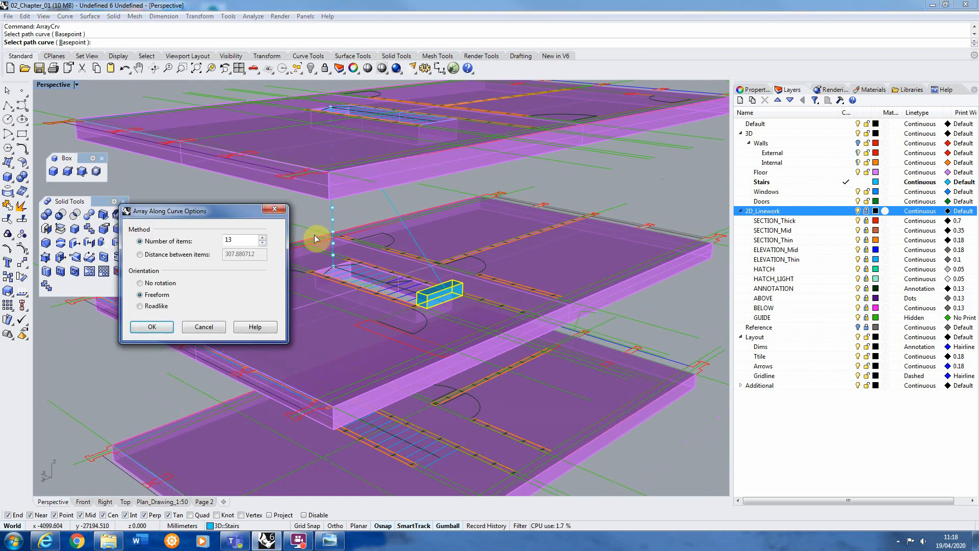
{"action": "mouse_move", "coordinate": [206, 231]}
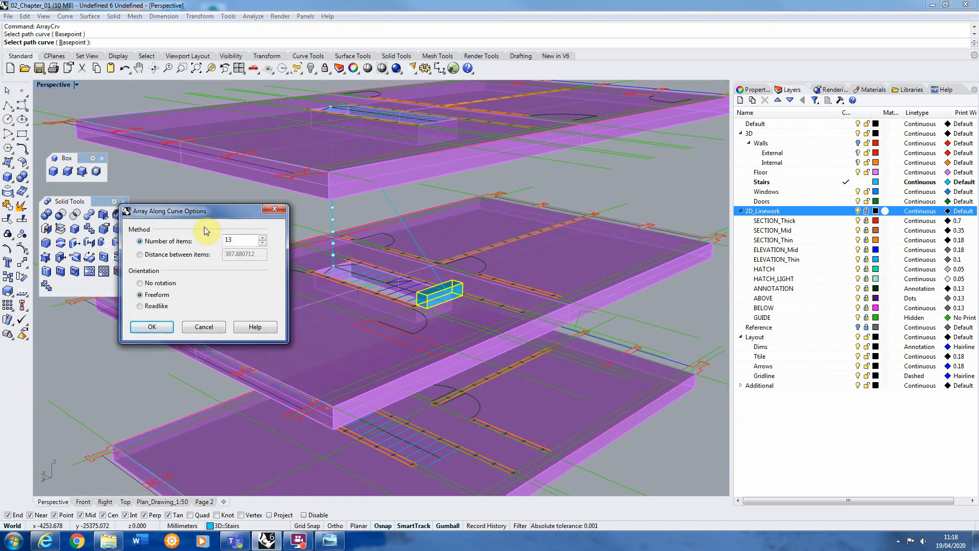
{"action": "mouse_move", "coordinate": [354, 189]}
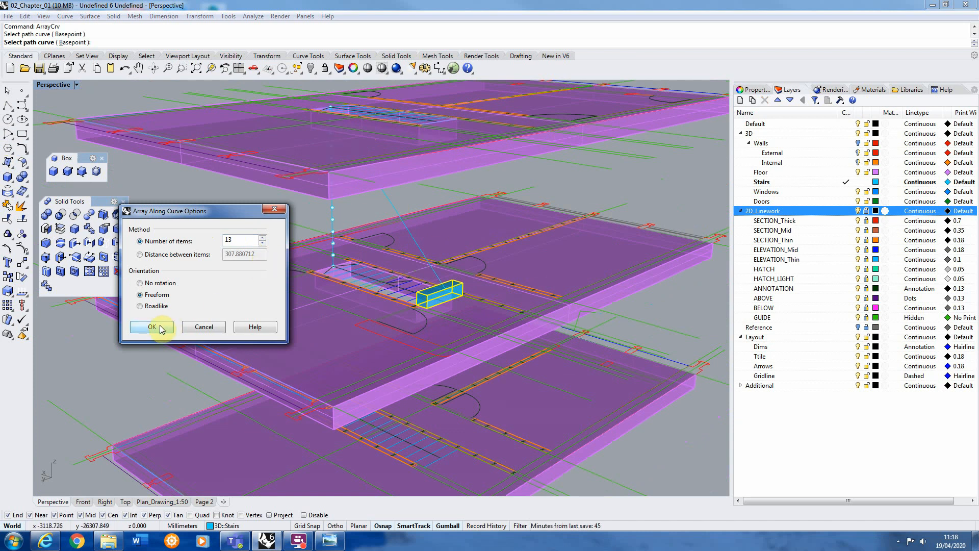
{"action": "left_click", "coordinate": [150, 326]}
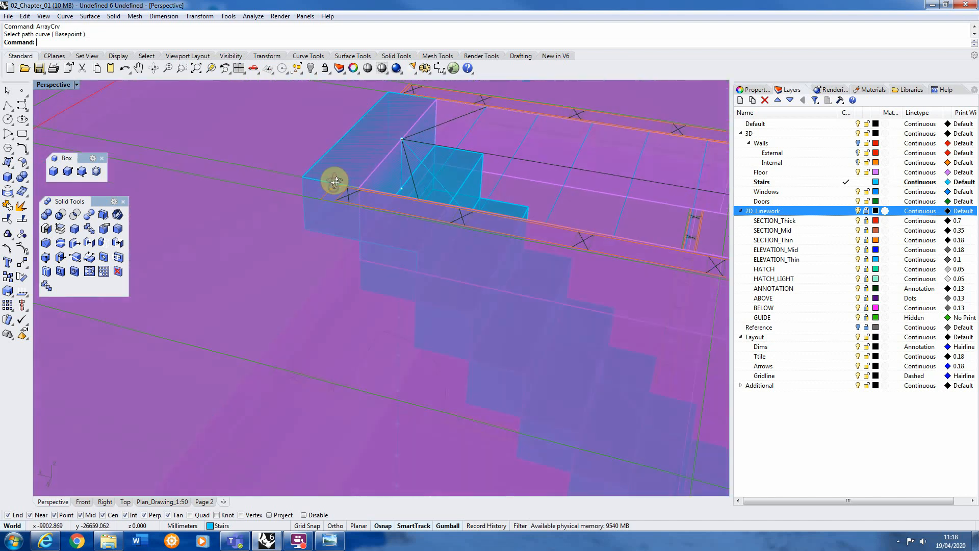
{"action": "left_click", "coordinate": [336, 181]}
{"action": "type", "text": "Block"}
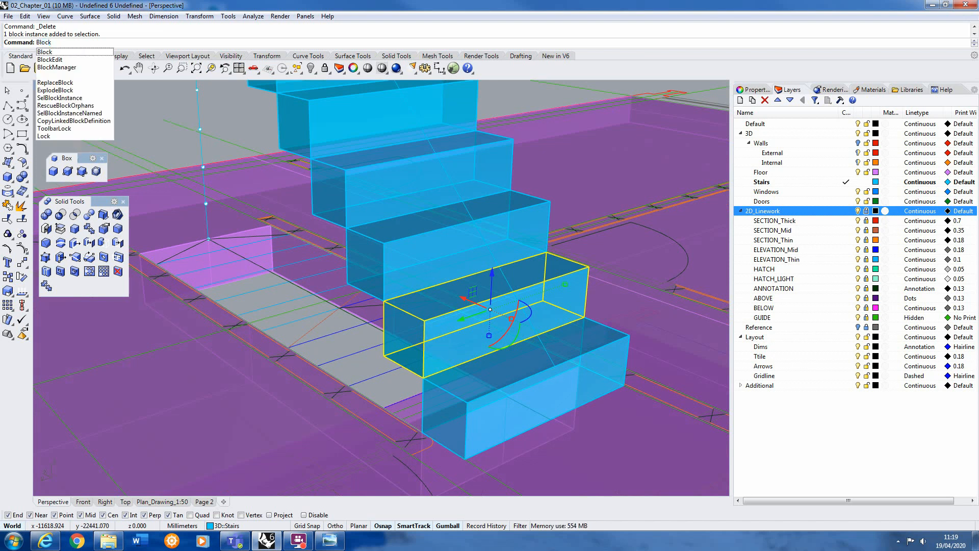
In the step block, draw a thin nosing box of height 2 on the top edge.
{"action": "left_click", "coordinate": [50, 59]}
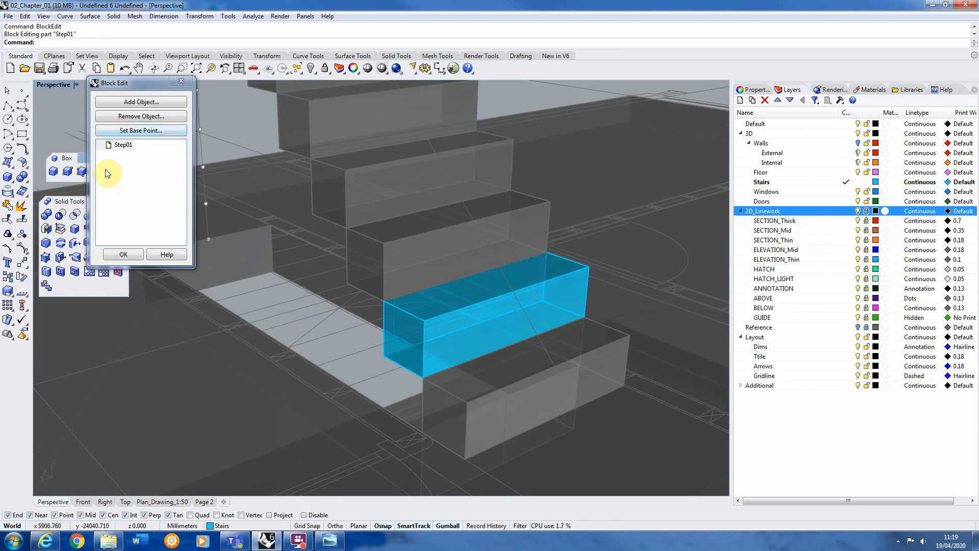
{"action": "mouse_move", "coordinate": [80, 173]}
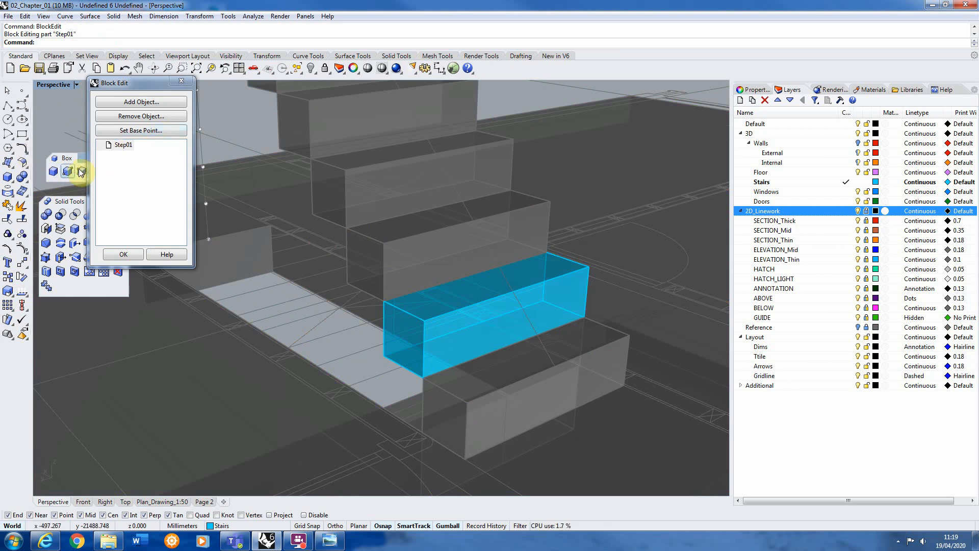
{"action": "left_click", "coordinate": [69, 171]}
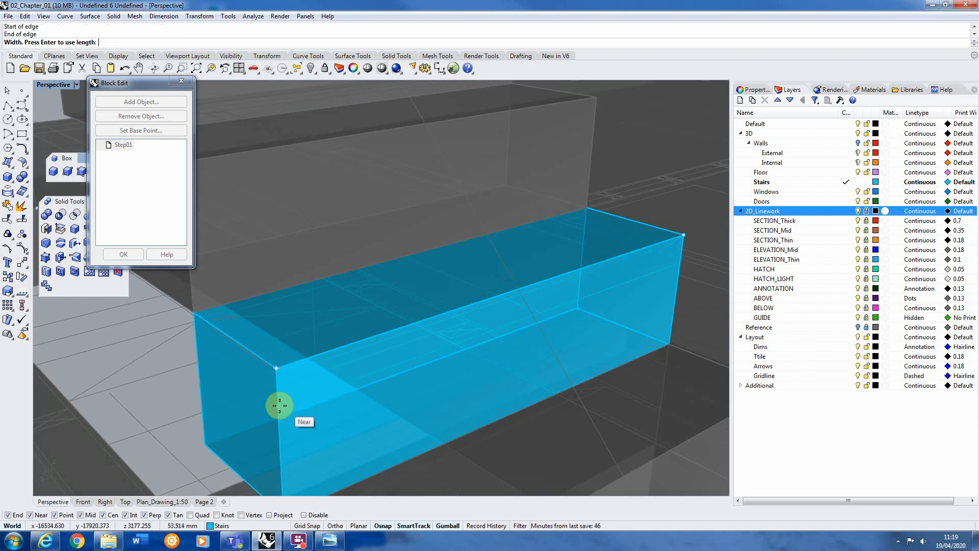
{"action": "mouse_move", "coordinate": [277, 399]}
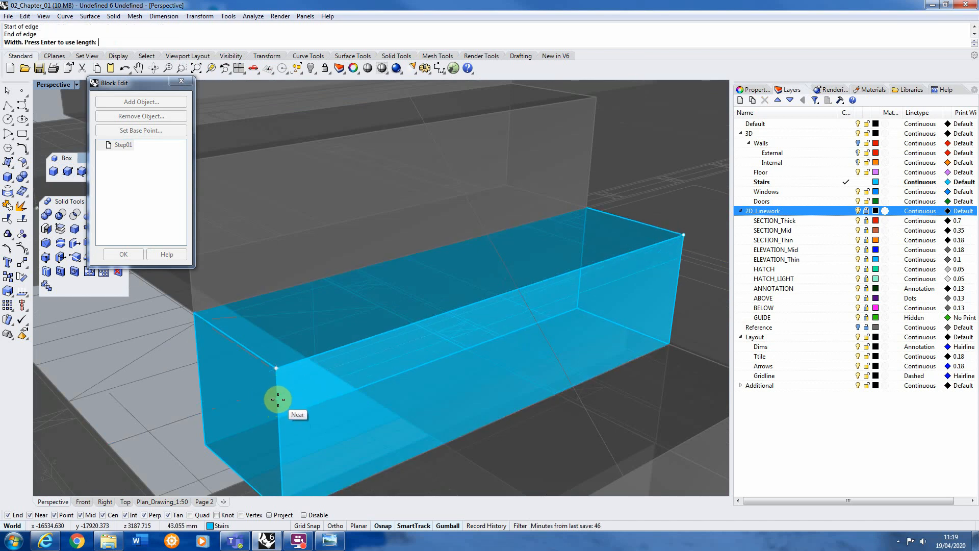
{"action": "left_click", "coordinate": [277, 400]}
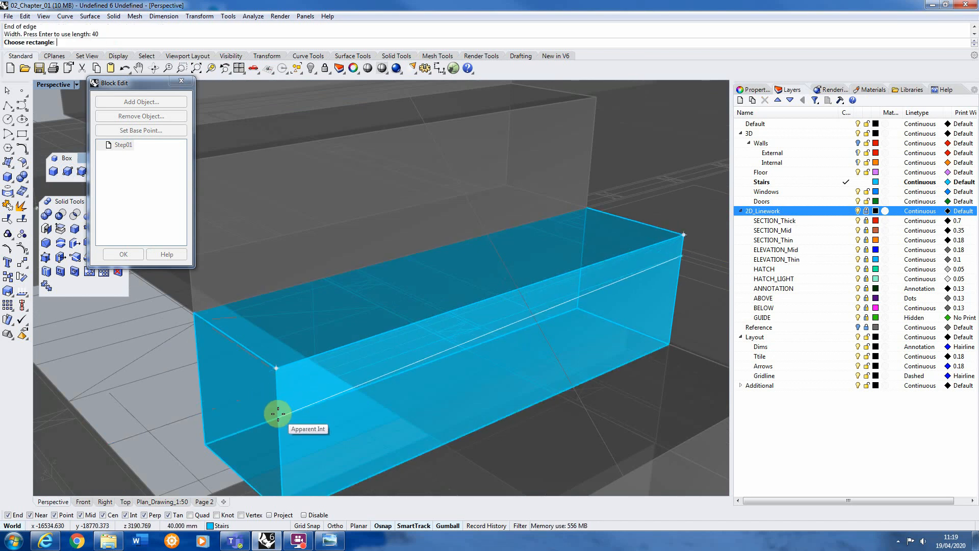
{"action": "left_click", "coordinate": [276, 412]}
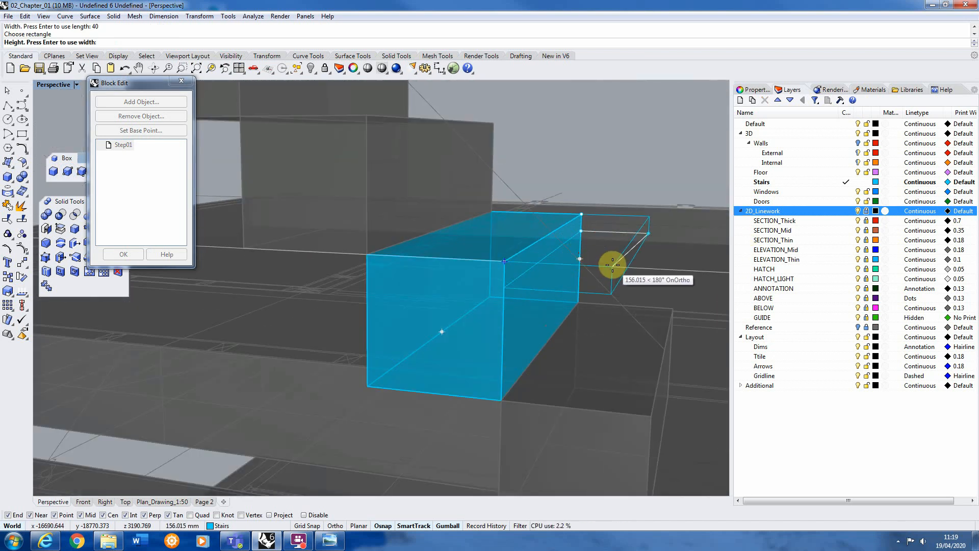
{"action": "type", "text": "2"}
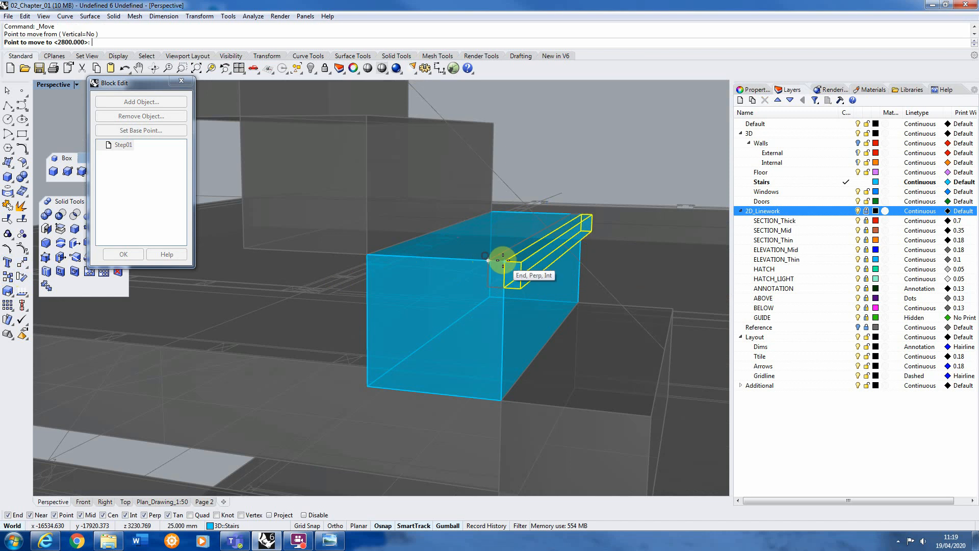
{"action": "left_click", "coordinate": [502, 261]}
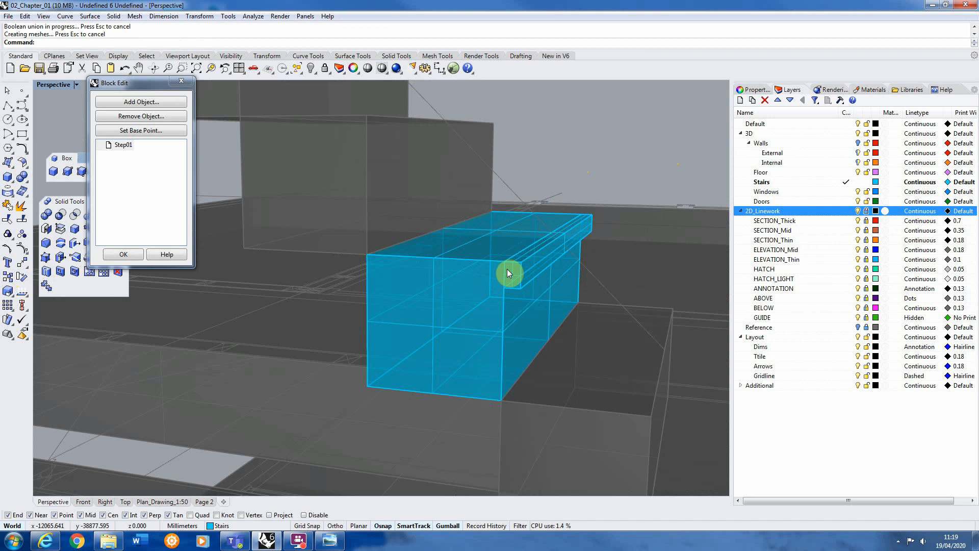
{"action": "left_click", "coordinate": [509, 272]}
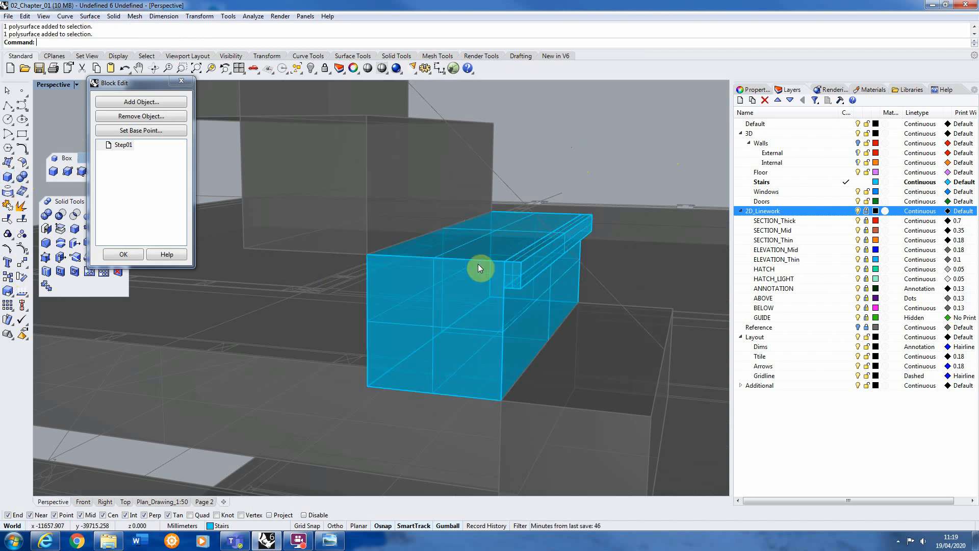
{"action": "left_click", "coordinate": [481, 269]}
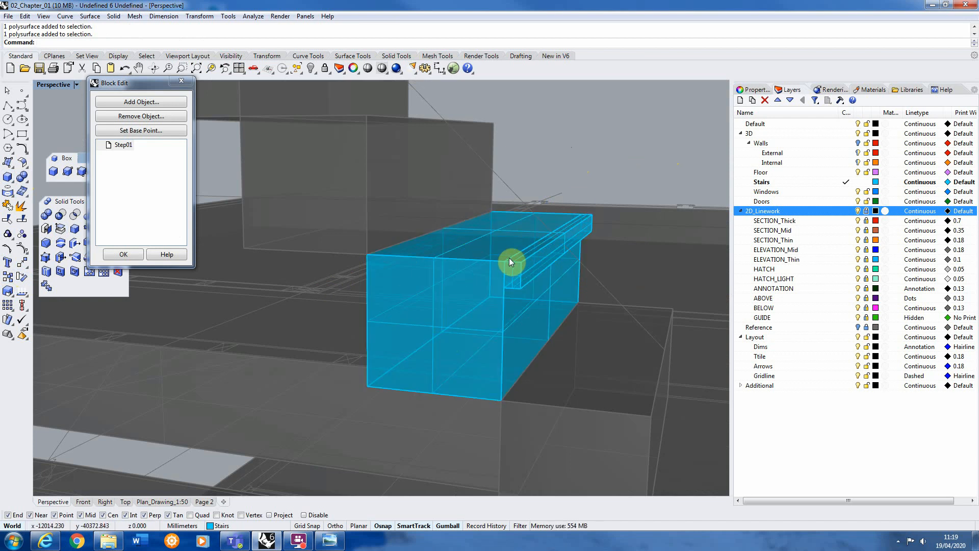
{"action": "mouse_move", "coordinate": [563, 276]}
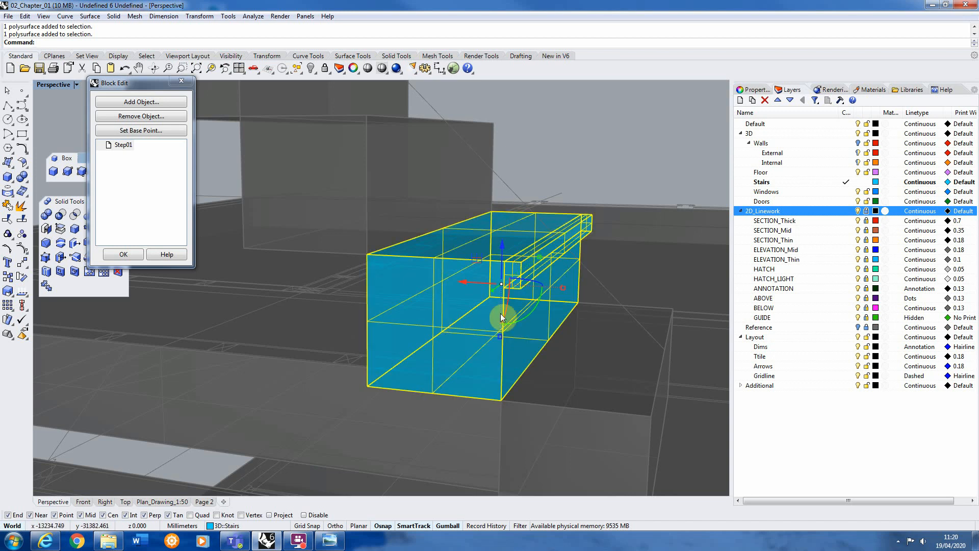
{"action": "mouse_move", "coordinate": [19, 179]}
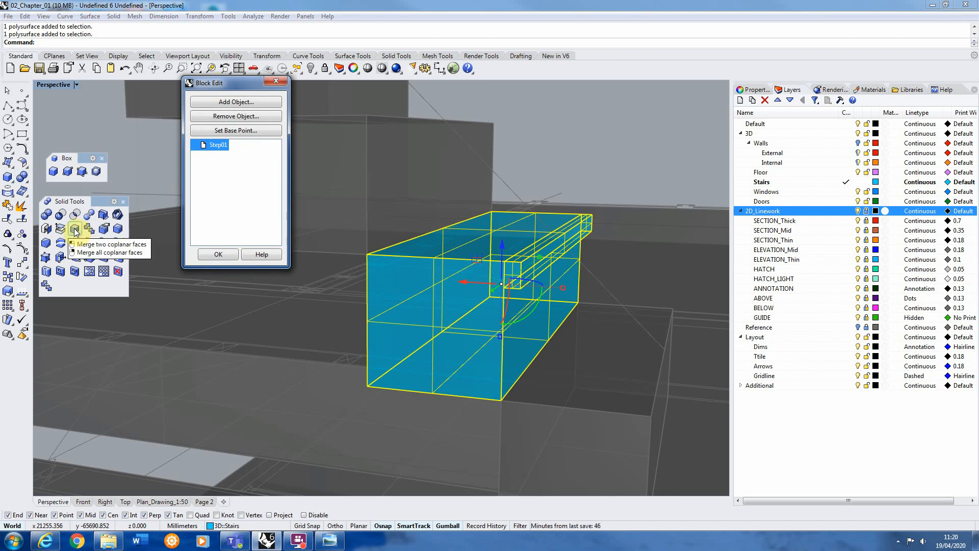
{"action": "mouse_move", "coordinate": [75, 232]}
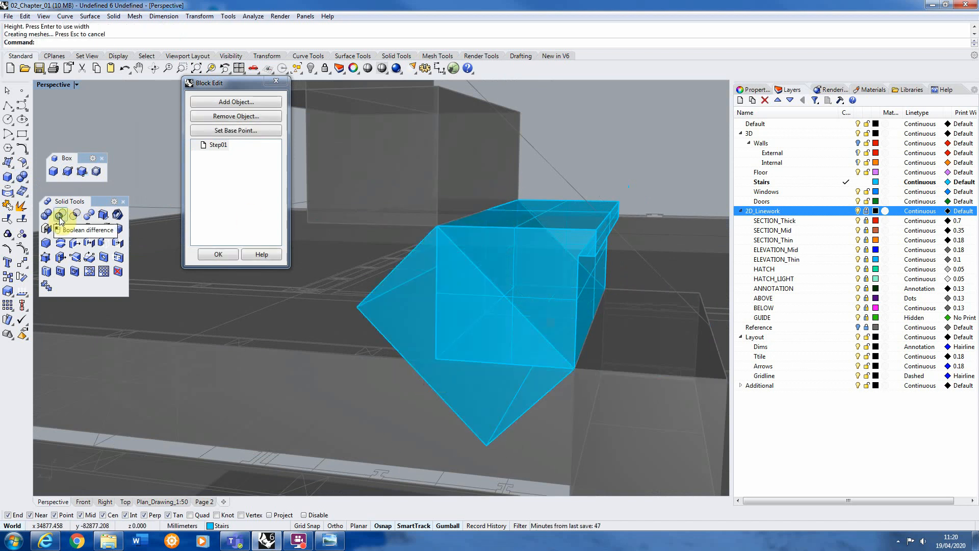
Boolean the angled wedge with the Step01 solid to slope the step's underside.
{"action": "left_click", "coordinate": [61, 214]}
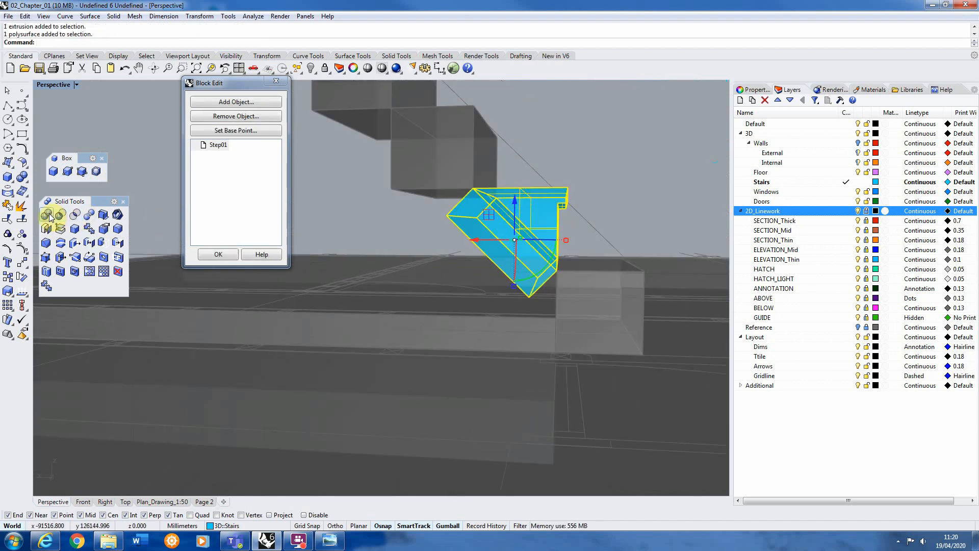
{"action": "left_click", "coordinate": [74, 229]}
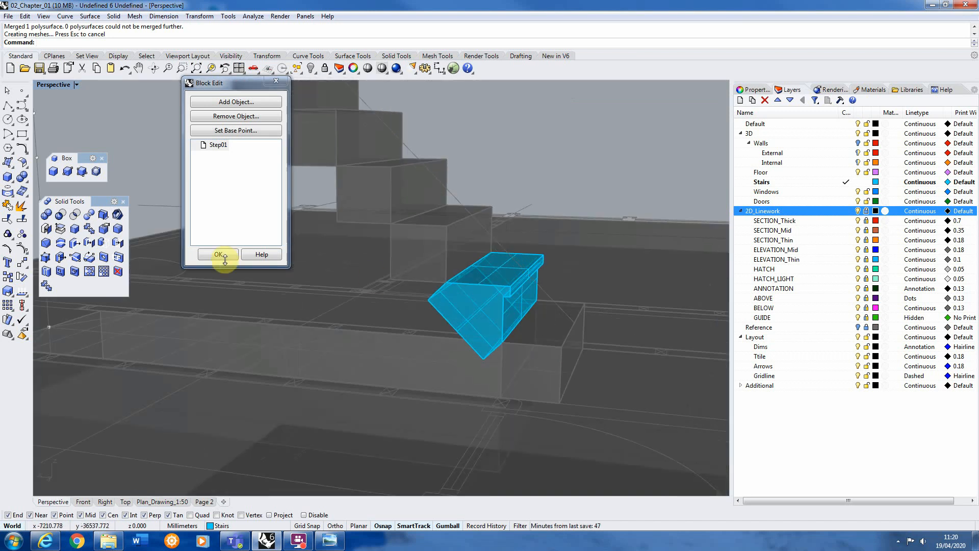
Finish editing the step block and undo away the leftover curve.
{"action": "left_click", "coordinate": [217, 255]}
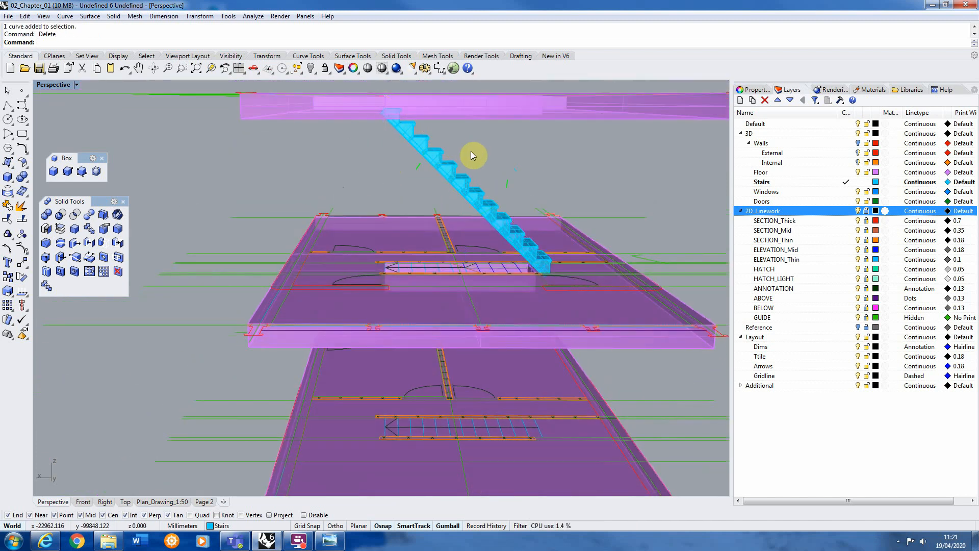
{"action": "key", "text": "ctrl+z"}
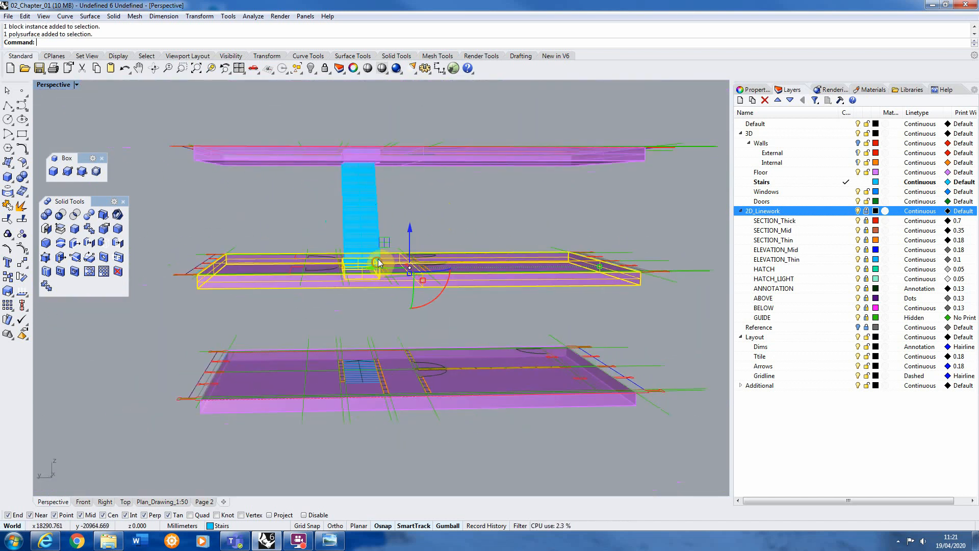
Undo the earlier grouping and select all objects on the Stairs layer.
{"action": "key", "text": "ctrl+z"}
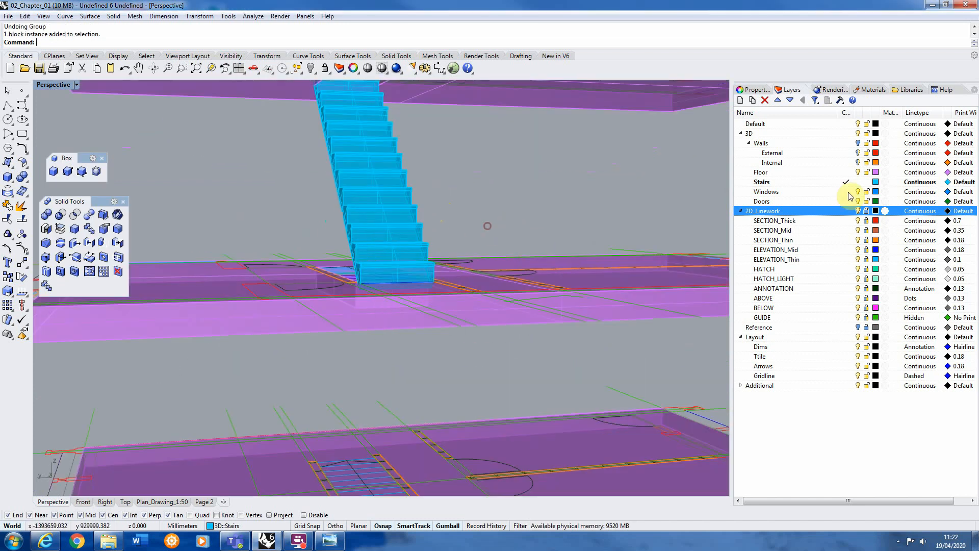
{"action": "left_click", "coordinate": [761, 181]}
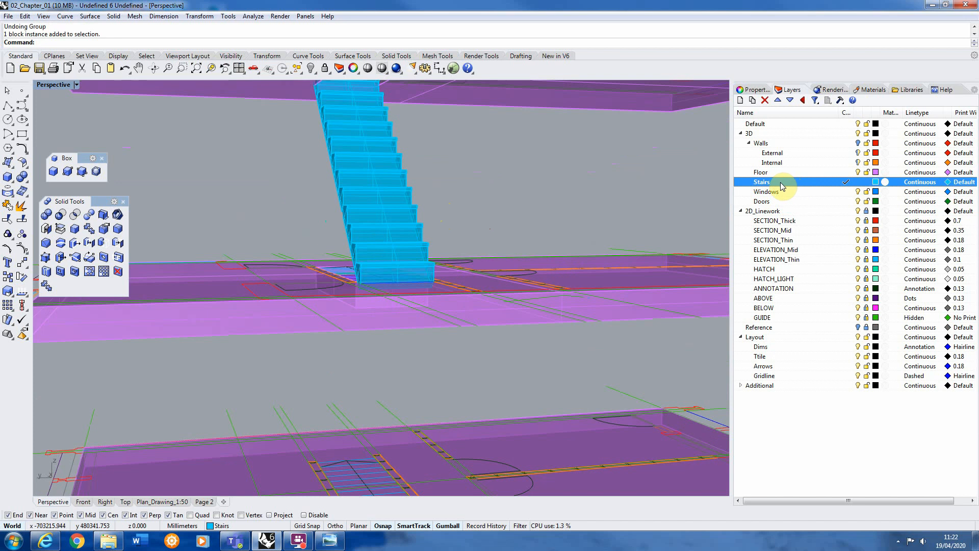
{"action": "right_click", "coordinate": [781, 181]}
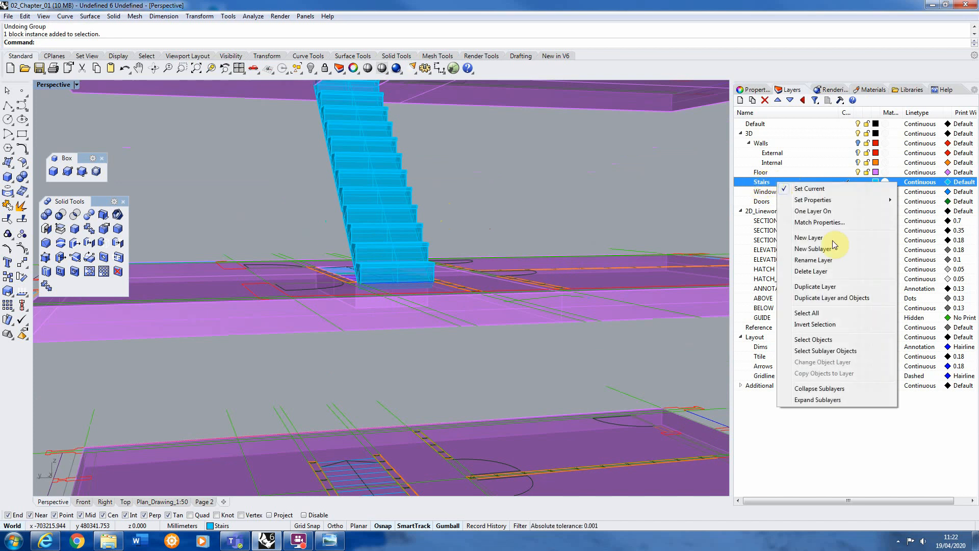
{"action": "left_click", "coordinate": [812, 339]}
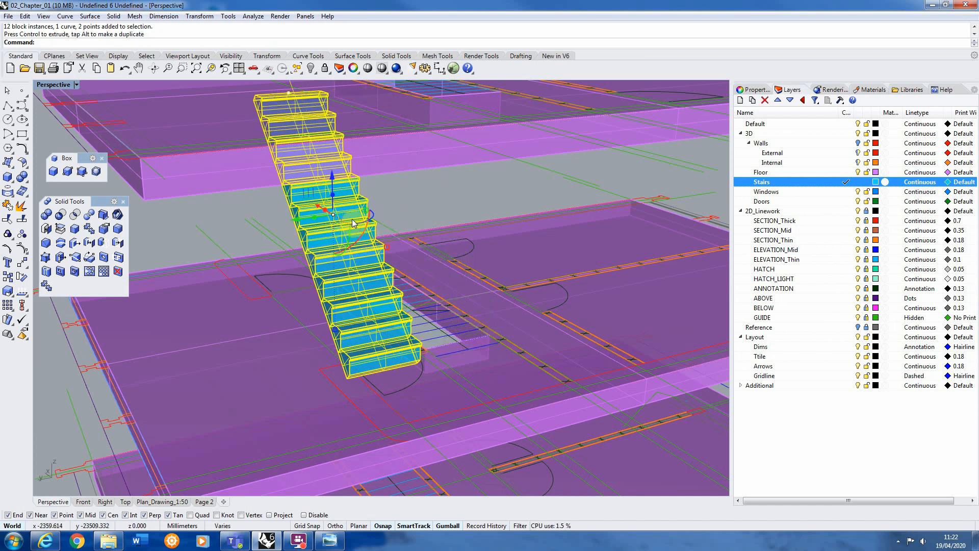
Undo the extra step and reselect every Stairs layer object, orbiting toward the plan.
{"action": "key", "text": "ctrl+z"}
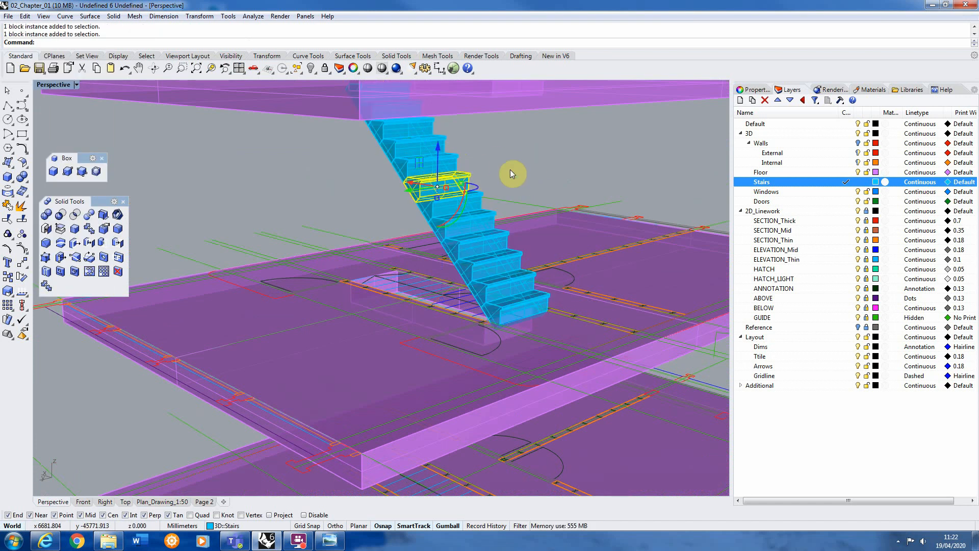
{"action": "key", "text": "ctrl+z"}
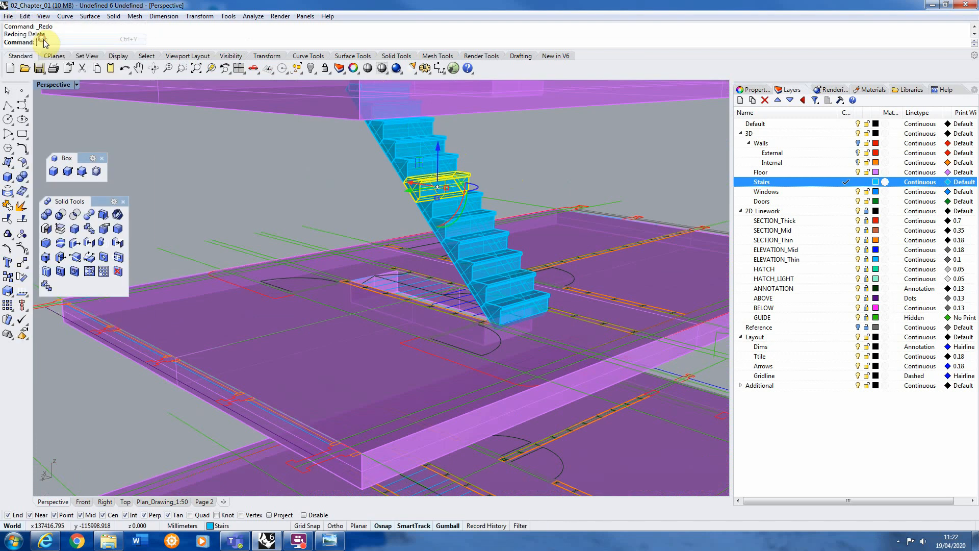
{"action": "right_click", "coordinate": [761, 182]}
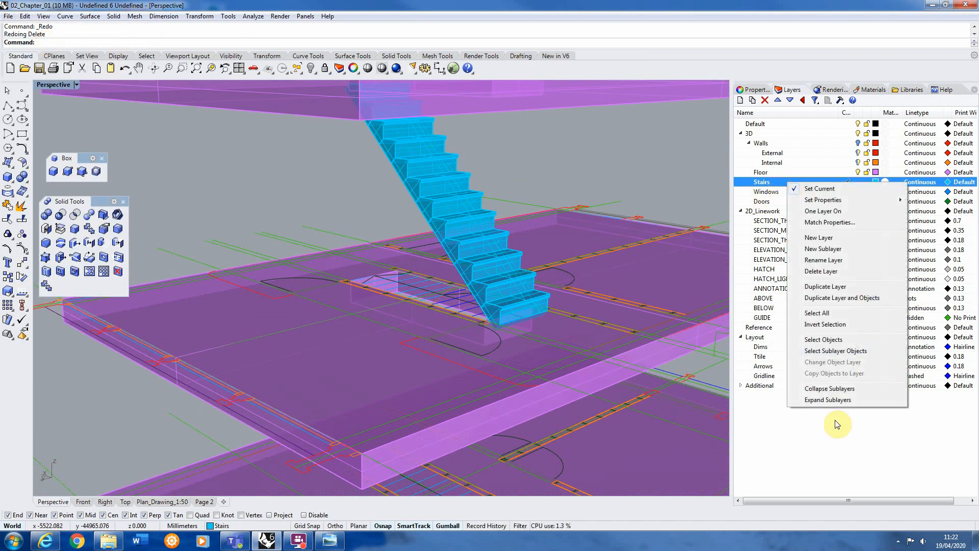
{"action": "left_click", "coordinate": [823, 339]}
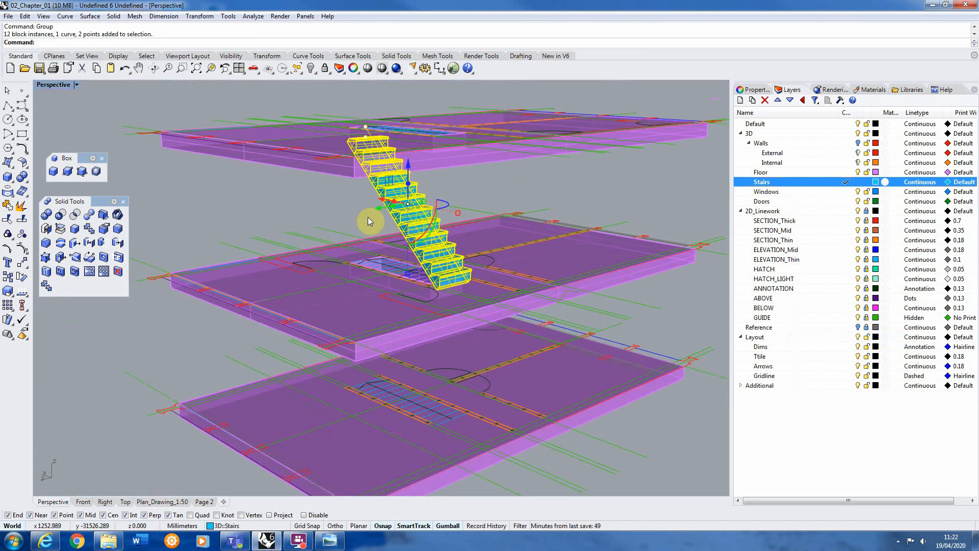
{"action": "left_click_drag", "start_coordinate": [368, 218], "coordinate": [287, 169]}
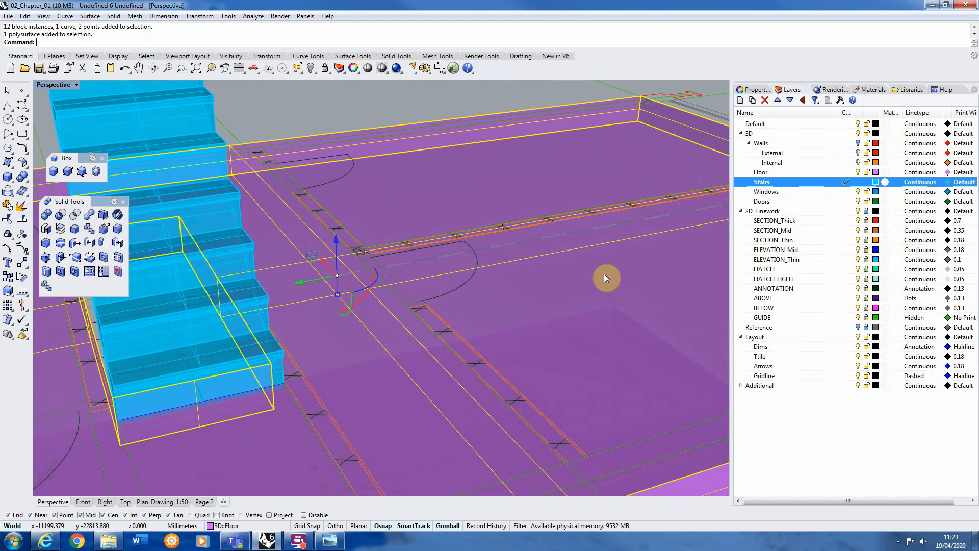
Select the 2D door symbol and view its properties, showing a Door01 block instance.
{"action": "left_click", "coordinate": [761, 210]}
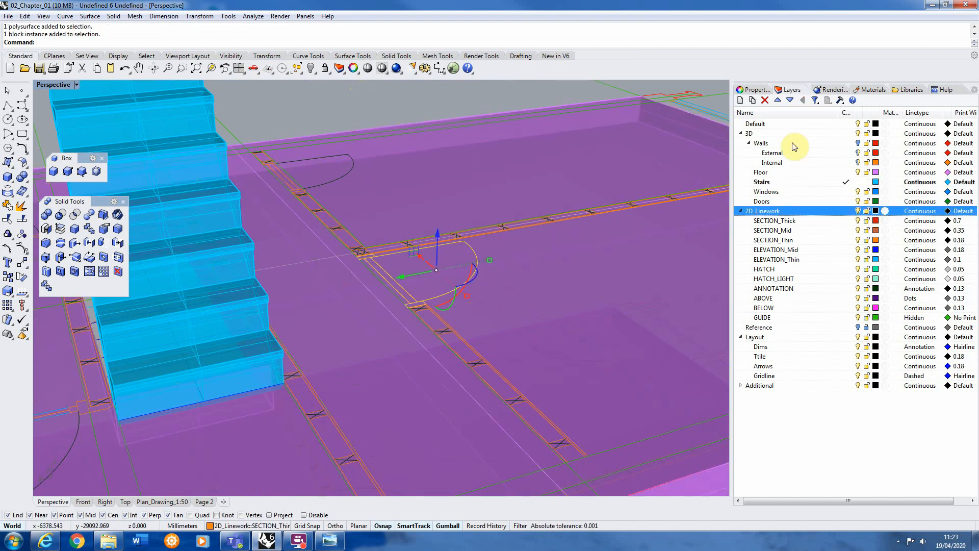
{"action": "left_click", "coordinate": [753, 89]}
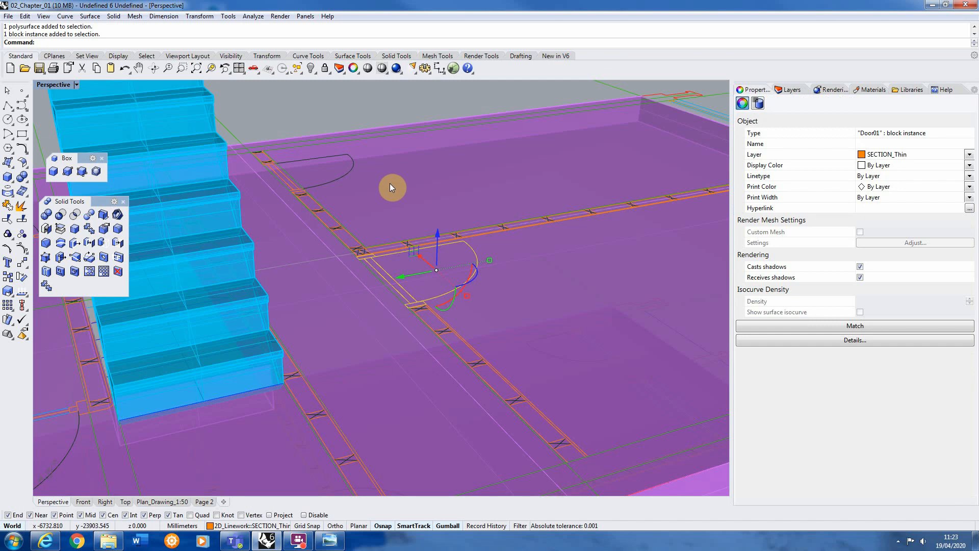
{"action": "mouse_move", "coordinate": [316, 190]}
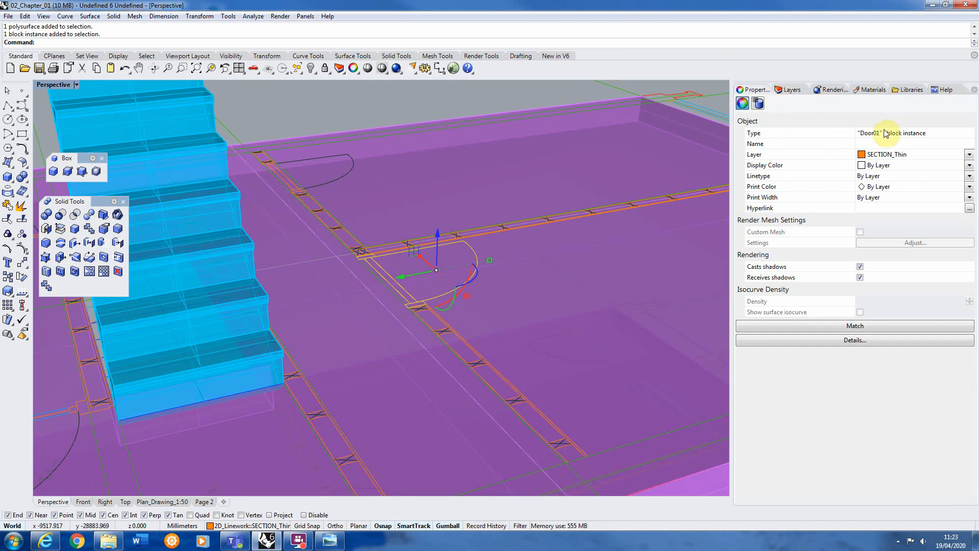
{"action": "mouse_move", "coordinate": [935, 142]}
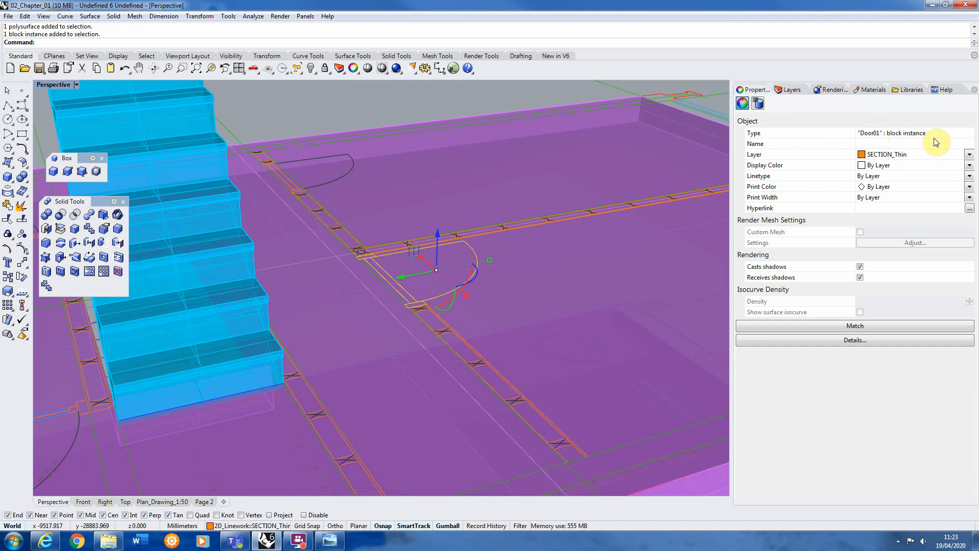
{"action": "left_click_drag", "start_coordinate": [437, 262], "coordinate": [349, 193]}
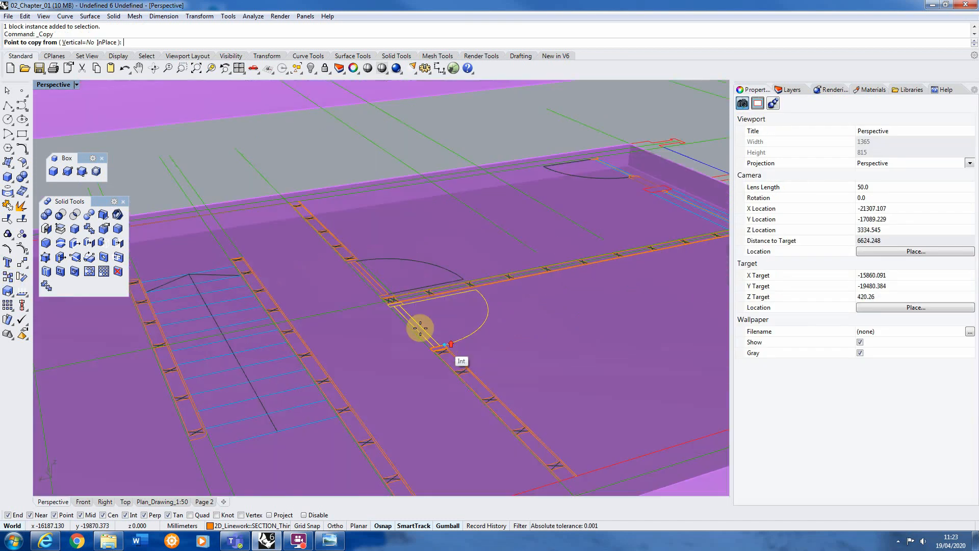
Place a copy of the Door01 block in empty space, explode it, and make Doors current.
{"action": "left_click", "coordinate": [420, 327]}
{"action": "type", "text": "Ex"}
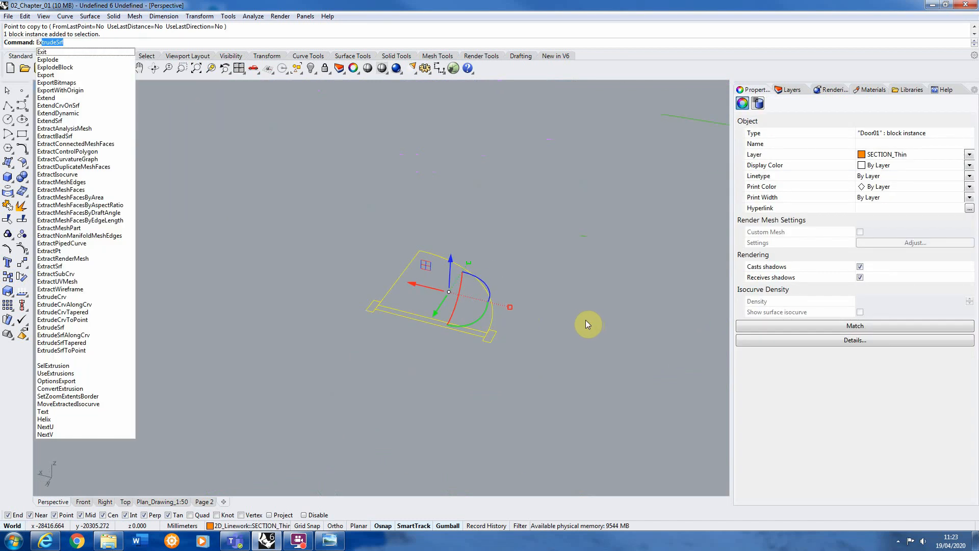
{"action": "left_click", "coordinate": [48, 59]}
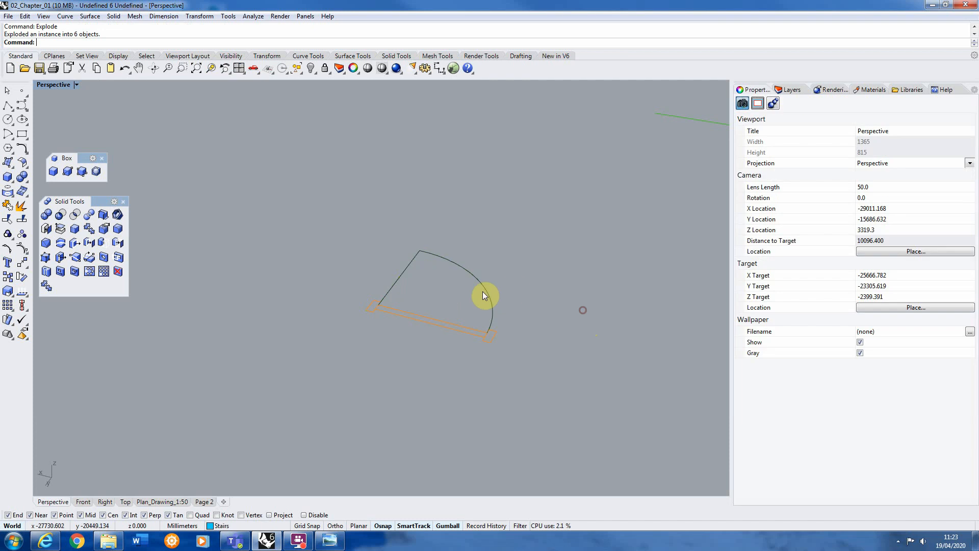
{"action": "mouse_move", "coordinate": [616, 272]}
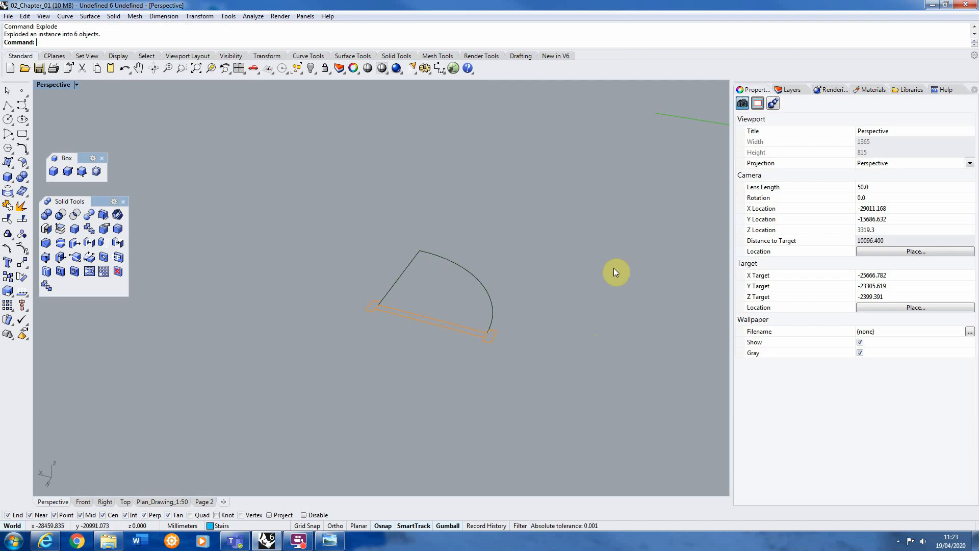
{"action": "left_click", "coordinate": [788, 89]}
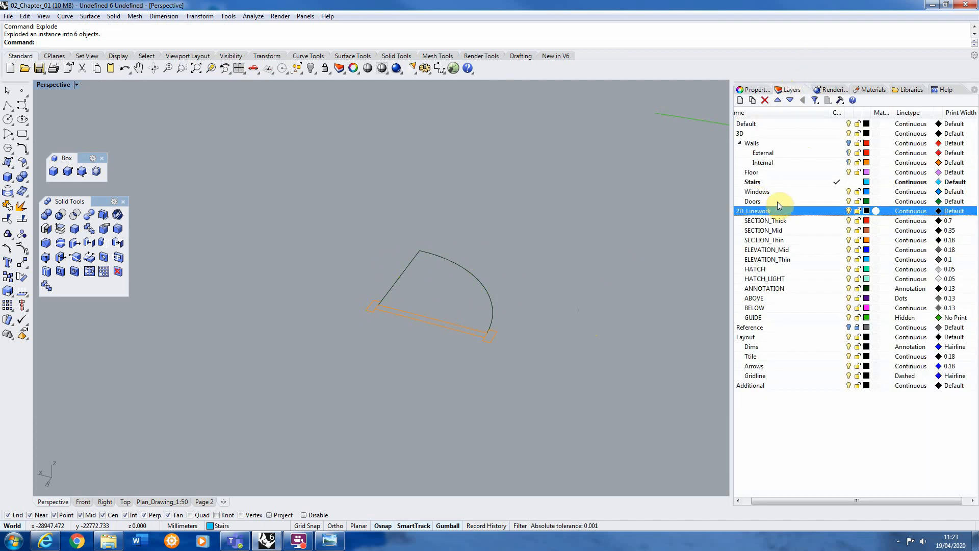
{"action": "left_click", "coordinate": [753, 201]}
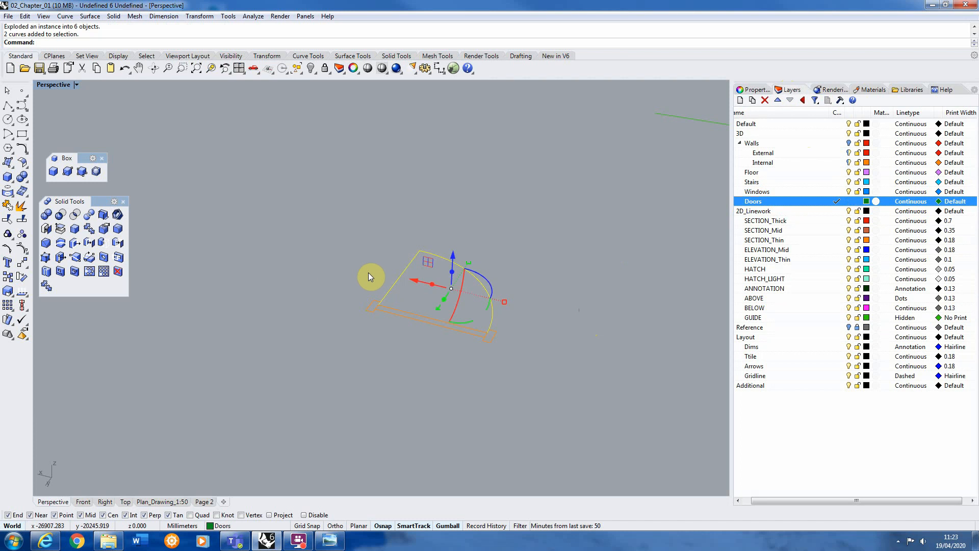
Delete the door swing lines and extrude the two jamb outlines 2100 mm tall.
{"action": "key", "text": "Delete"}
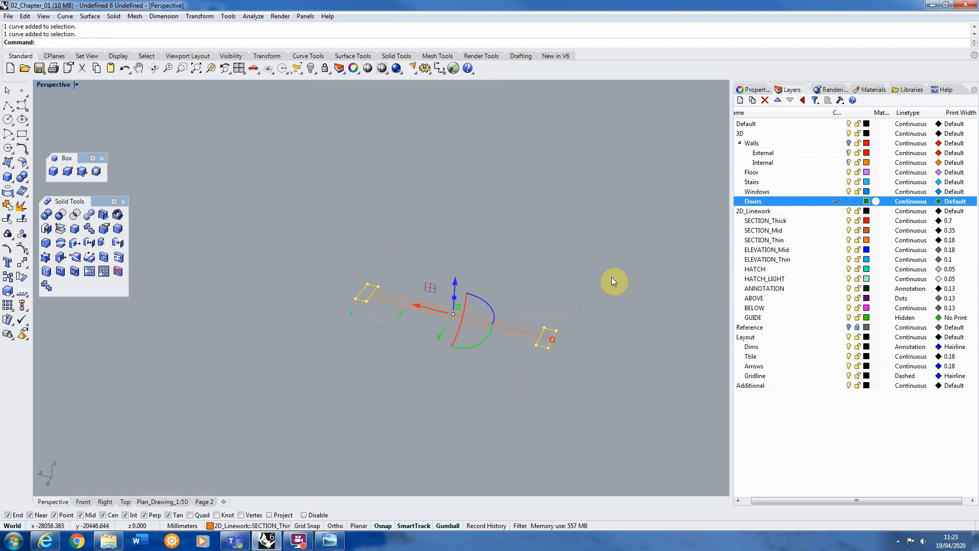
{"action": "type", "text": "ExtrudeSrf"}
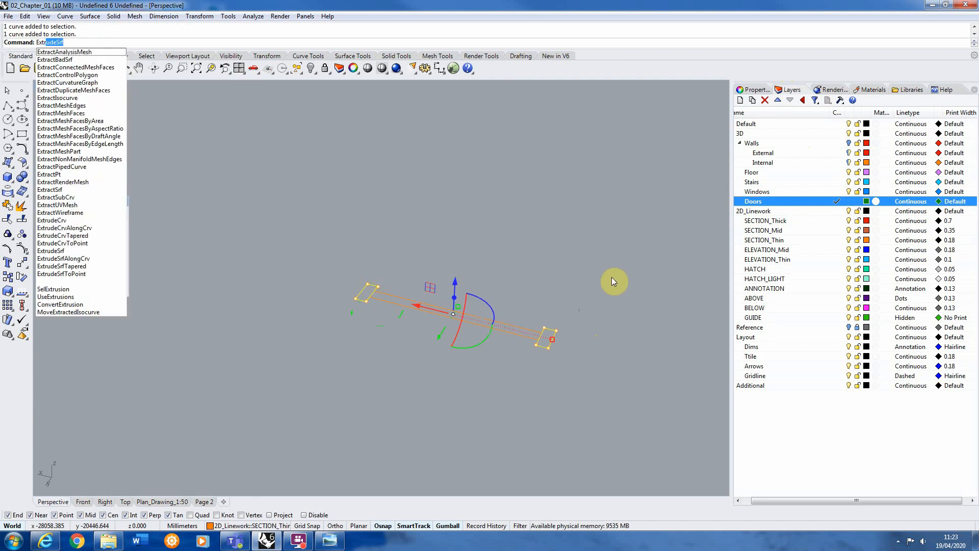
{"action": "left_click", "coordinate": [52, 220]}
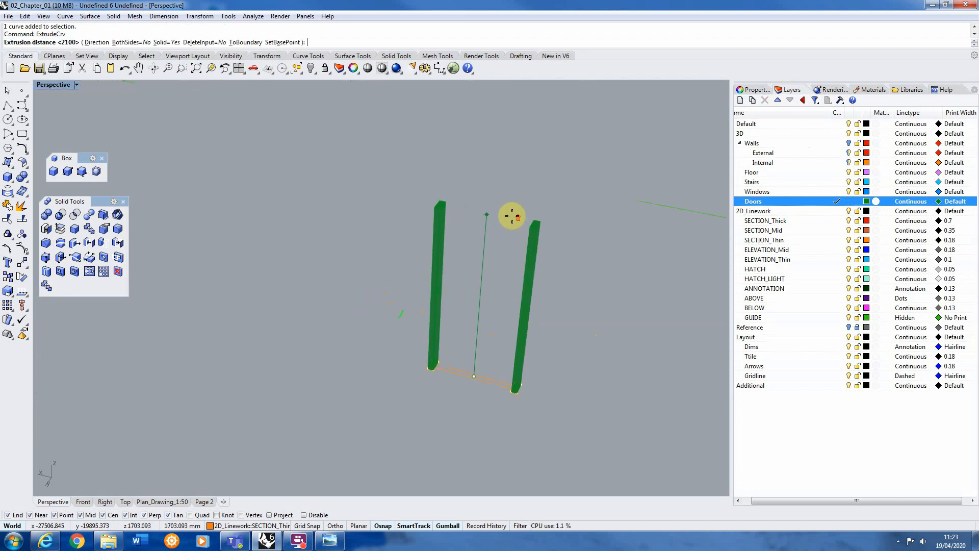
{"action": "type", "text": "21"}
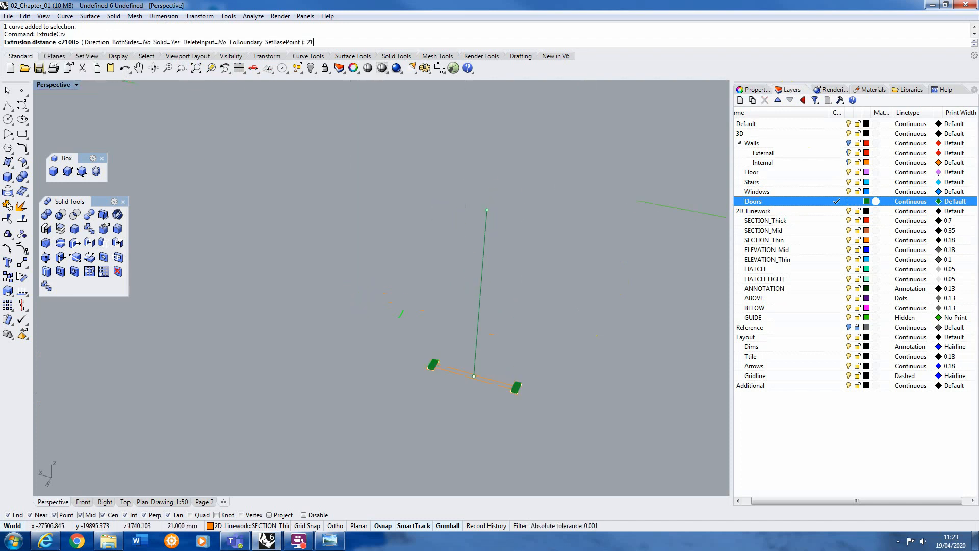
{"action": "type", "text": "2100"}
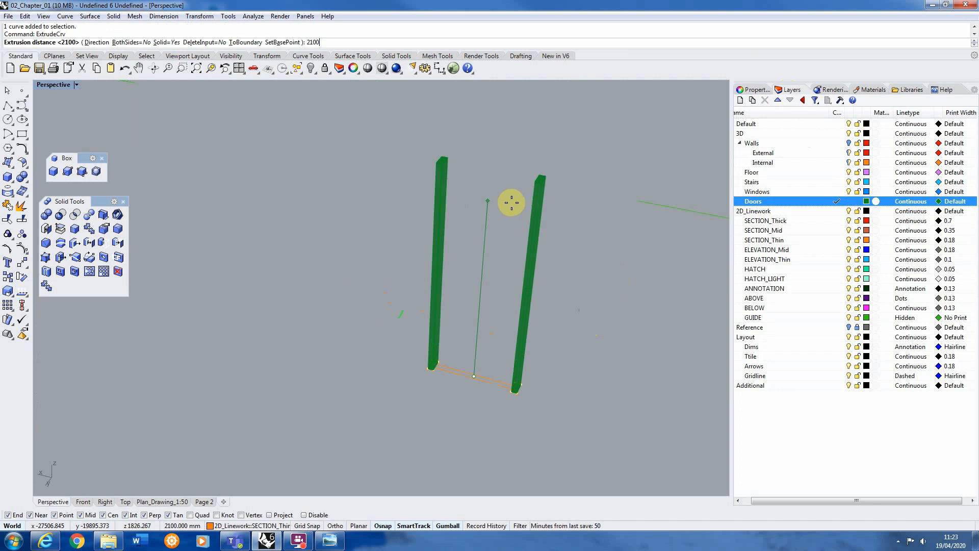
{"action": "key", "text": "Return"}
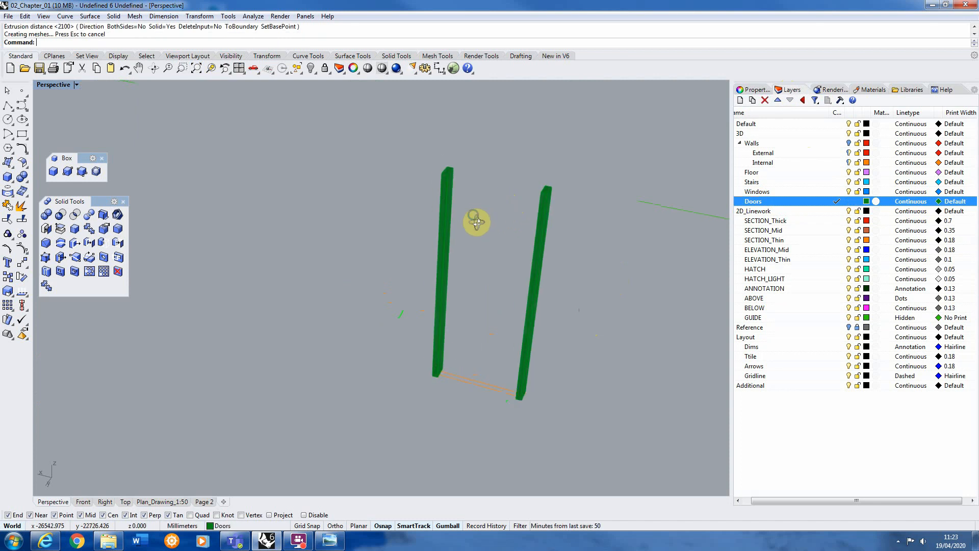
{"action": "left_click", "coordinate": [82, 170]}
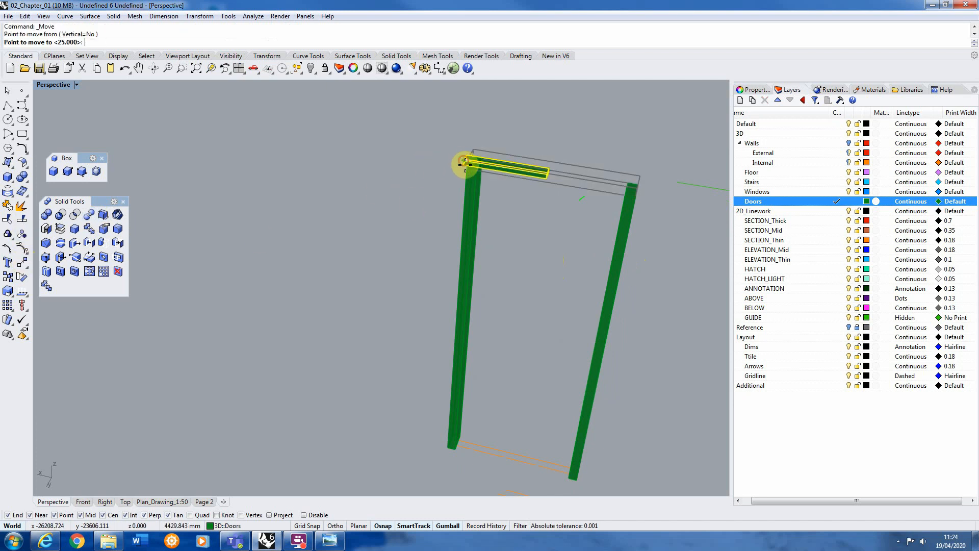
Snap the head piece onto the jamb tops and Boolean-union the three pieces into one frame.
{"action": "key", "text": "ctrl+z"}
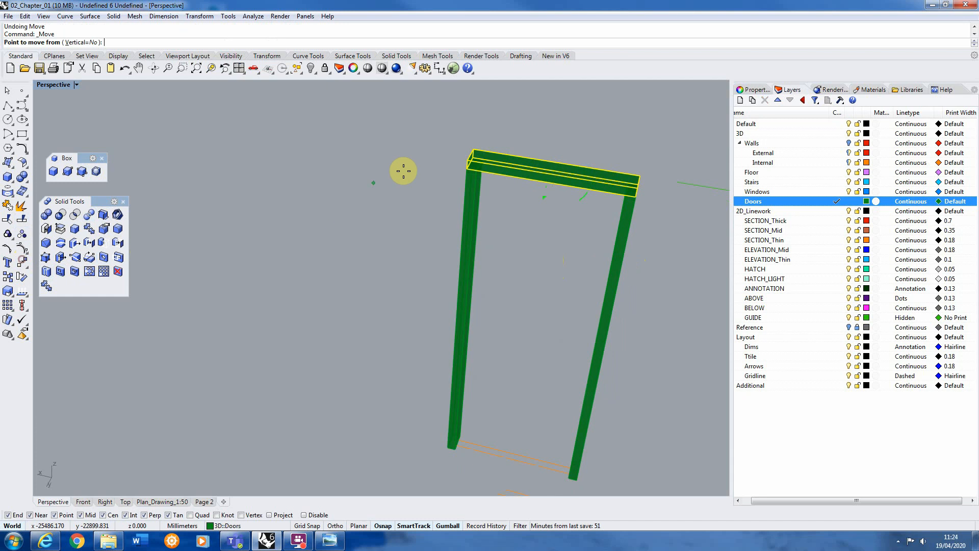
{"action": "left_click", "coordinate": [422, 178]}
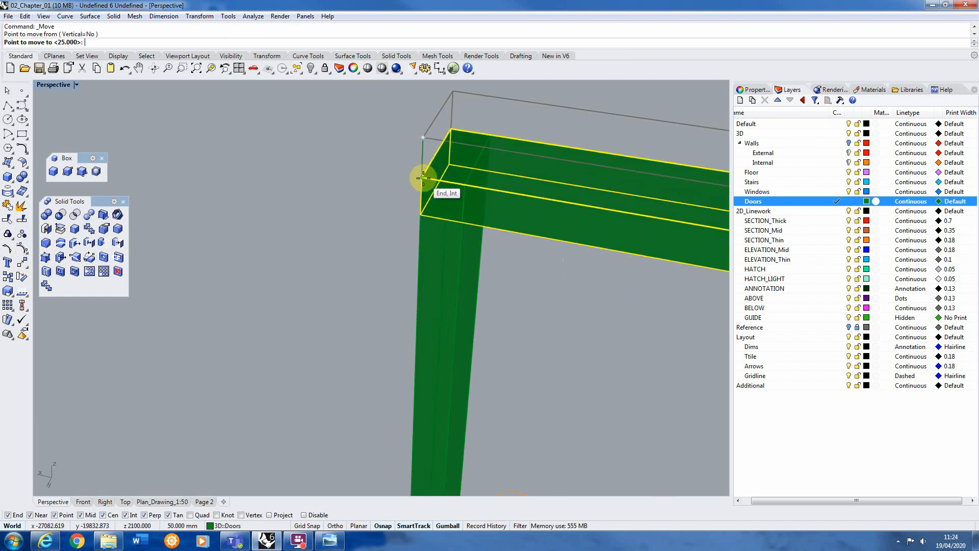
{"action": "left_click", "coordinate": [423, 179]}
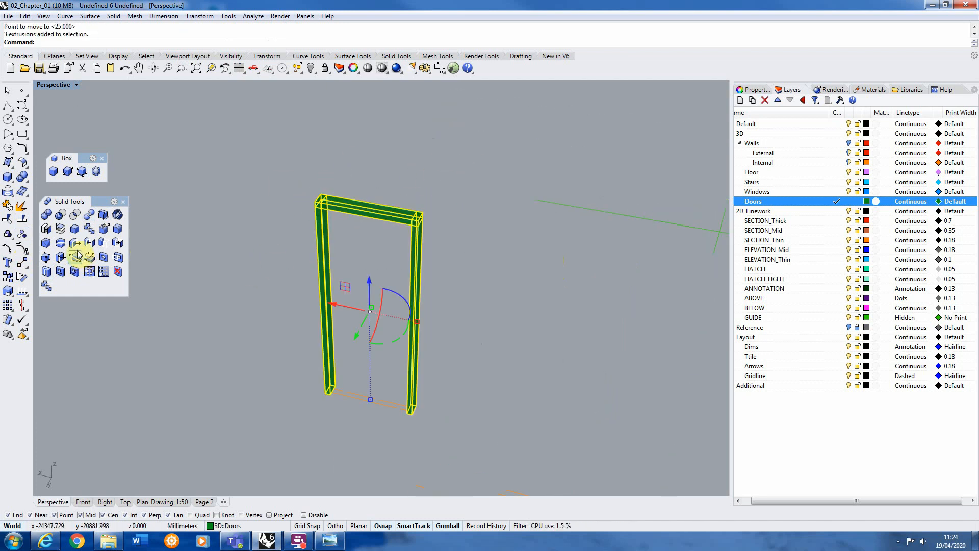
{"action": "left_click", "coordinate": [75, 242]}
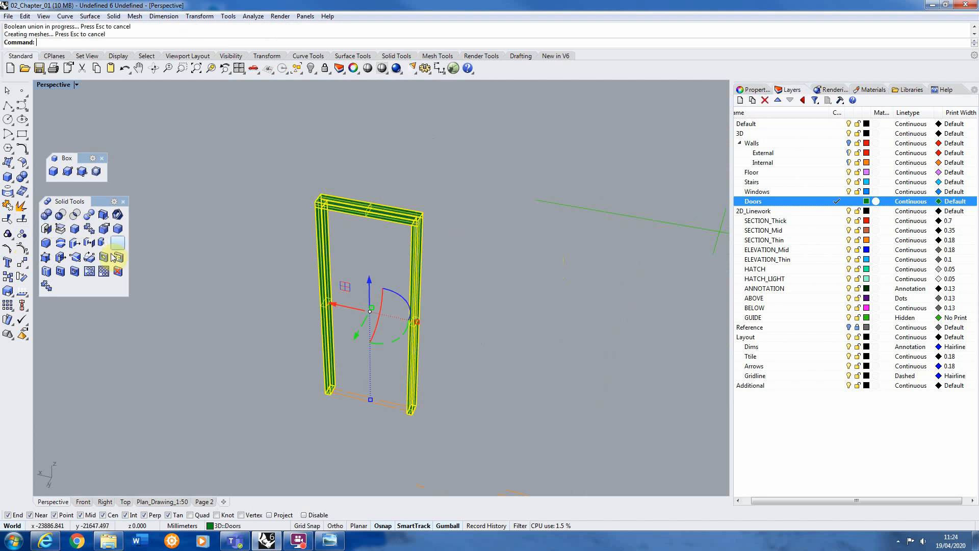
{"action": "mouse_move", "coordinate": [74, 229]}
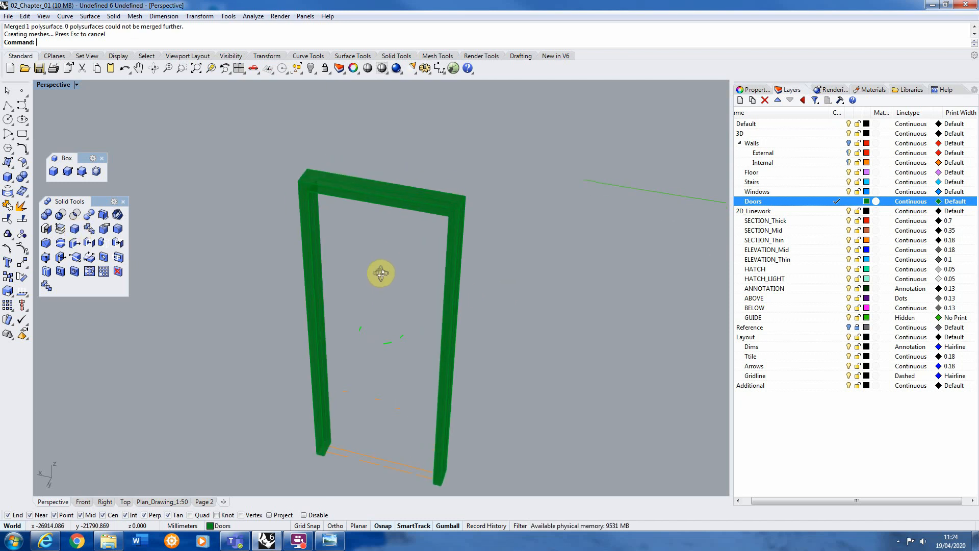
{"action": "left_click", "coordinate": [379, 273]}
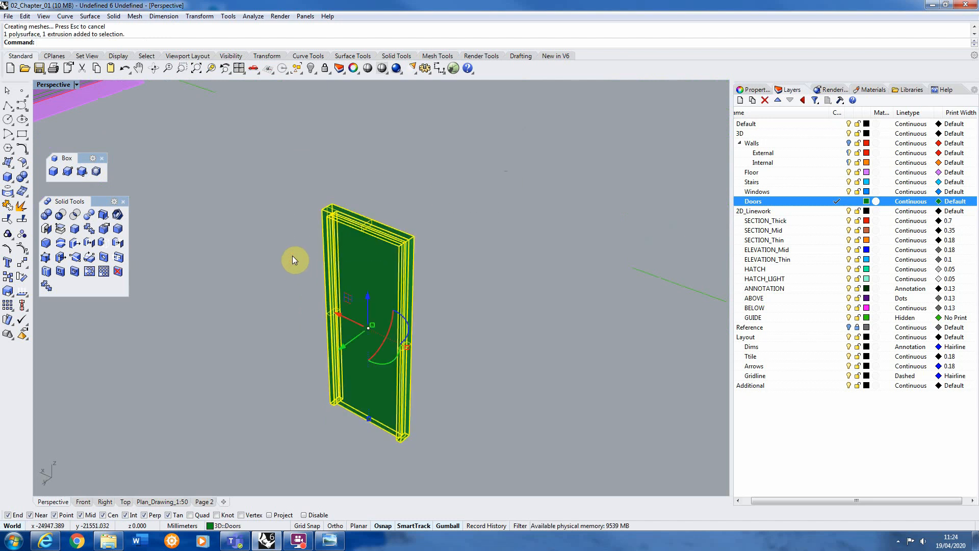
Start the Block command to define the door frame and leaf as a block.
{"action": "type", "text": "Block"}
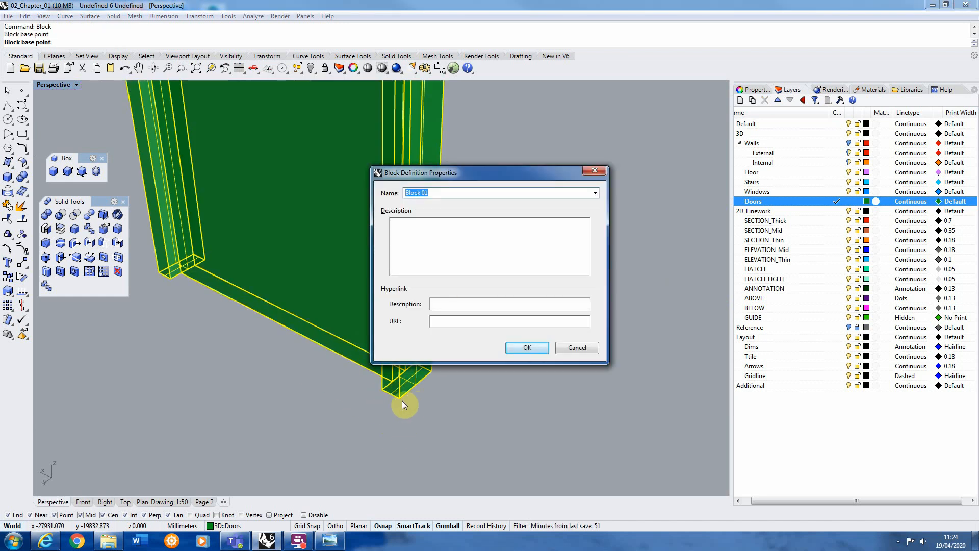
{"action": "mouse_move", "coordinate": [411, 396]}
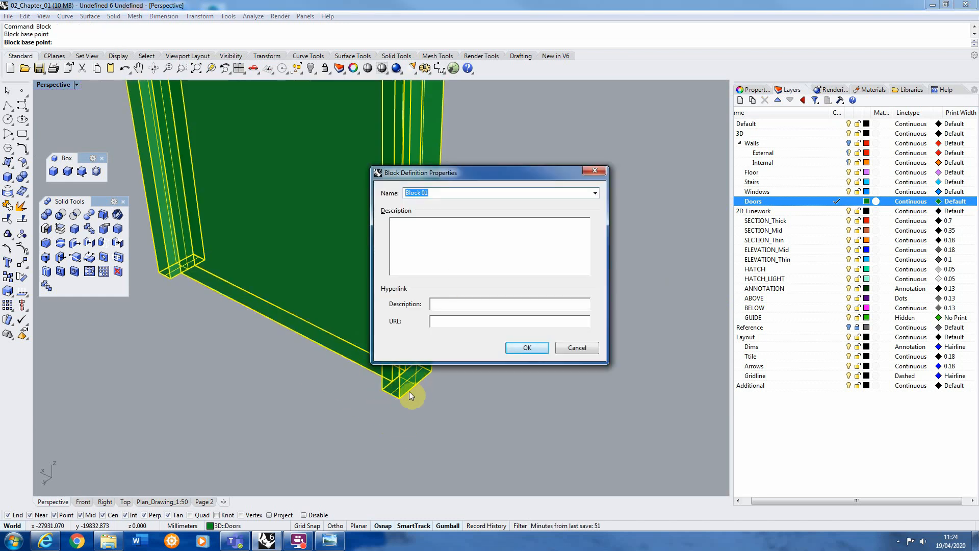
{"action": "mouse_move", "coordinate": [404, 306]}
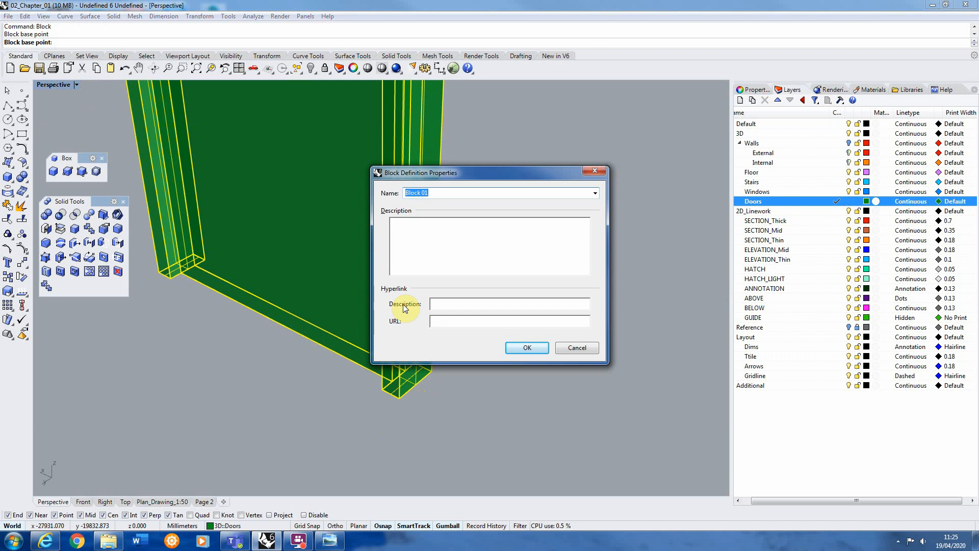
Name the block Door3DType01 and confirm the block definition.
{"action": "type", "text": "Door"}
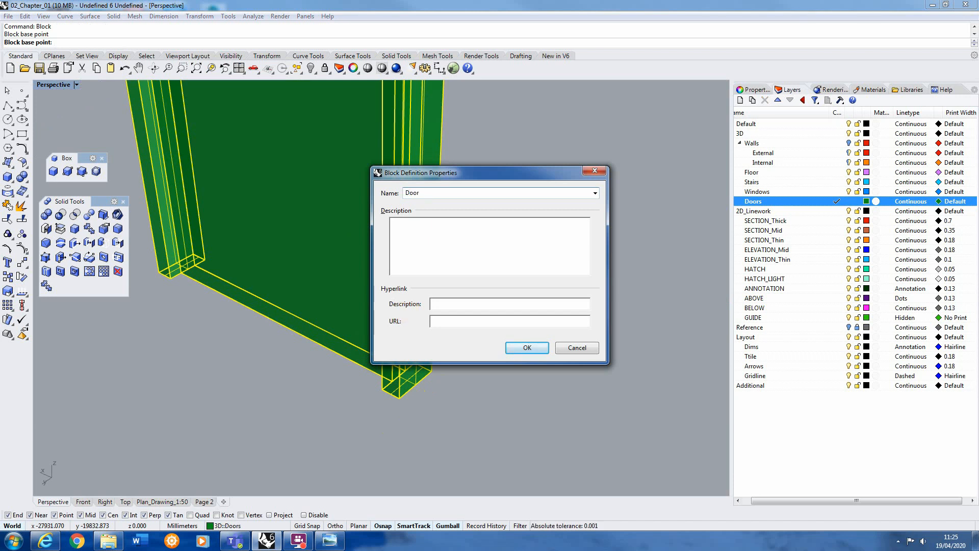
{"action": "type", "text": "3dt"}
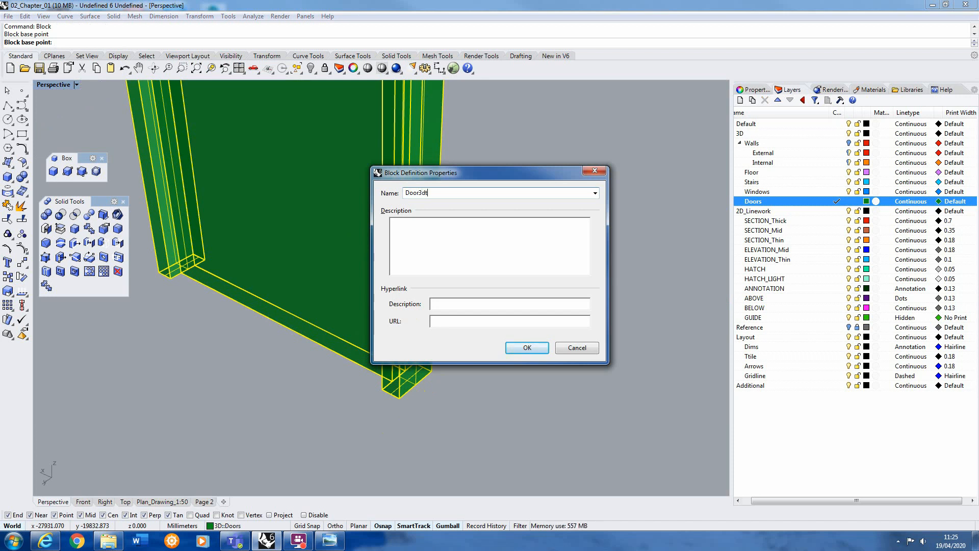
{"action": "type", "text": "YP"}
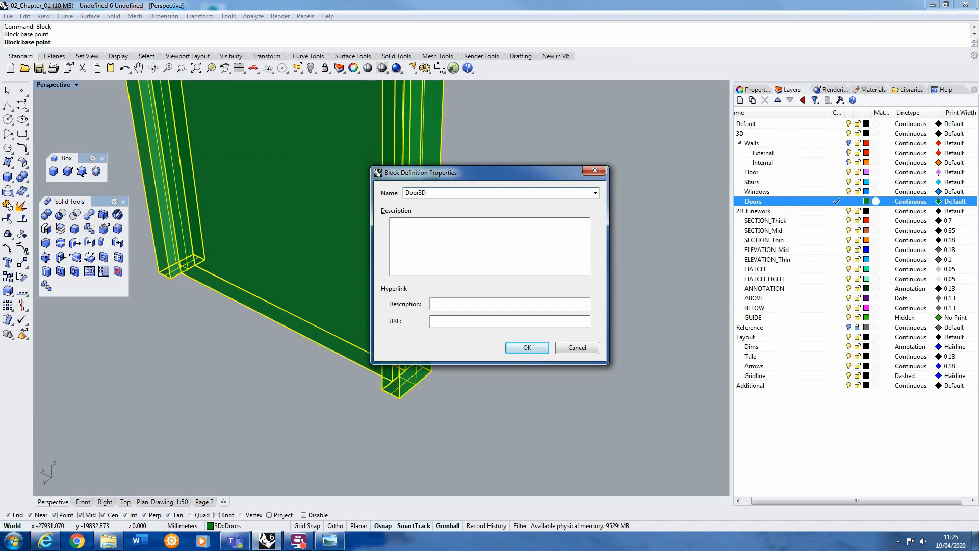
{"action": "type", "text": "Type"}
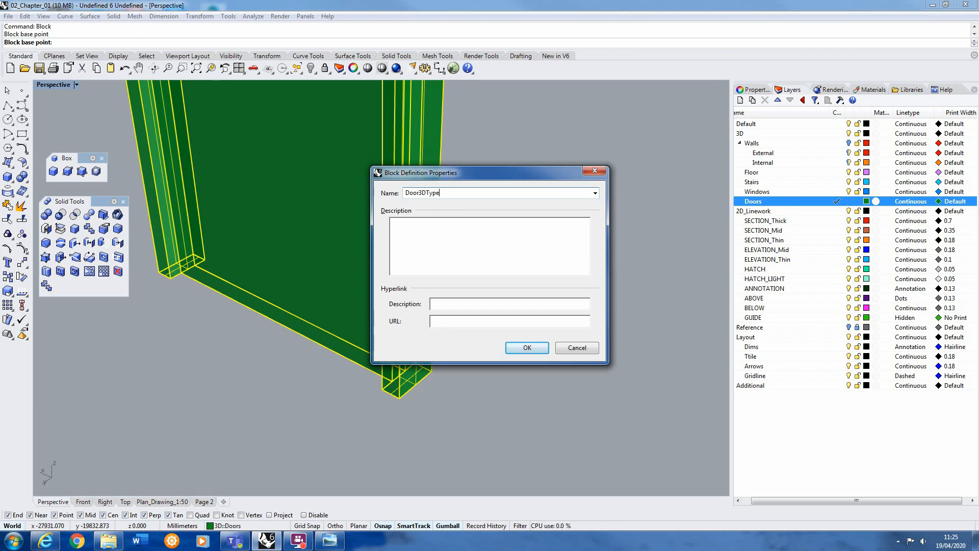
{"action": "type", "text": "01"}
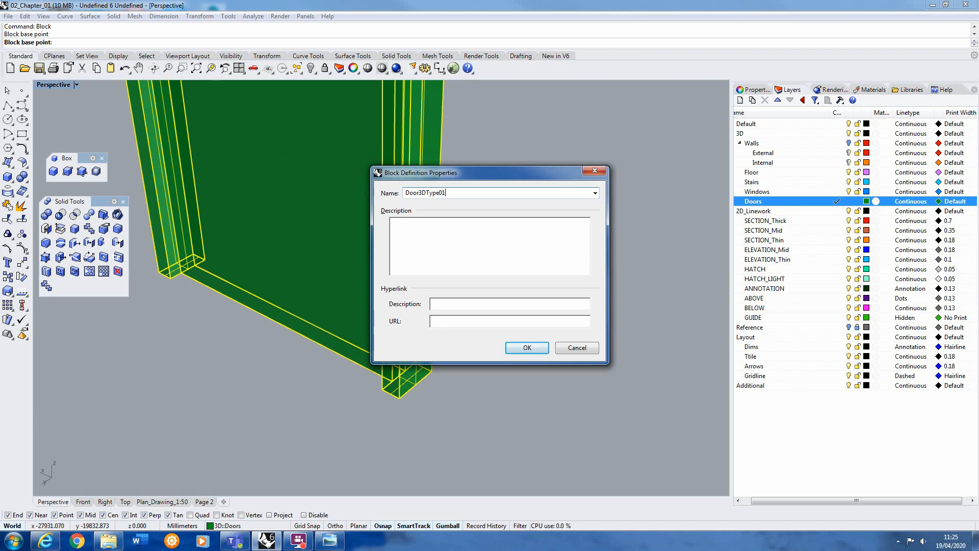
{"action": "left_click", "coordinate": [526, 347]}
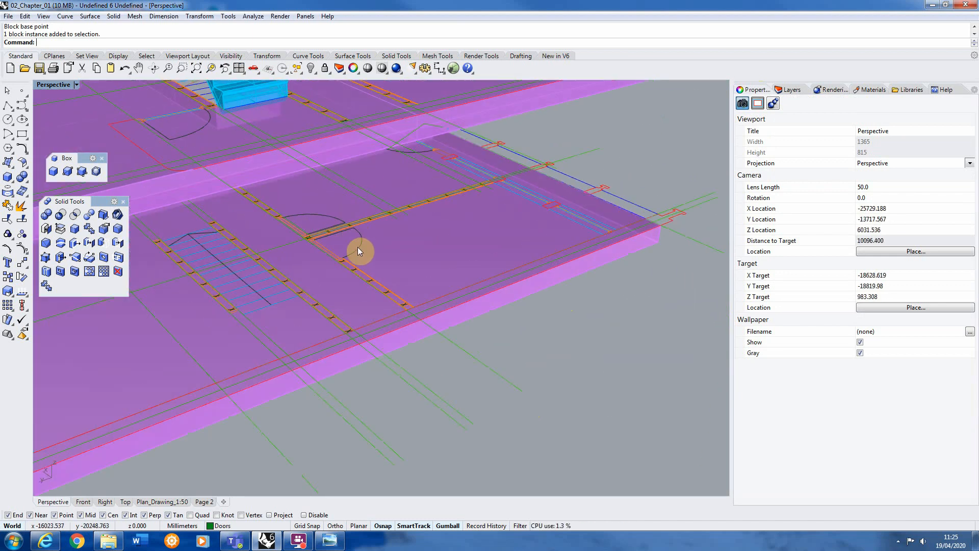
Select a 2D Door01 symbol and run ReplaceBlock on all six matching instances.
{"action": "left_click", "coordinate": [343, 244]}
{"action": "type", "text": "Replace"}
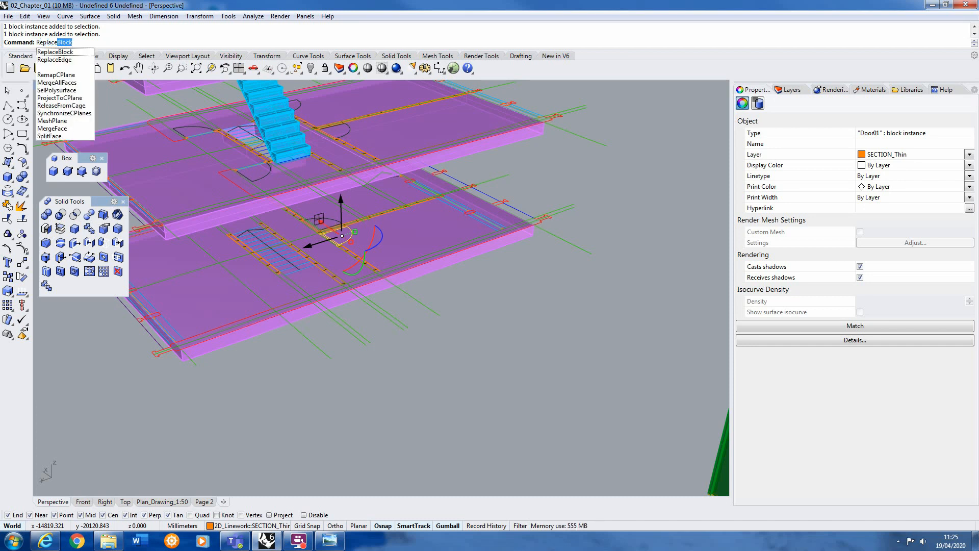
{"action": "mouse_move", "coordinate": [56, 50]}
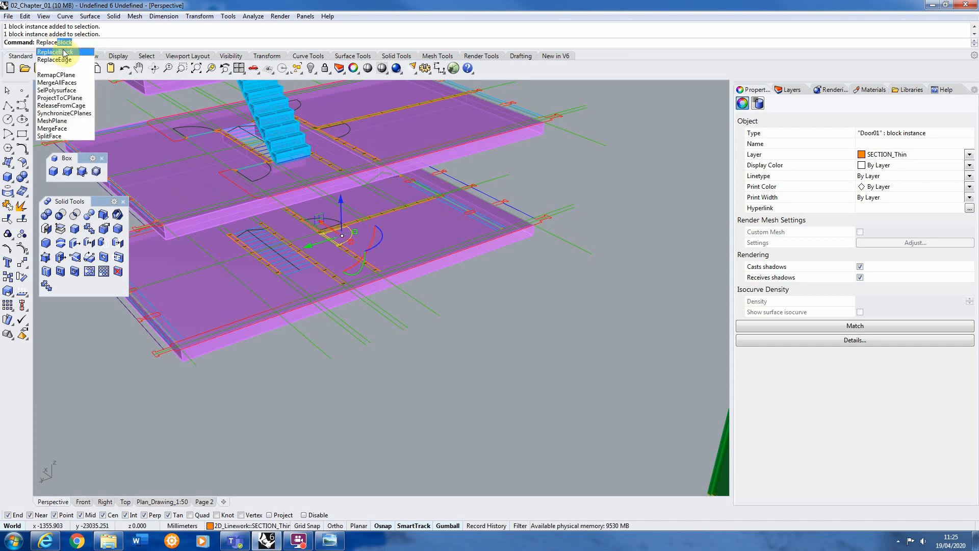
{"action": "left_click", "coordinate": [55, 51]}
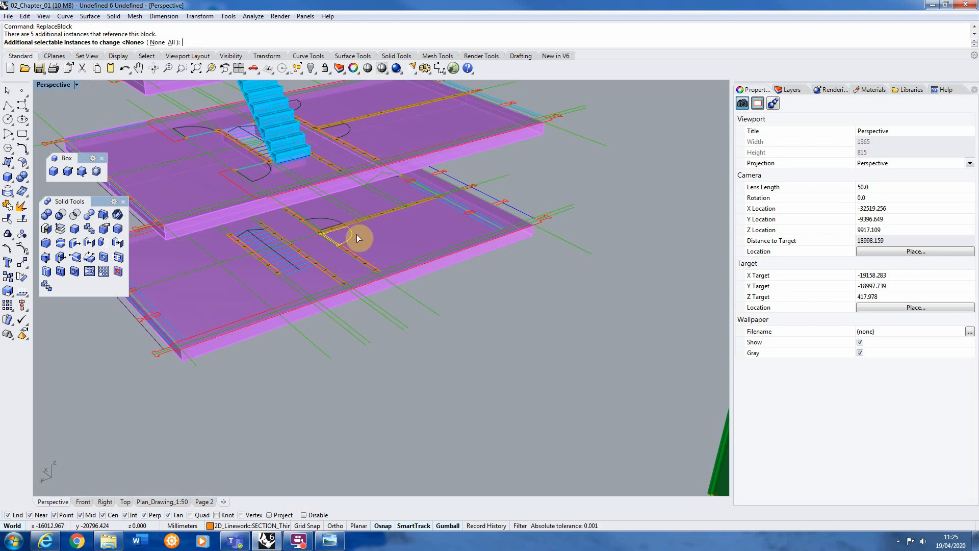
{"action": "mouse_move", "coordinate": [324, 232]}
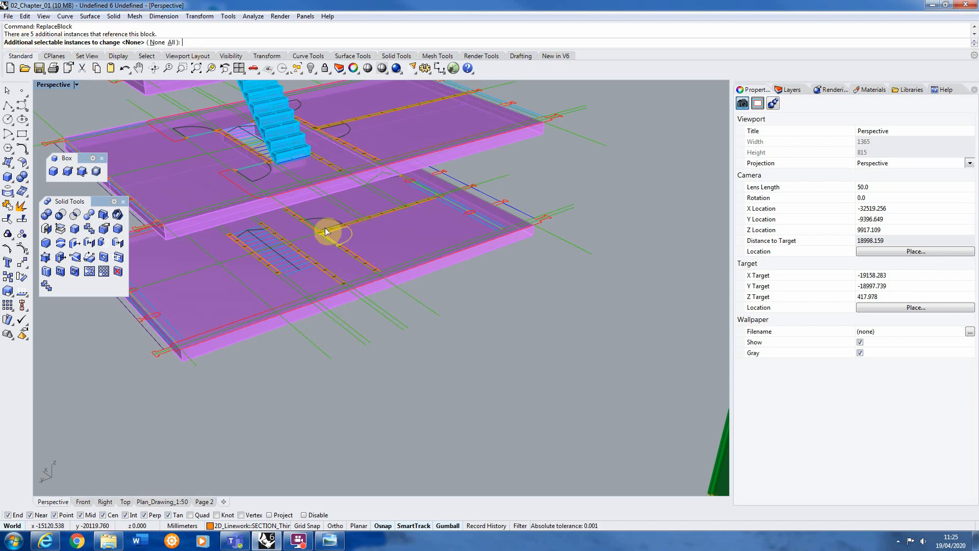
{"action": "left_click_drag", "start_coordinate": [325, 231], "coordinate": [175, 137]}
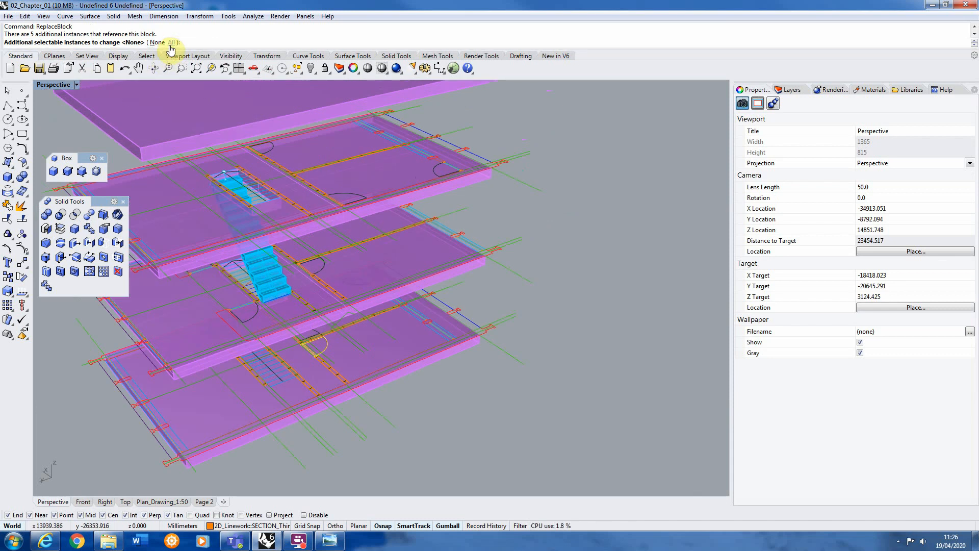
{"action": "left_click", "coordinate": [173, 42]}
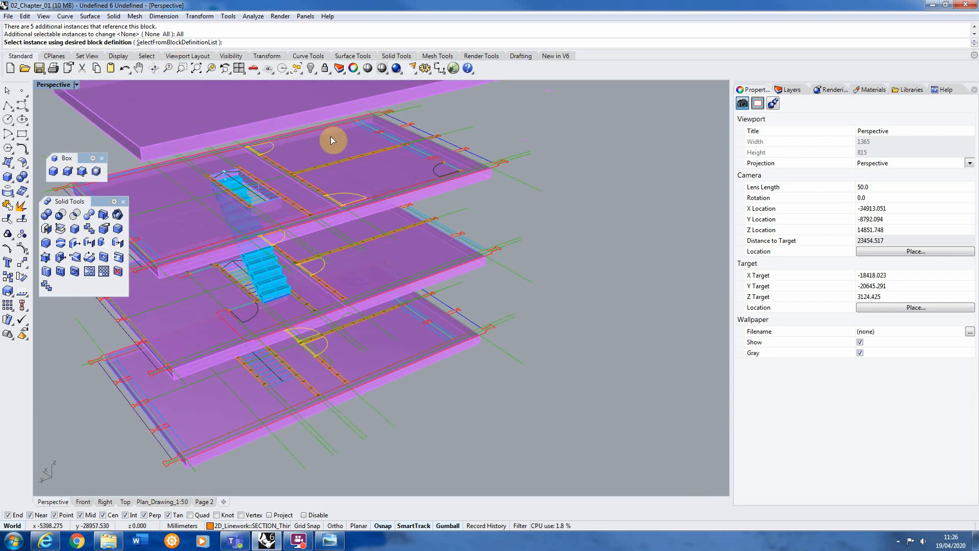
{"action": "mouse_move", "coordinate": [8, 49]}
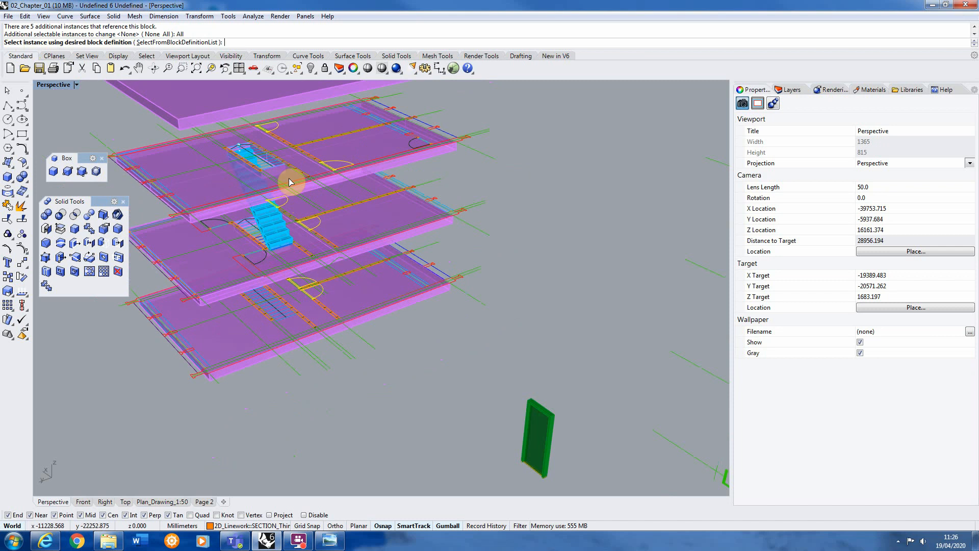
{"action": "mouse_move", "coordinate": [266, 167]}
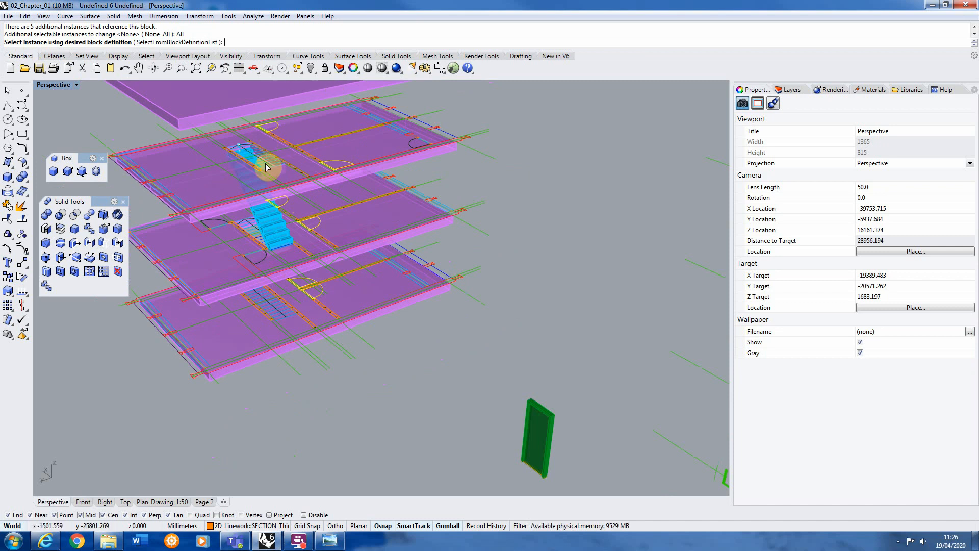
{"action": "mouse_move", "coordinate": [571, 425]}
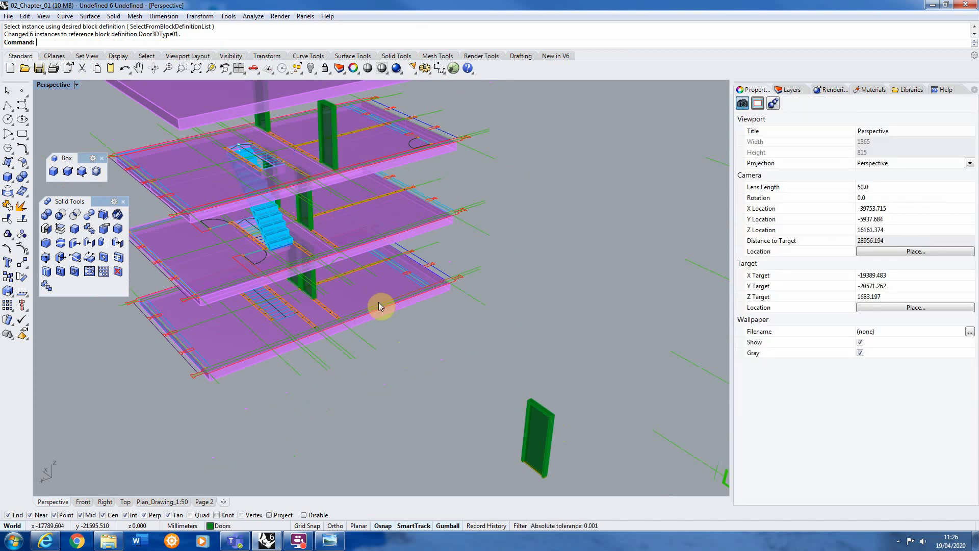
{"action": "mouse_move", "coordinate": [286, 265]}
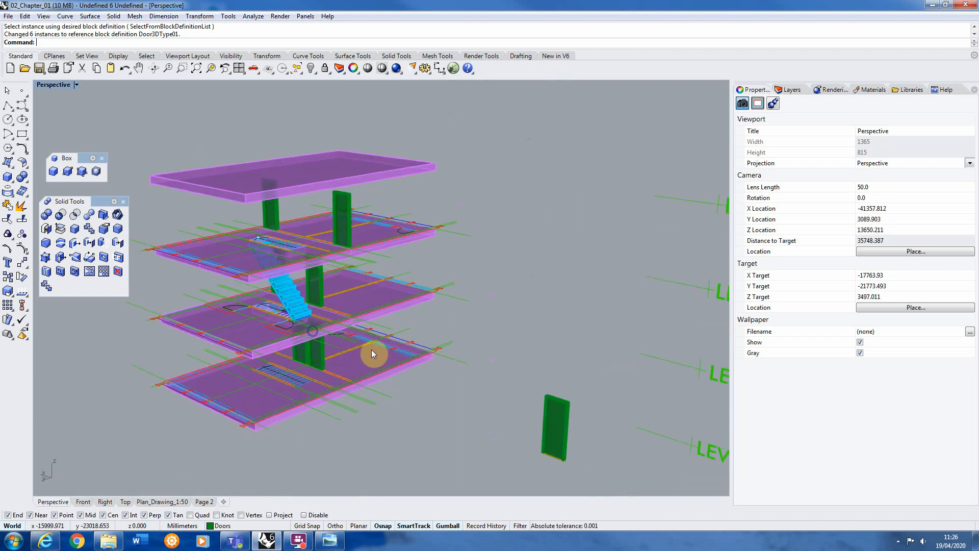
{"action": "mouse_move", "coordinate": [324, 381]}
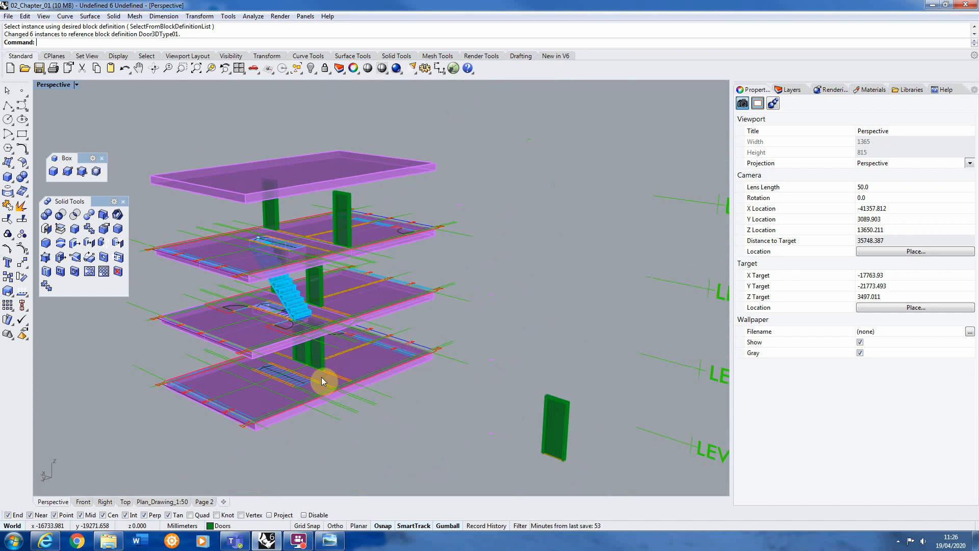
{"action": "mouse_move", "coordinate": [357, 373]}
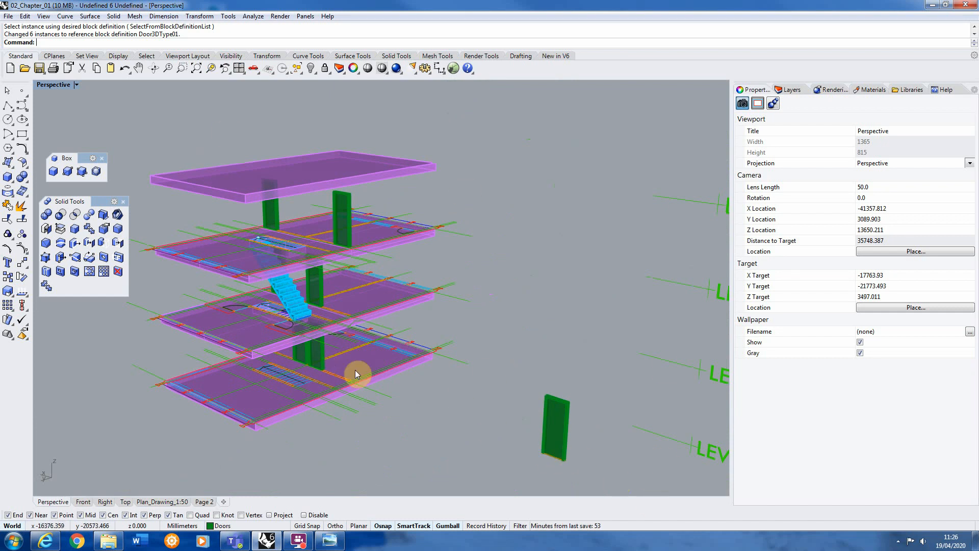
{"action": "mouse_move", "coordinate": [547, 415]}
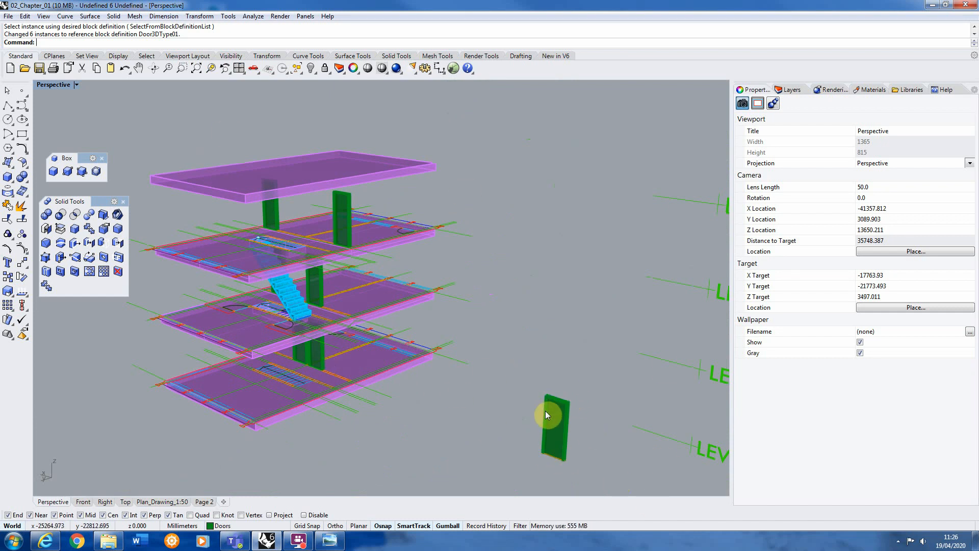
{"action": "mouse_move", "coordinate": [540, 413]}
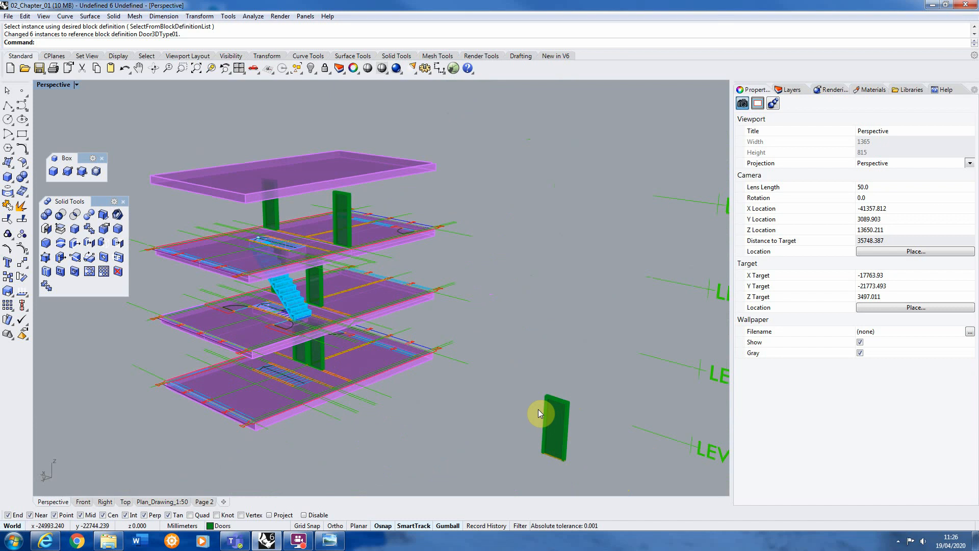
{"action": "mouse_move", "coordinate": [542, 407]}
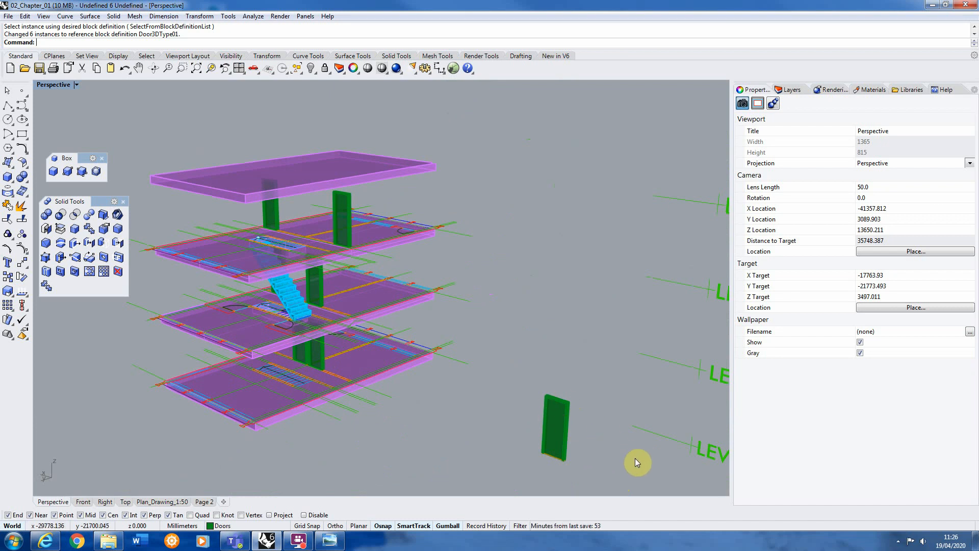
{"action": "mouse_move", "coordinate": [538, 394]}
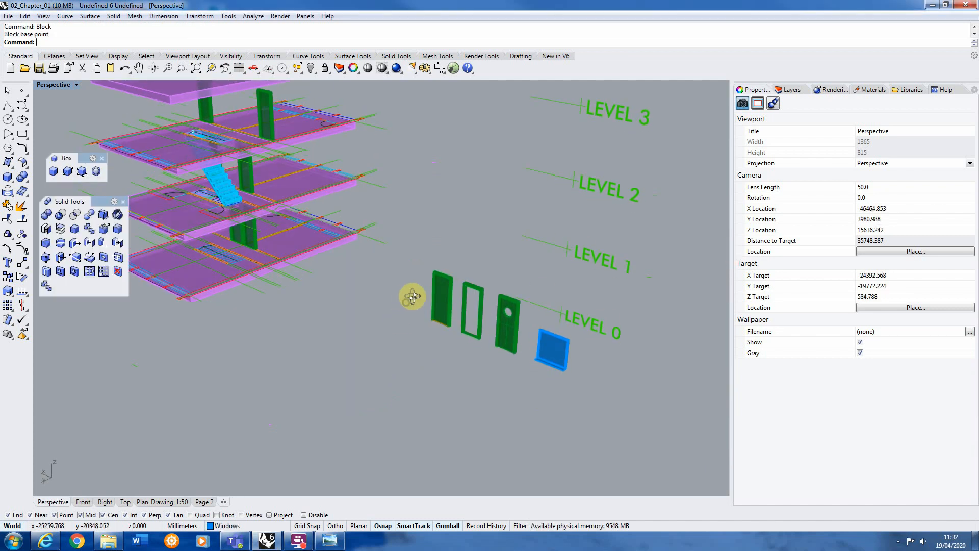
{"action": "mouse_move", "coordinate": [403, 248]}
{"action": "type", "text": "Rep"}
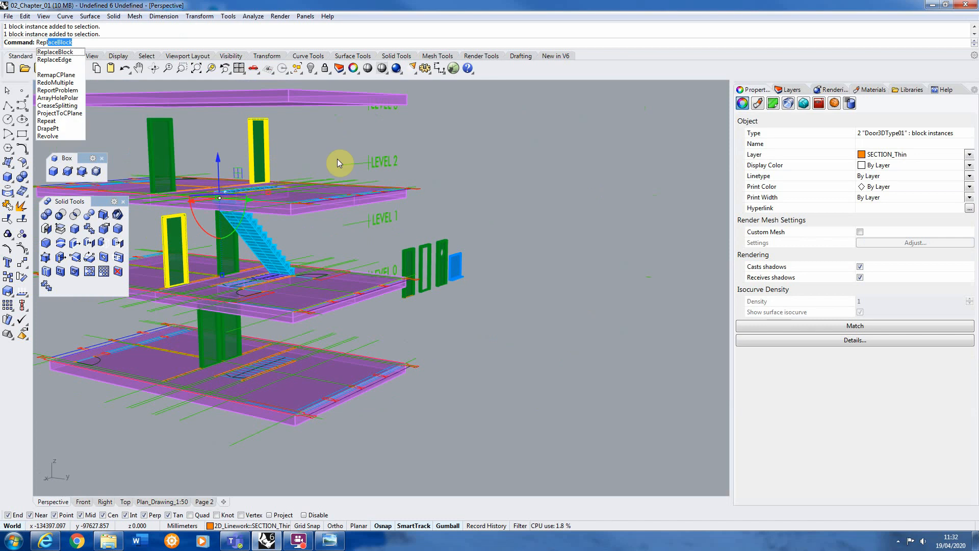
Start ReplaceBlock on the two selected door blocks to swap in Door3DType3.
{"action": "left_click", "coordinate": [55, 52]}
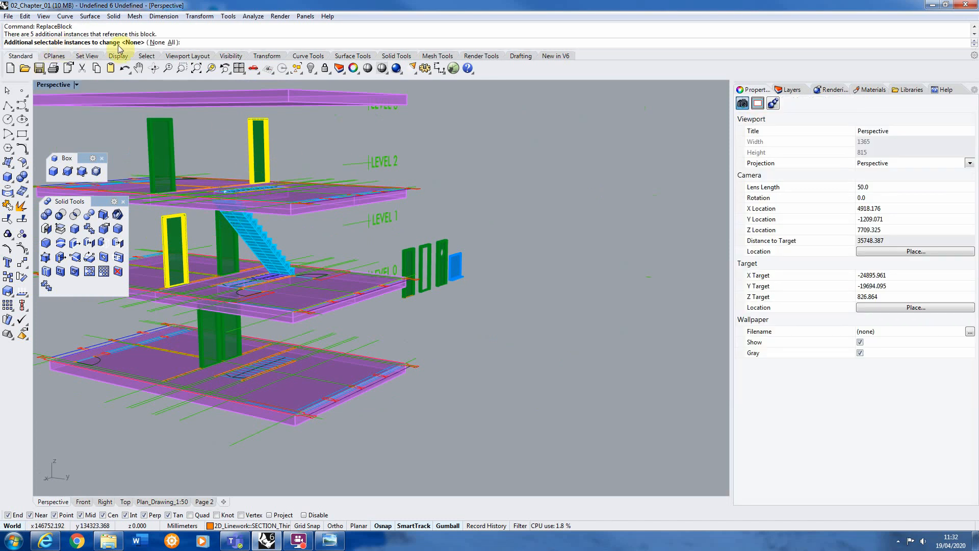
{"action": "mouse_move", "coordinate": [211, 135]}
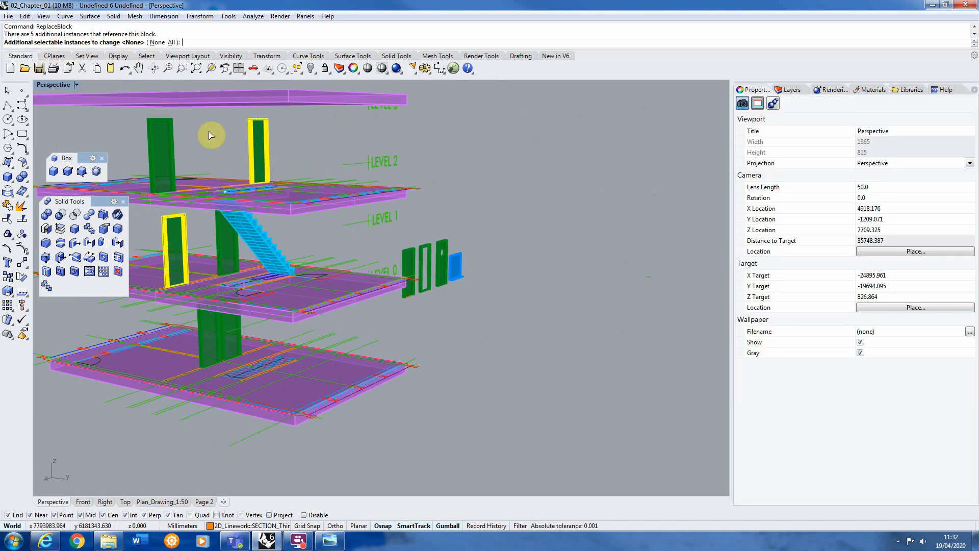
{"action": "mouse_move", "coordinate": [195, 49]}
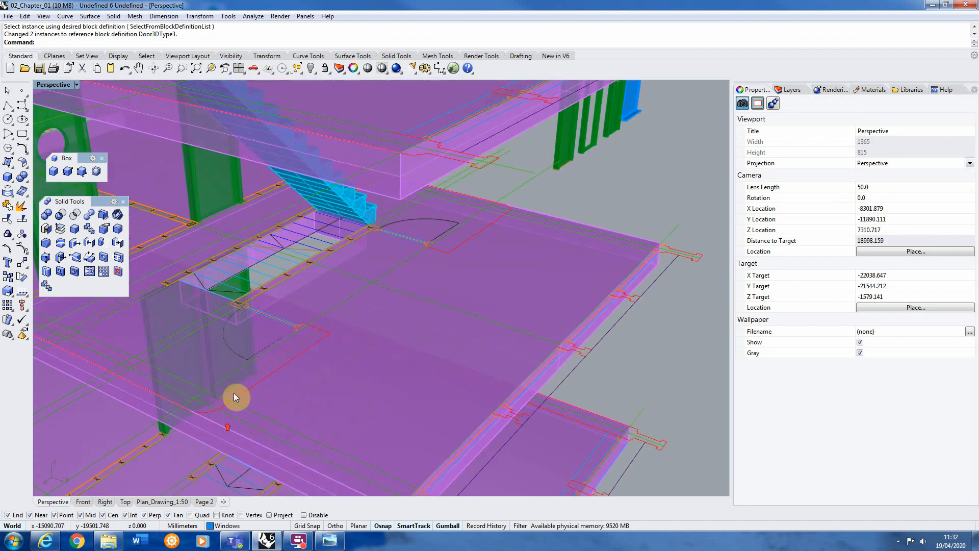
Select a Door_Front block and start ReplaceBlock to substitute Door3DType2.
{"action": "left_click", "coordinate": [412, 237]}
{"action": "type", "text": "Re"}
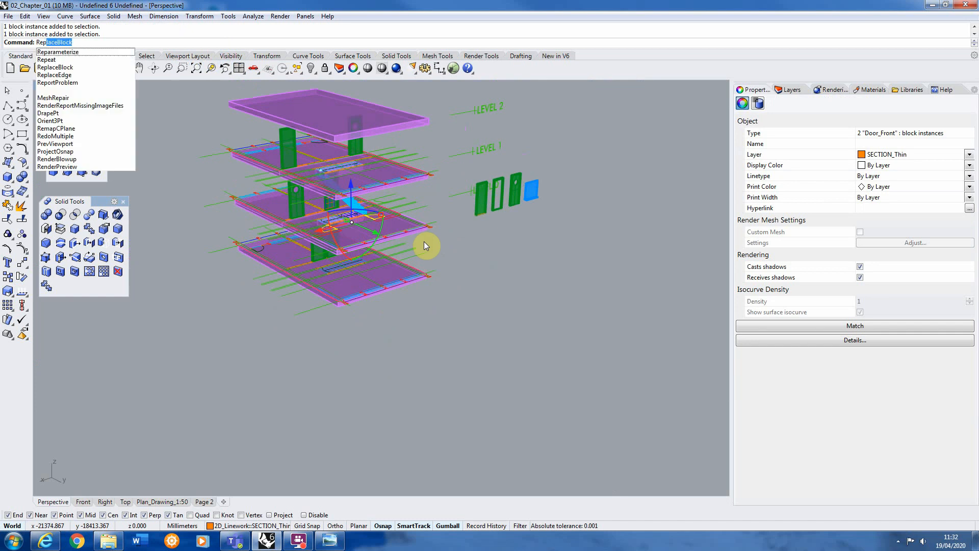
{"action": "left_click", "coordinate": [55, 67]}
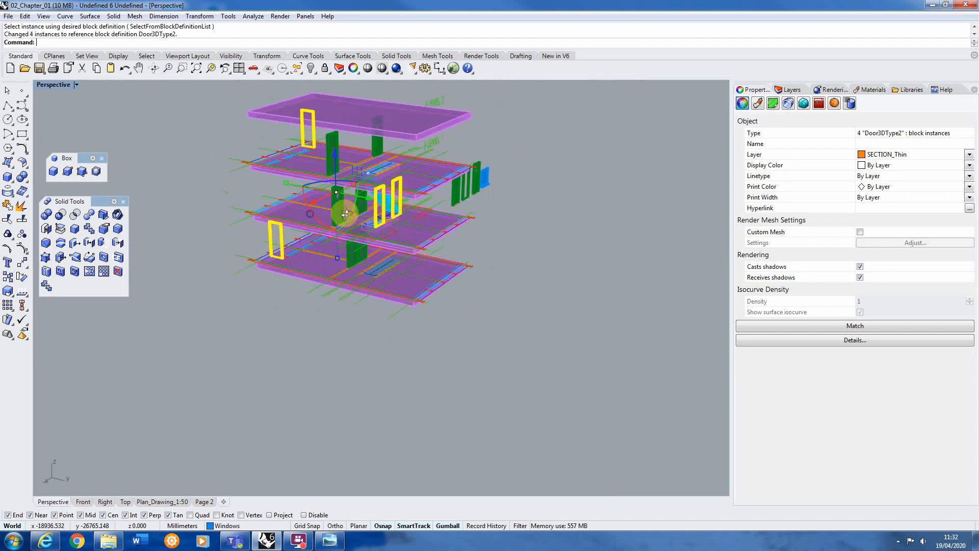
{"action": "scroll", "scroll_direction": "down", "scroll_amount": 3}
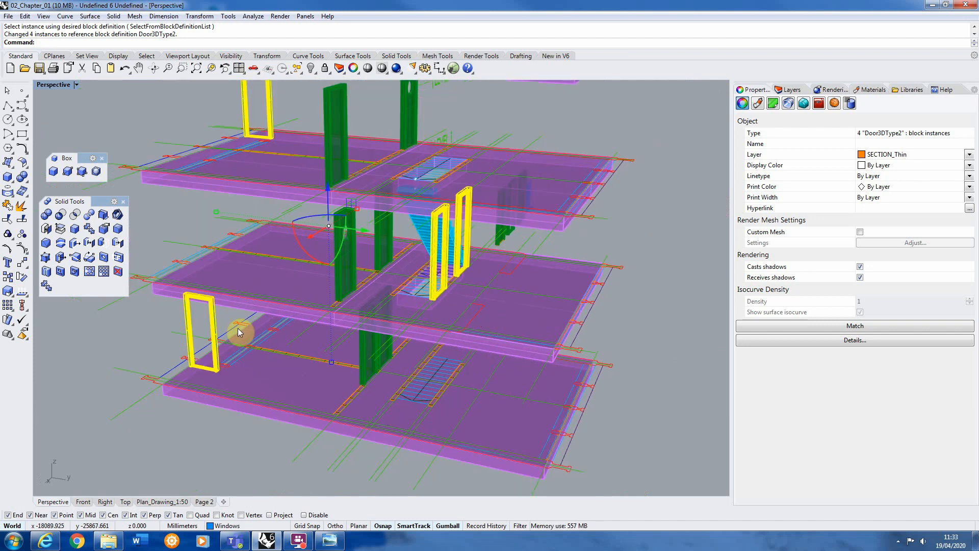
{"action": "mouse_move", "coordinate": [219, 374]}
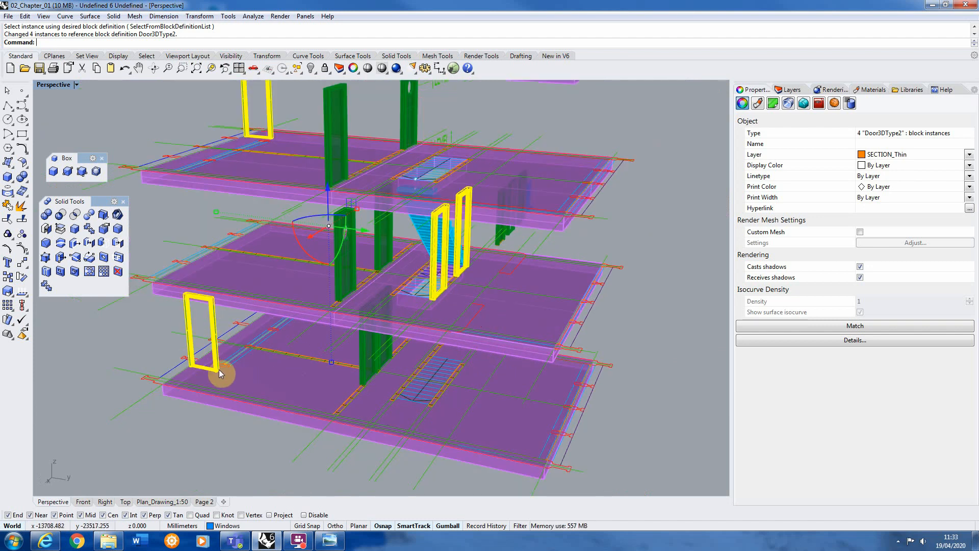
{"action": "mouse_move", "coordinate": [457, 283]}
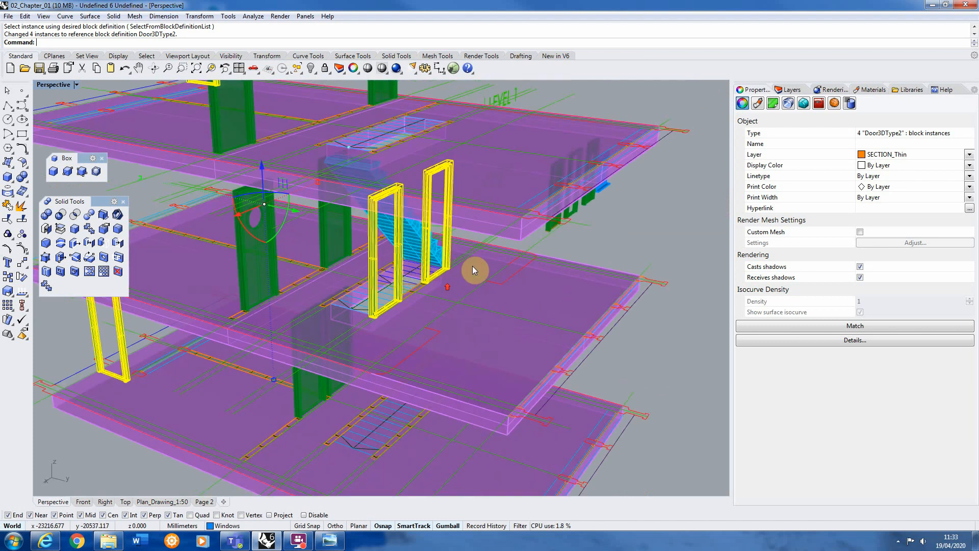
{"action": "mouse_move", "coordinate": [450, 276]}
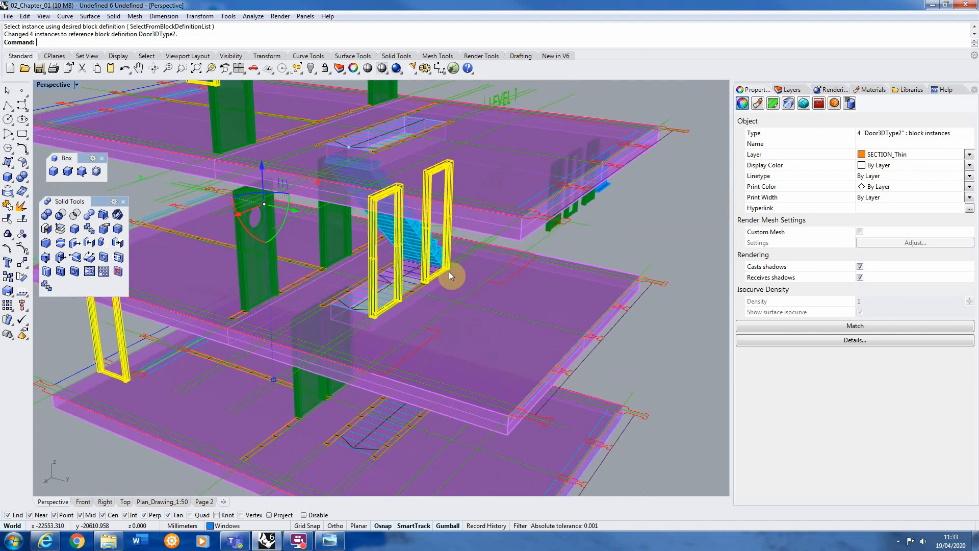
{"action": "mouse_move", "coordinate": [459, 265]}
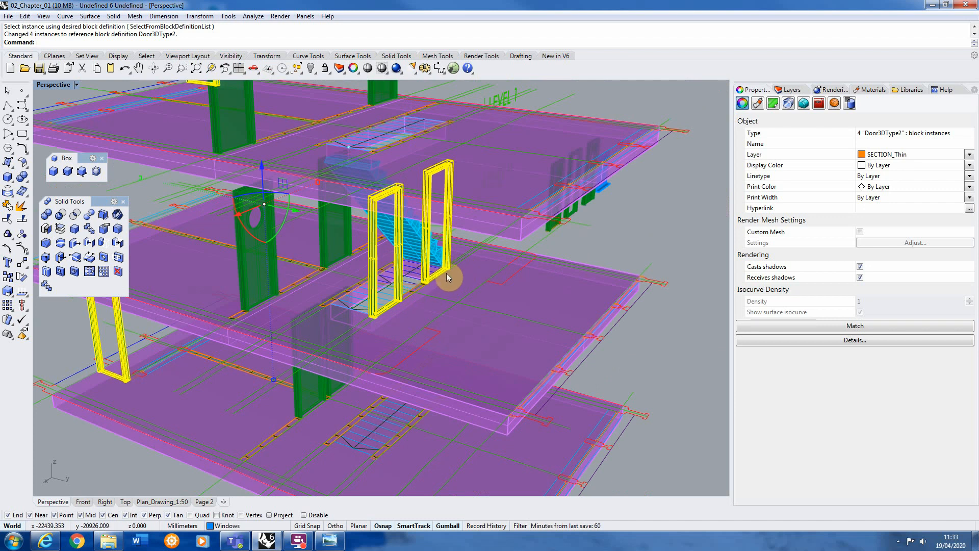
{"action": "mouse_move", "coordinate": [573, 211]}
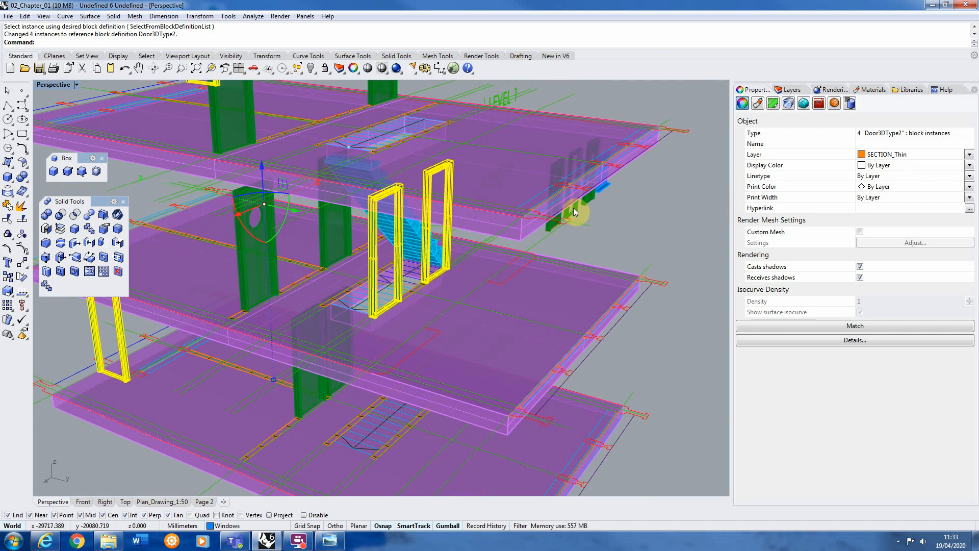
{"action": "mouse_move", "coordinate": [456, 286]}
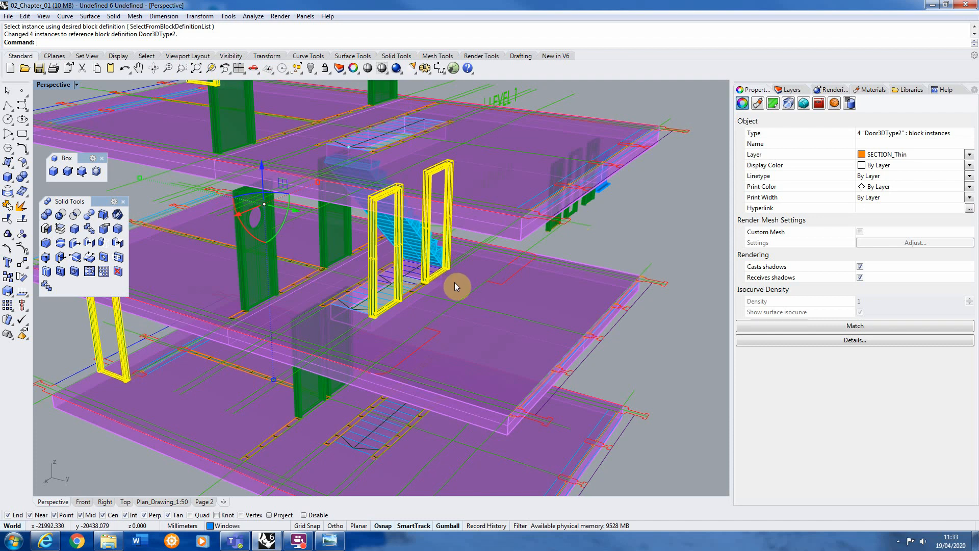
Undo the door block replacement and select a window block among the overlapping objects.
{"action": "key", "text": "ctrl+z"}
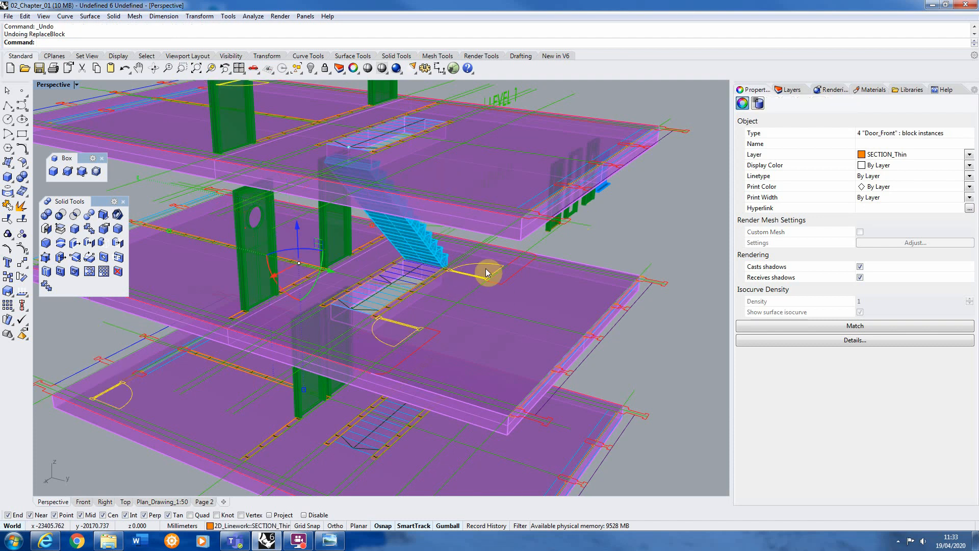
{"action": "mouse_move", "coordinate": [465, 282]}
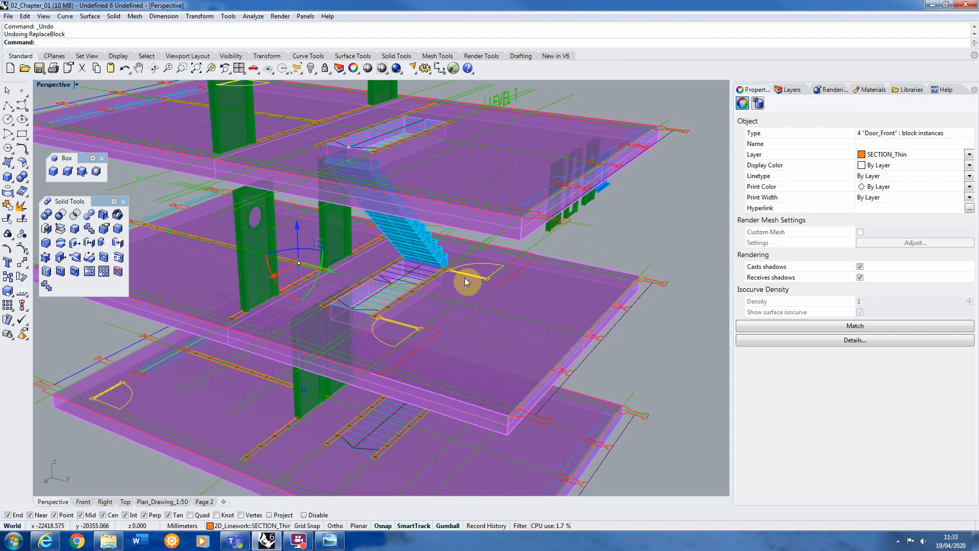
{"action": "left_click", "coordinate": [649, 245]}
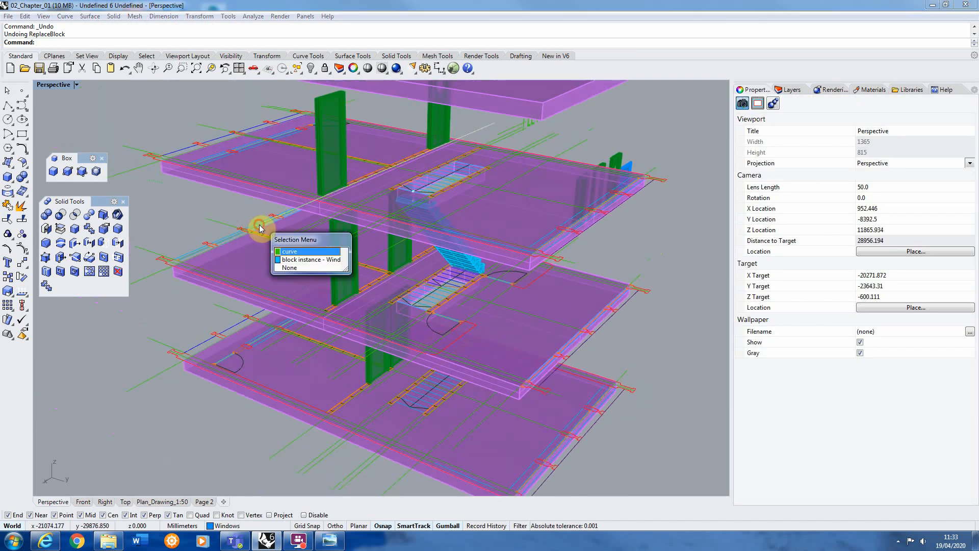
{"action": "left_click", "coordinate": [311, 259]}
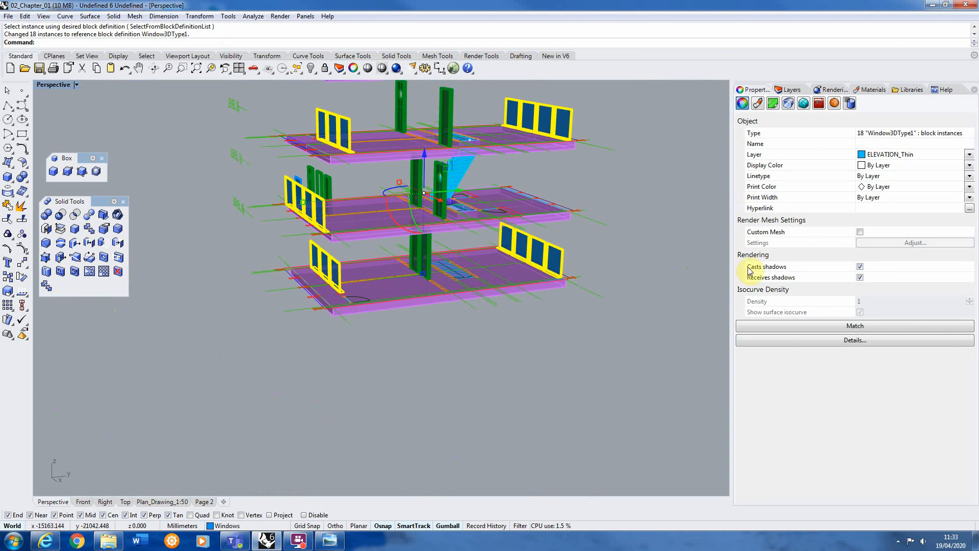
Show the layer list and enter the vertical move distance of 1000 for the windows.
{"action": "left_click", "coordinate": [790, 89]}
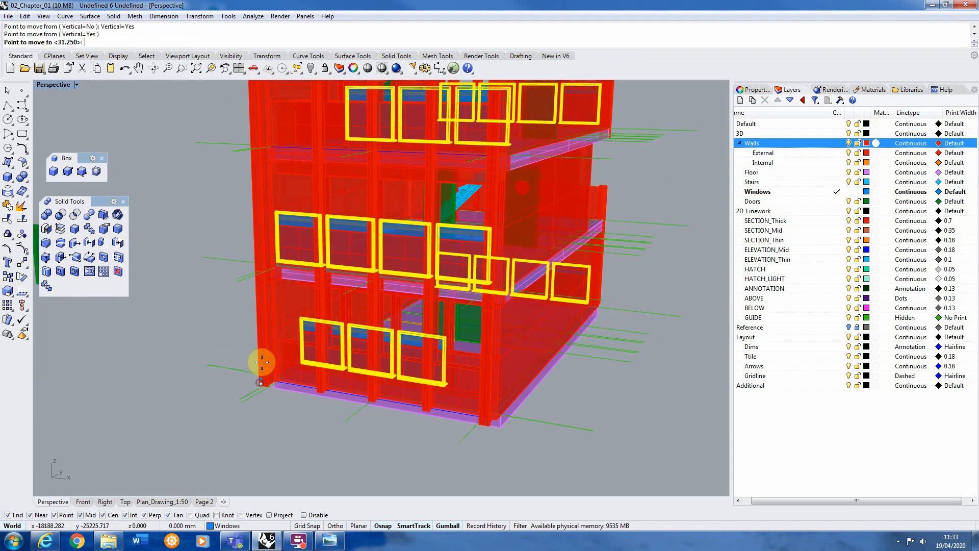
{"action": "type", "text": "1000"}
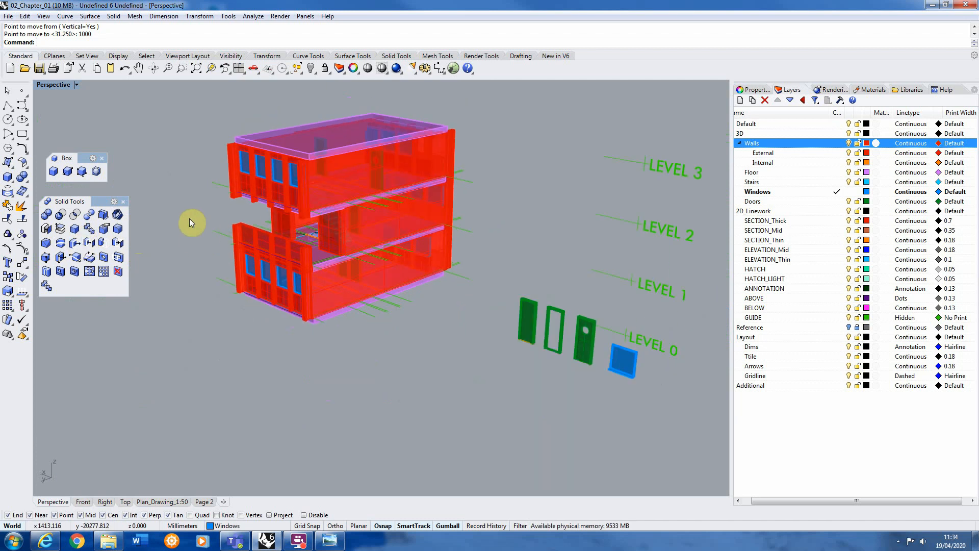
{"action": "mouse_move", "coordinate": [294, 223]}
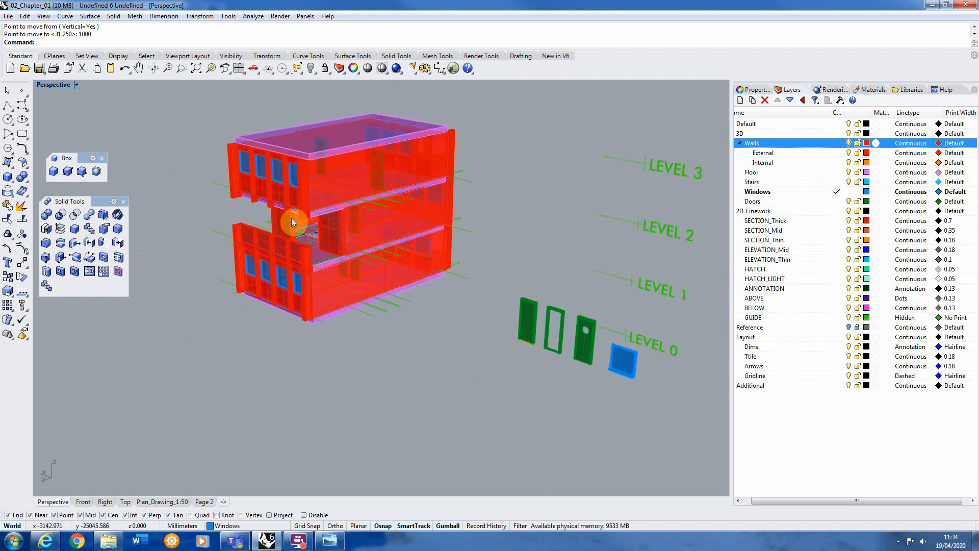
{"action": "left_click_drag", "start_coordinate": [294, 222], "coordinate": [306, 219]}
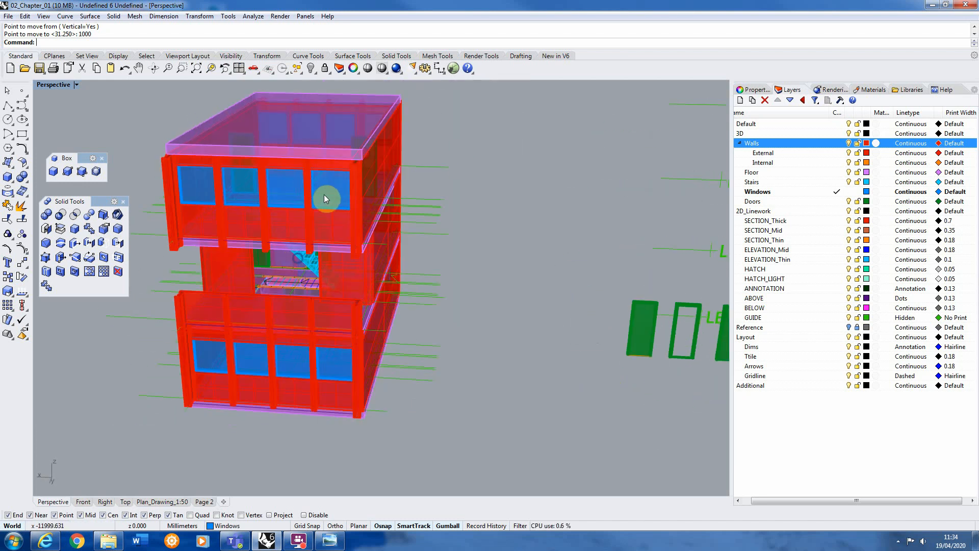
{"action": "mouse_move", "coordinate": [247, 208]}
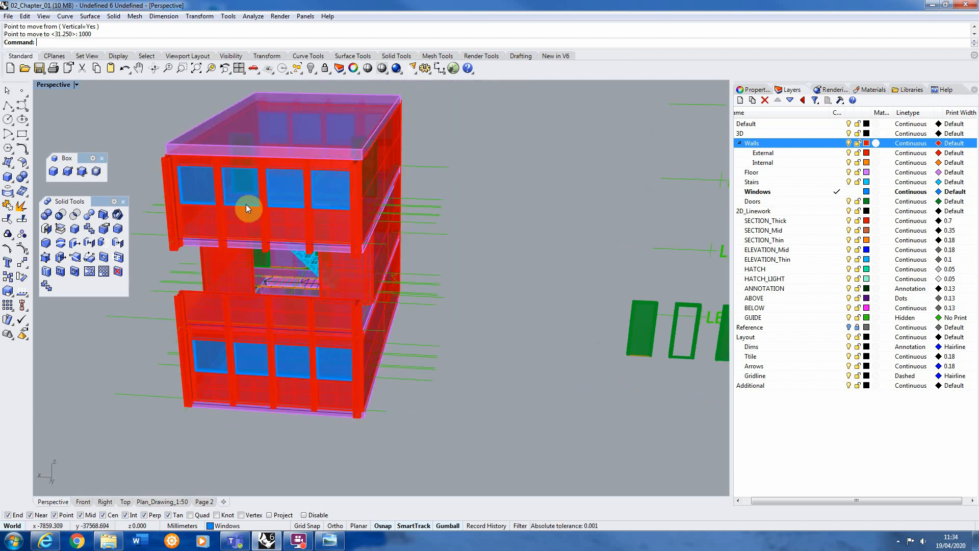
{"action": "left_click", "coordinate": [248, 187]}
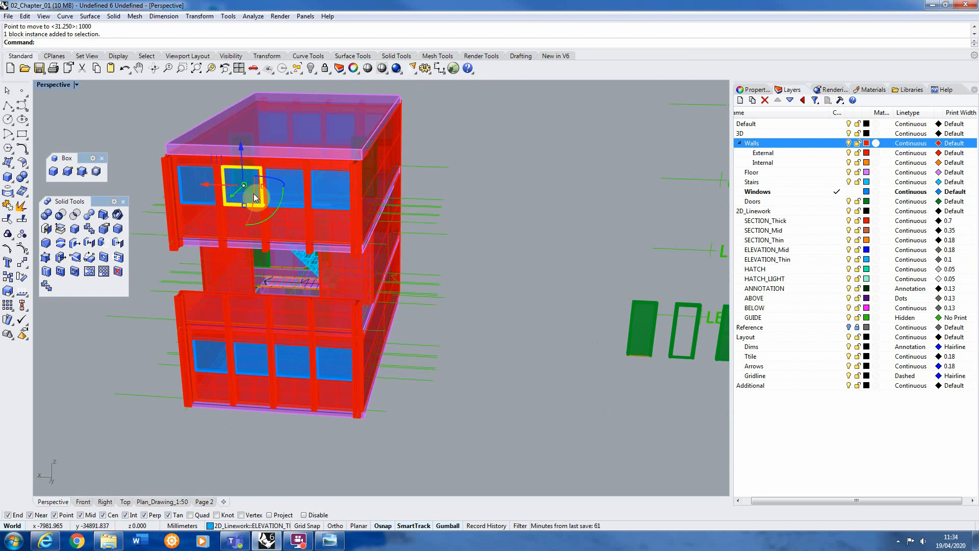
{"action": "mouse_move", "coordinate": [554, 253]}
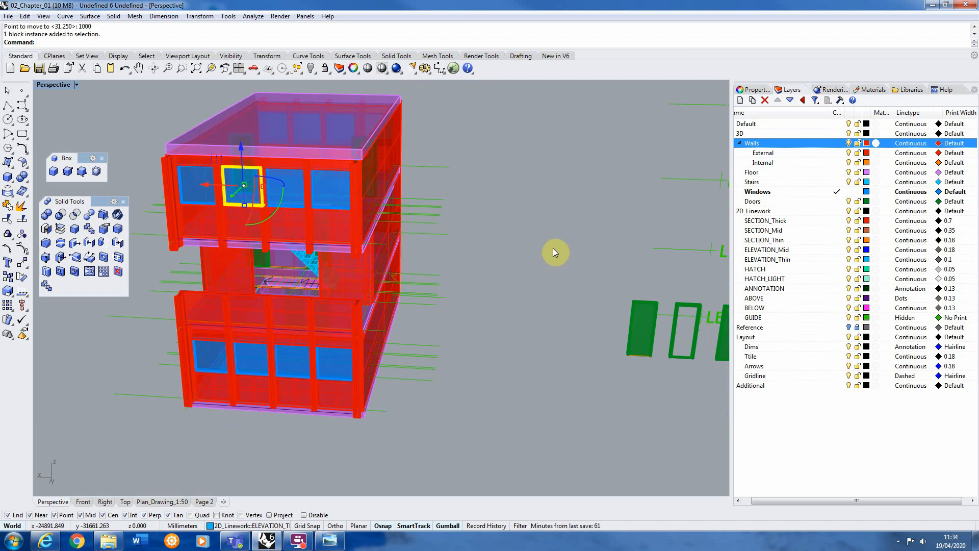
{"action": "mouse_move", "coordinate": [560, 250]}
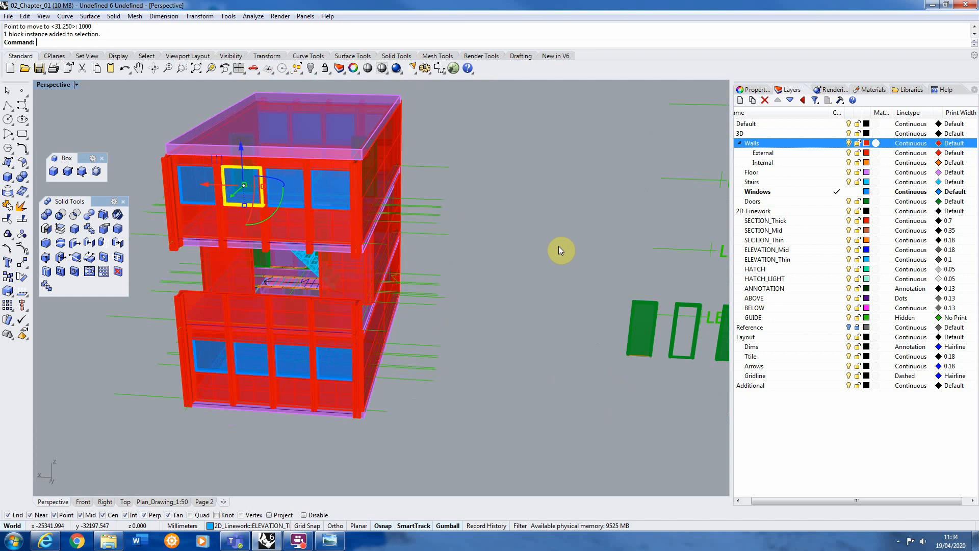
{"action": "mouse_move", "coordinate": [561, 250]}
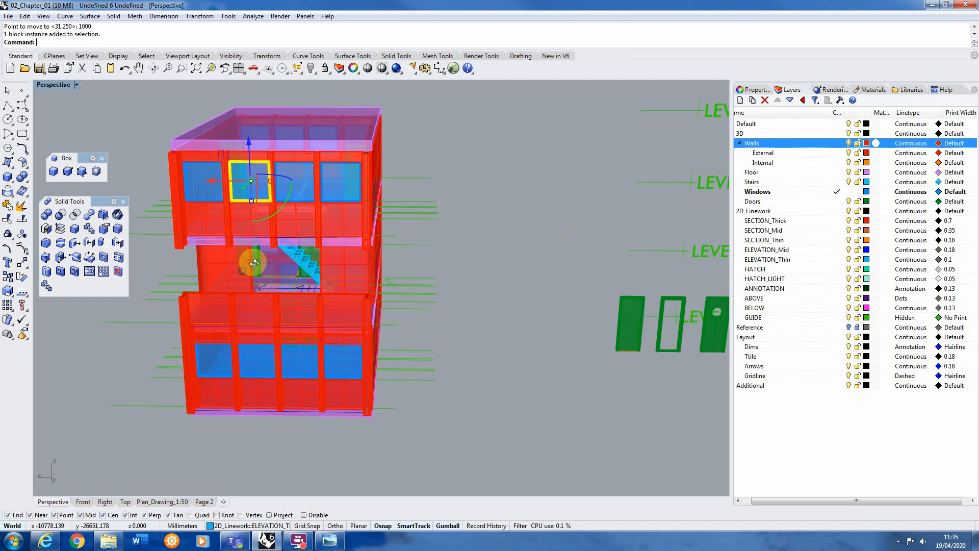
{"action": "left_click_drag", "start_coordinate": [312, 250], "coordinate": [281, 219]}
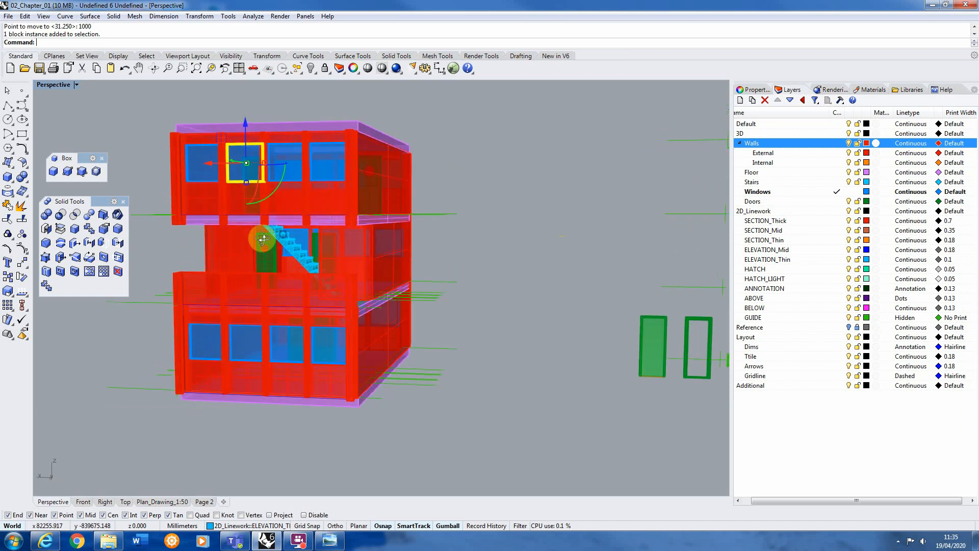